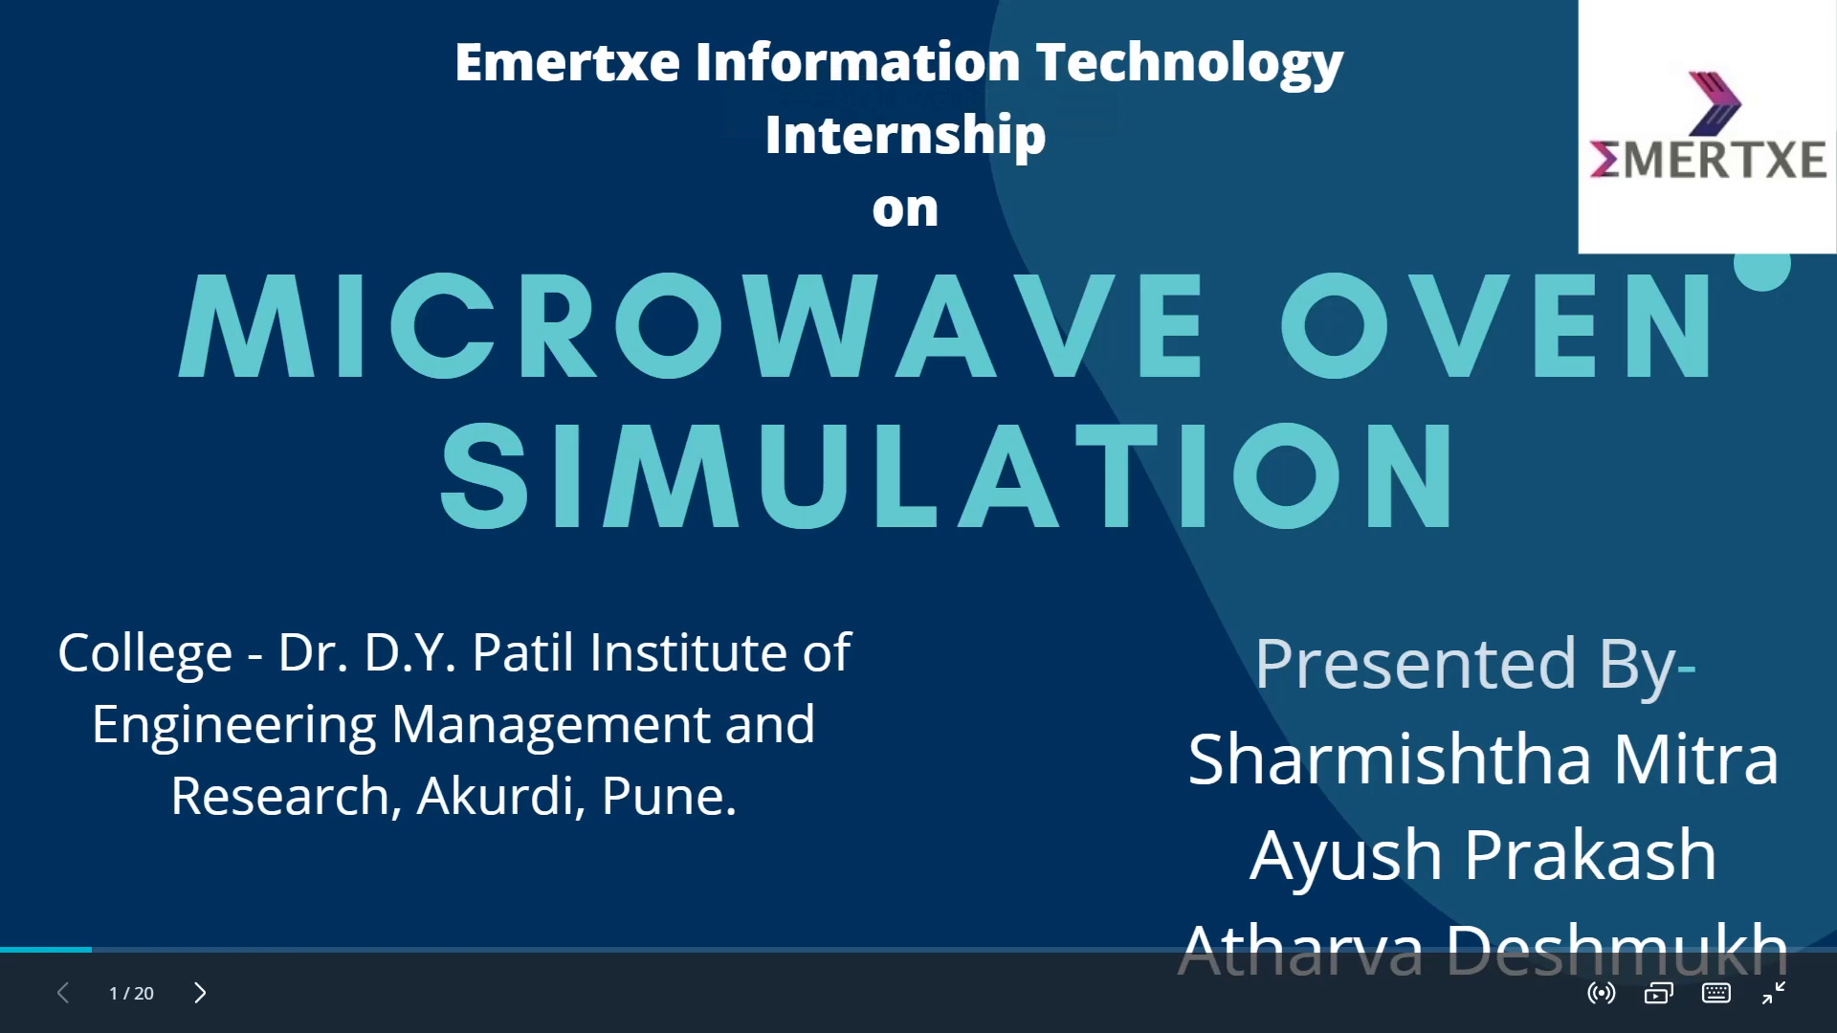
- Advance the slideshow from the title slide to the Contents slide listing ten topics
{"action": "left_click", "coordinate": [201, 993]}
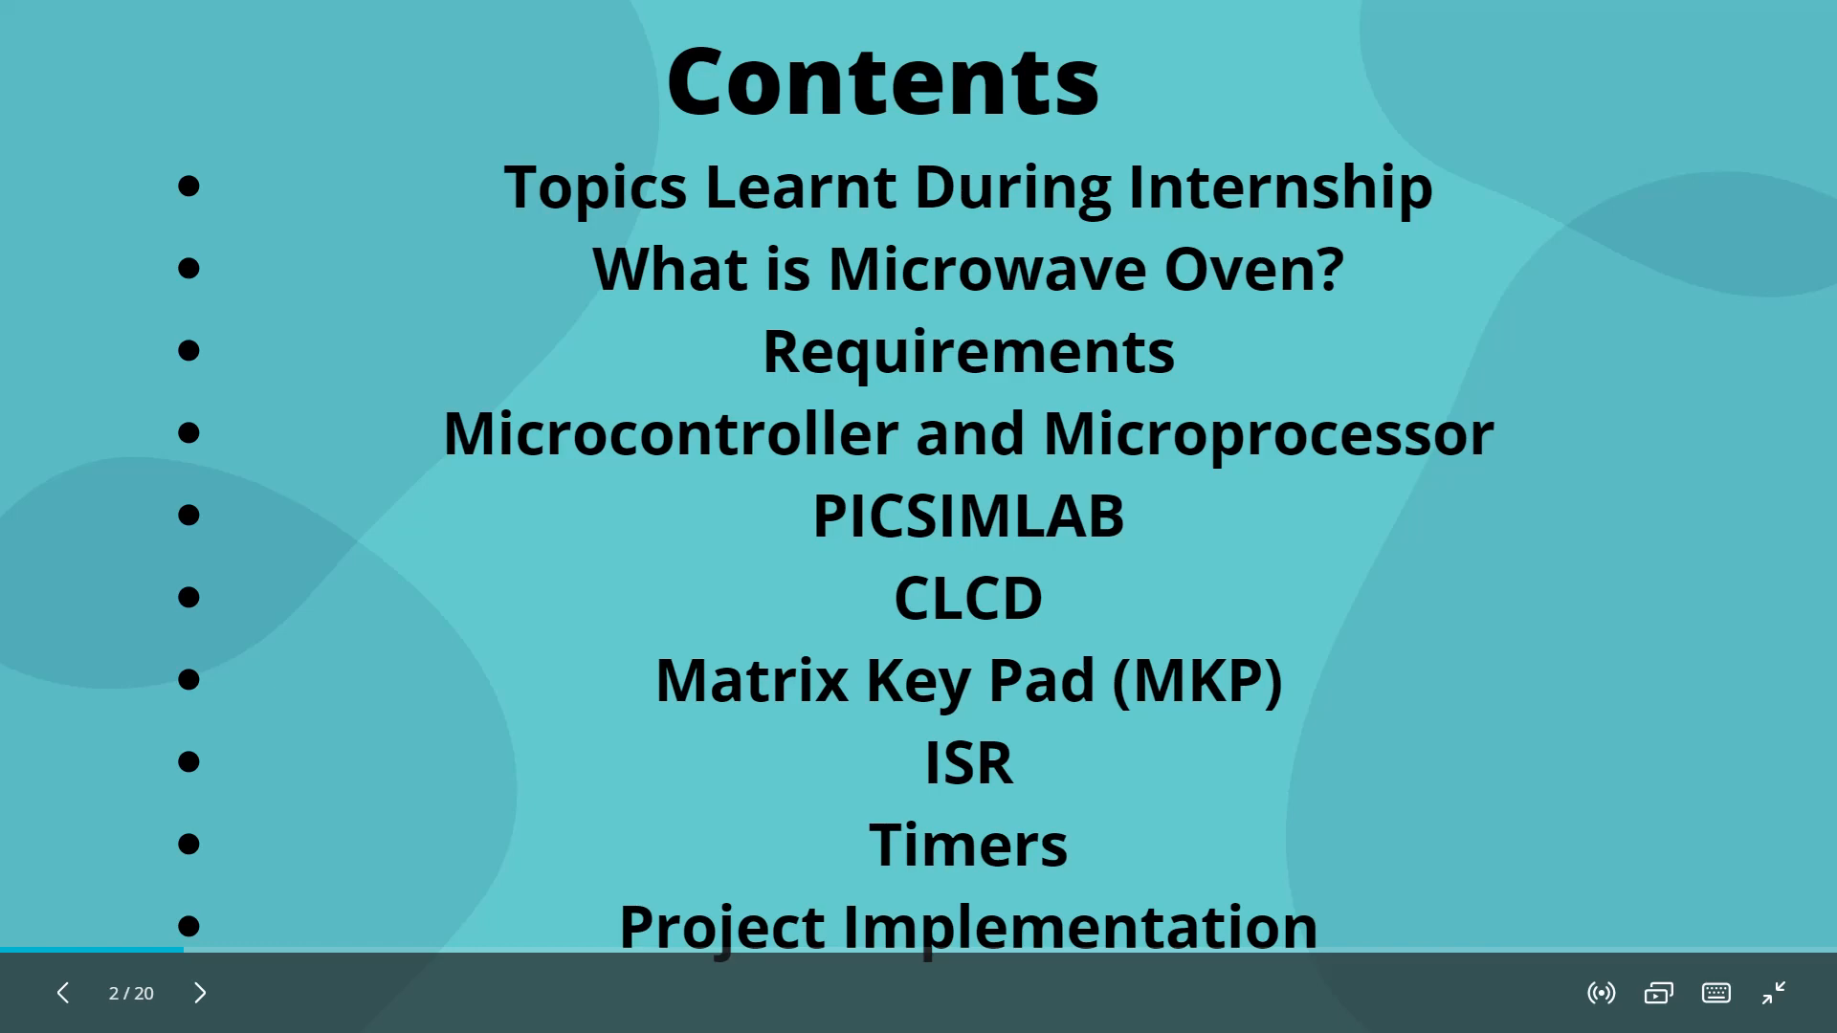
- Advance past Topics Learnt During Internship to the Requirements slide, 4 of 20
{"action": "left_click", "coordinate": [201, 994]}
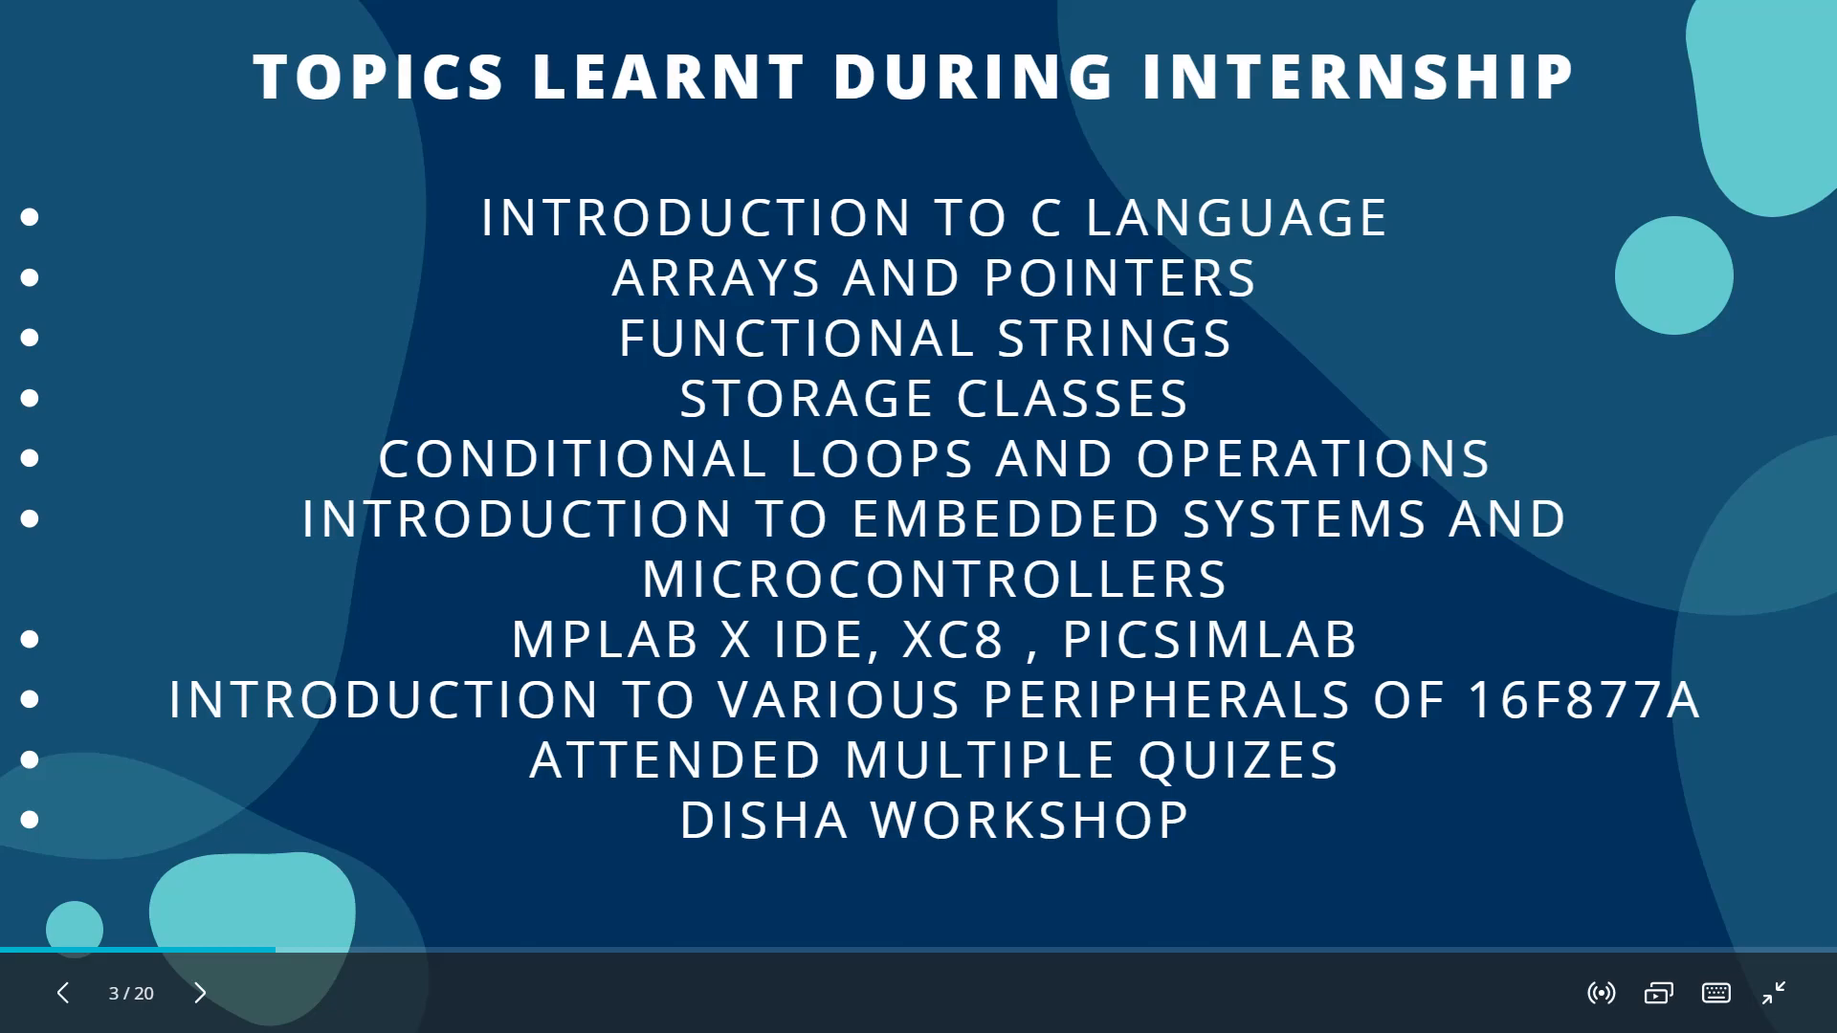
{"action": "left_click", "coordinate": [201, 993]}
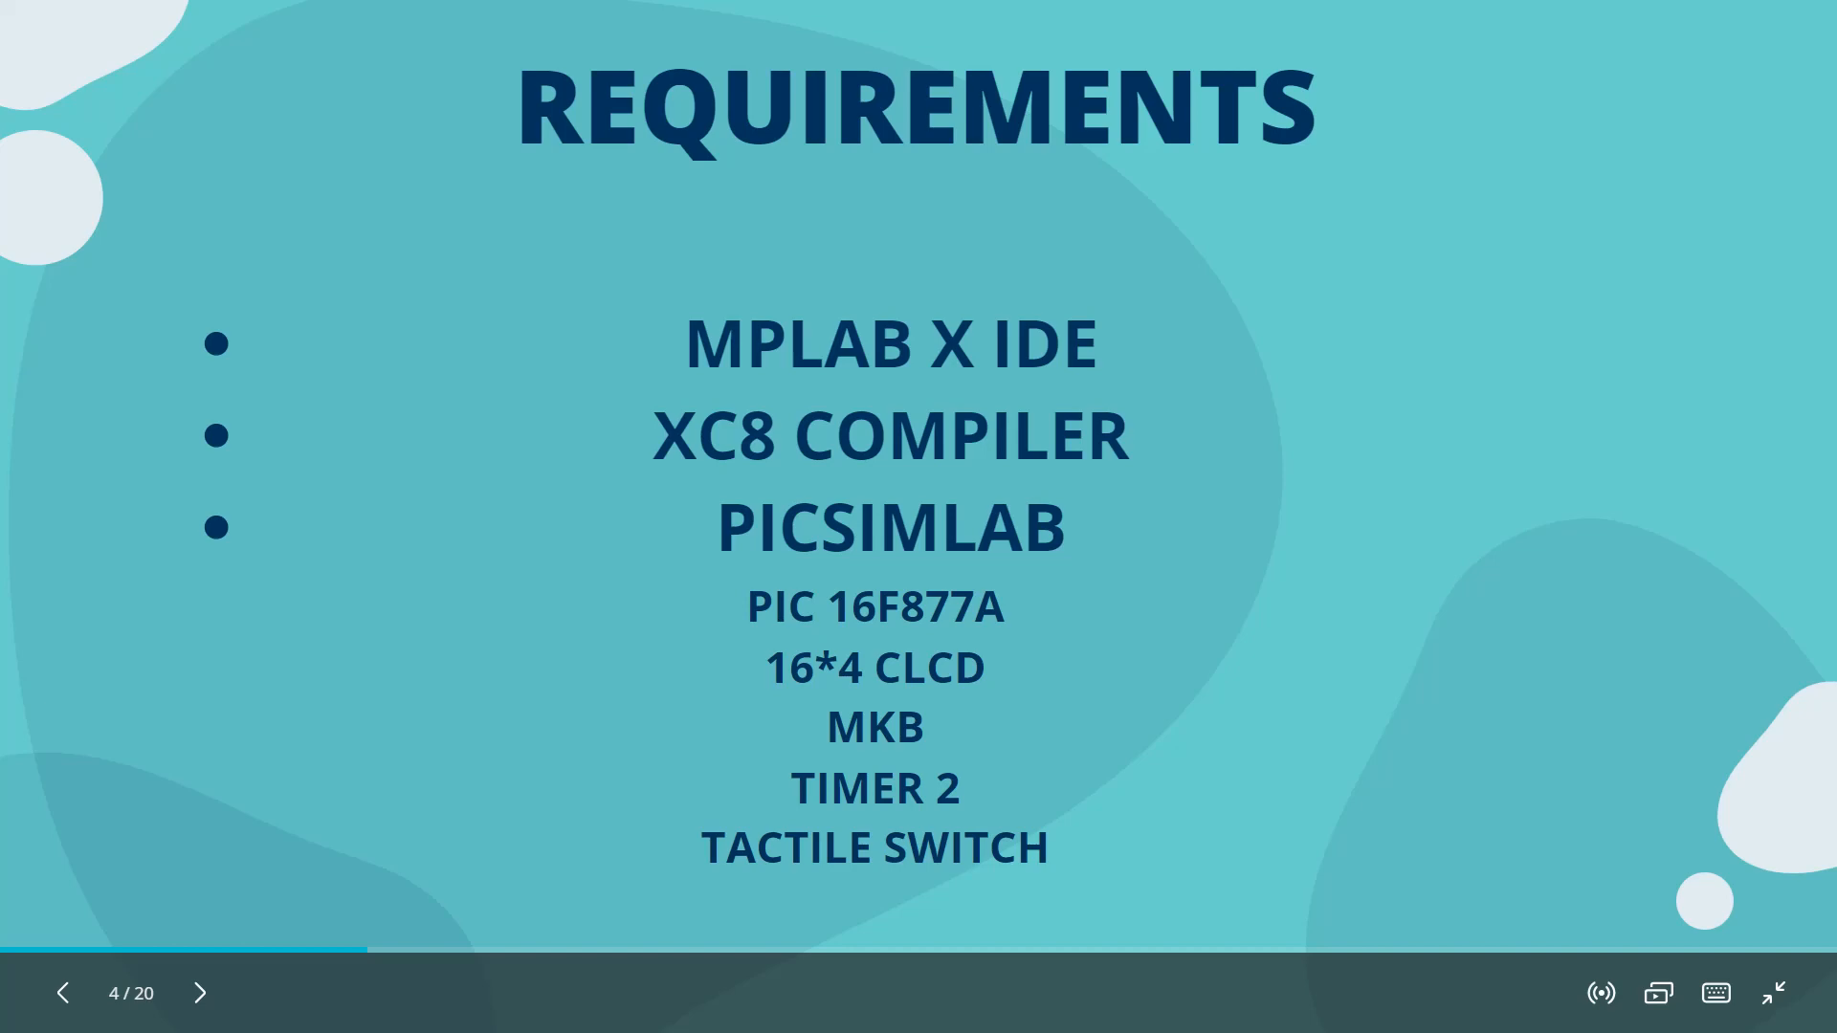
- Advance through What Is Microwave Oven and the three modes to slide 7, Microcontroller and Microprocessor
{"action": "left_click", "coordinate": [201, 993]}
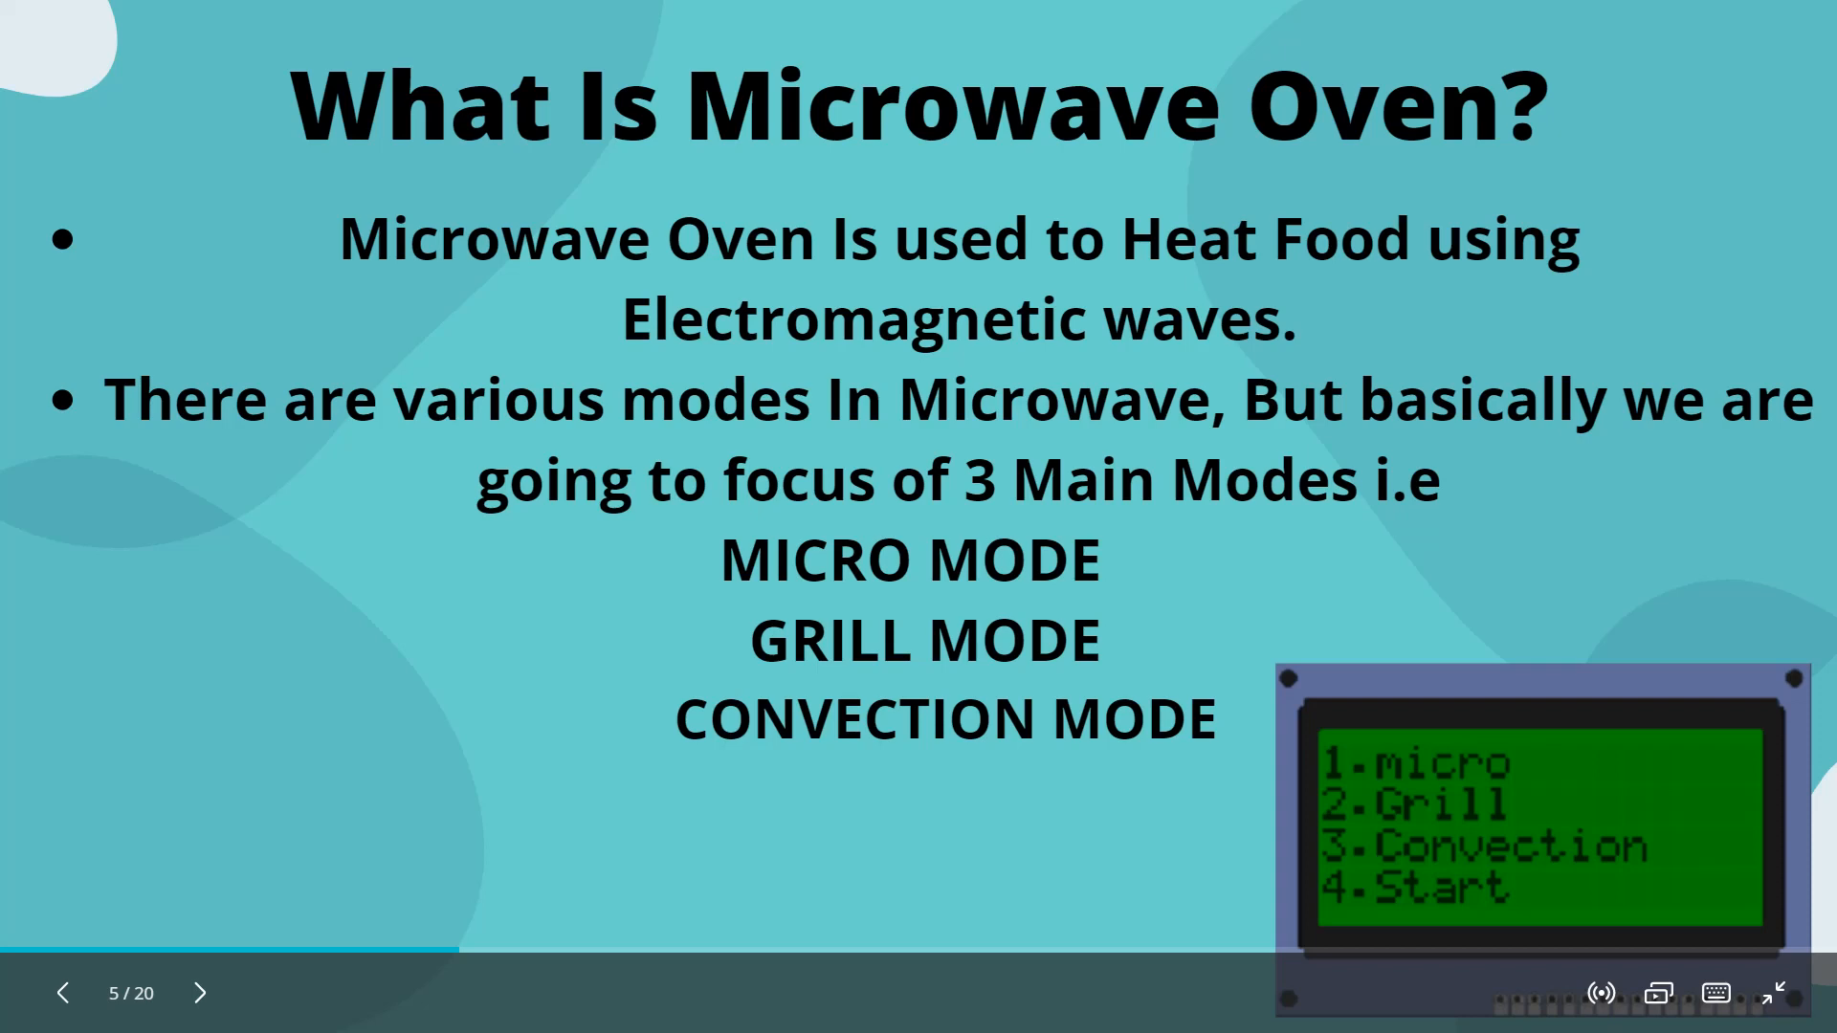
{"action": "left_click", "coordinate": [201, 993]}
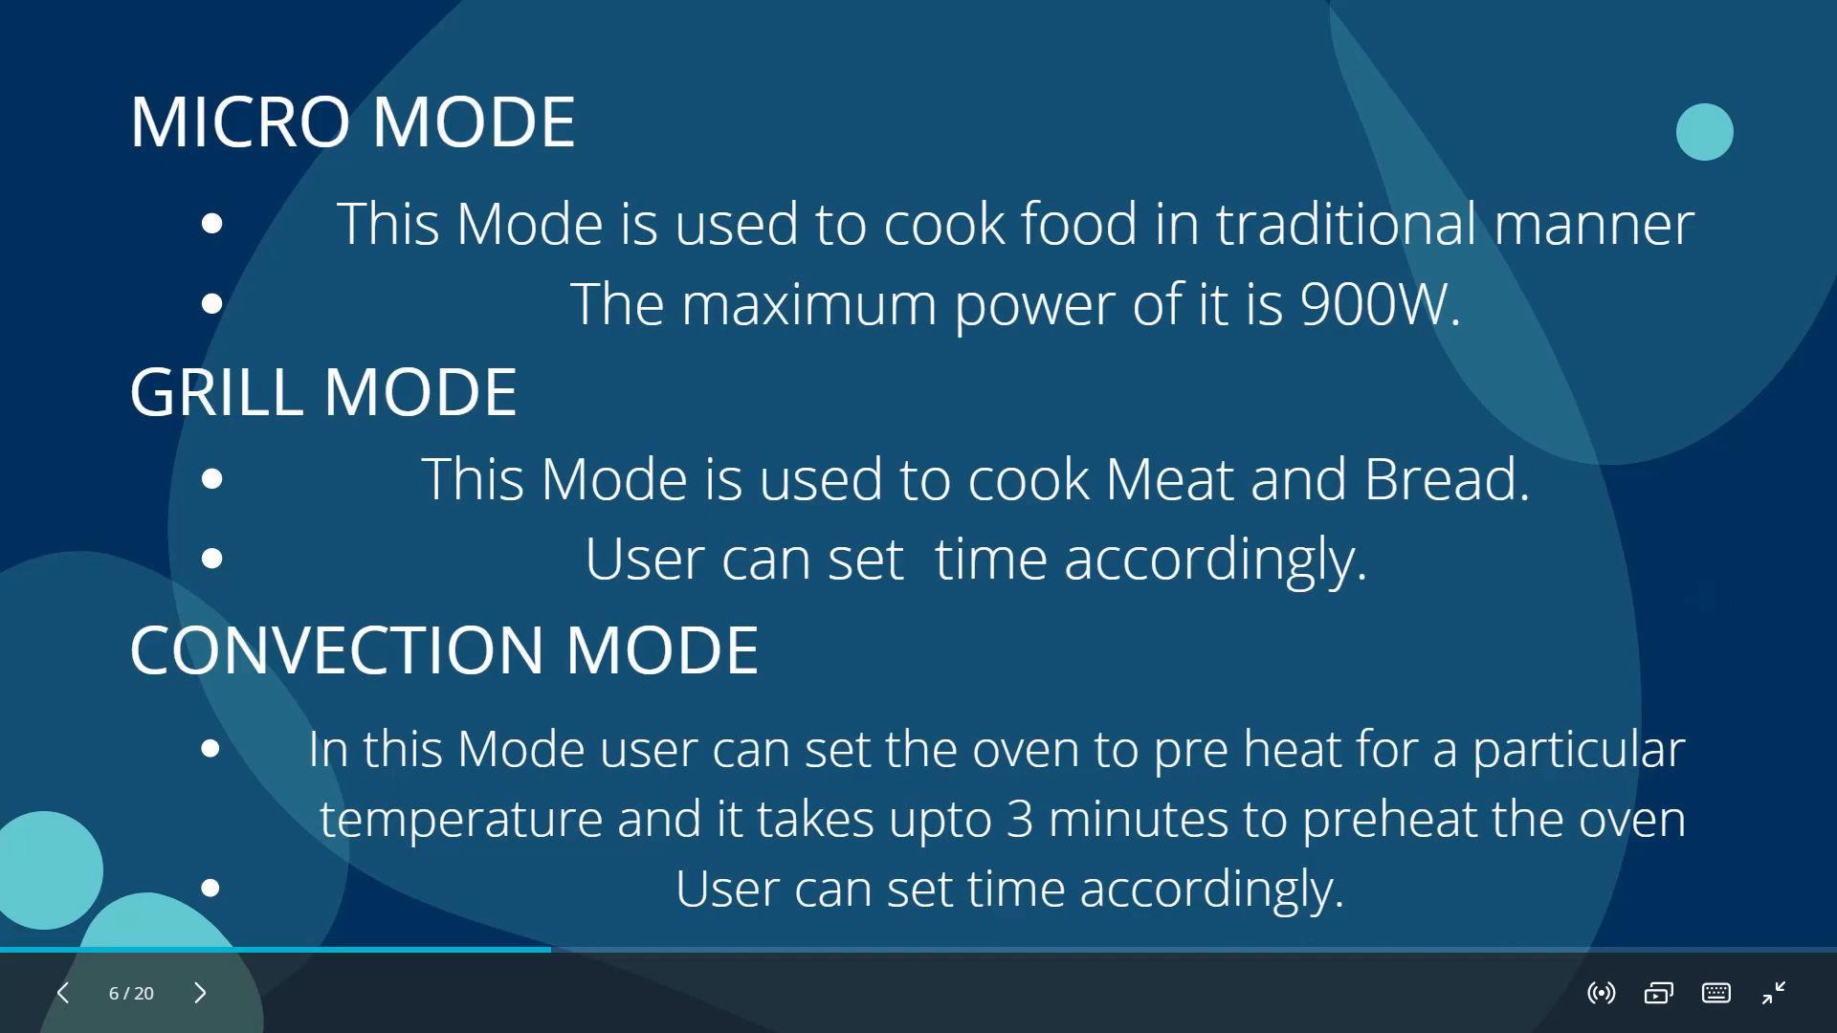
{"action": "left_click", "coordinate": [201, 993]}
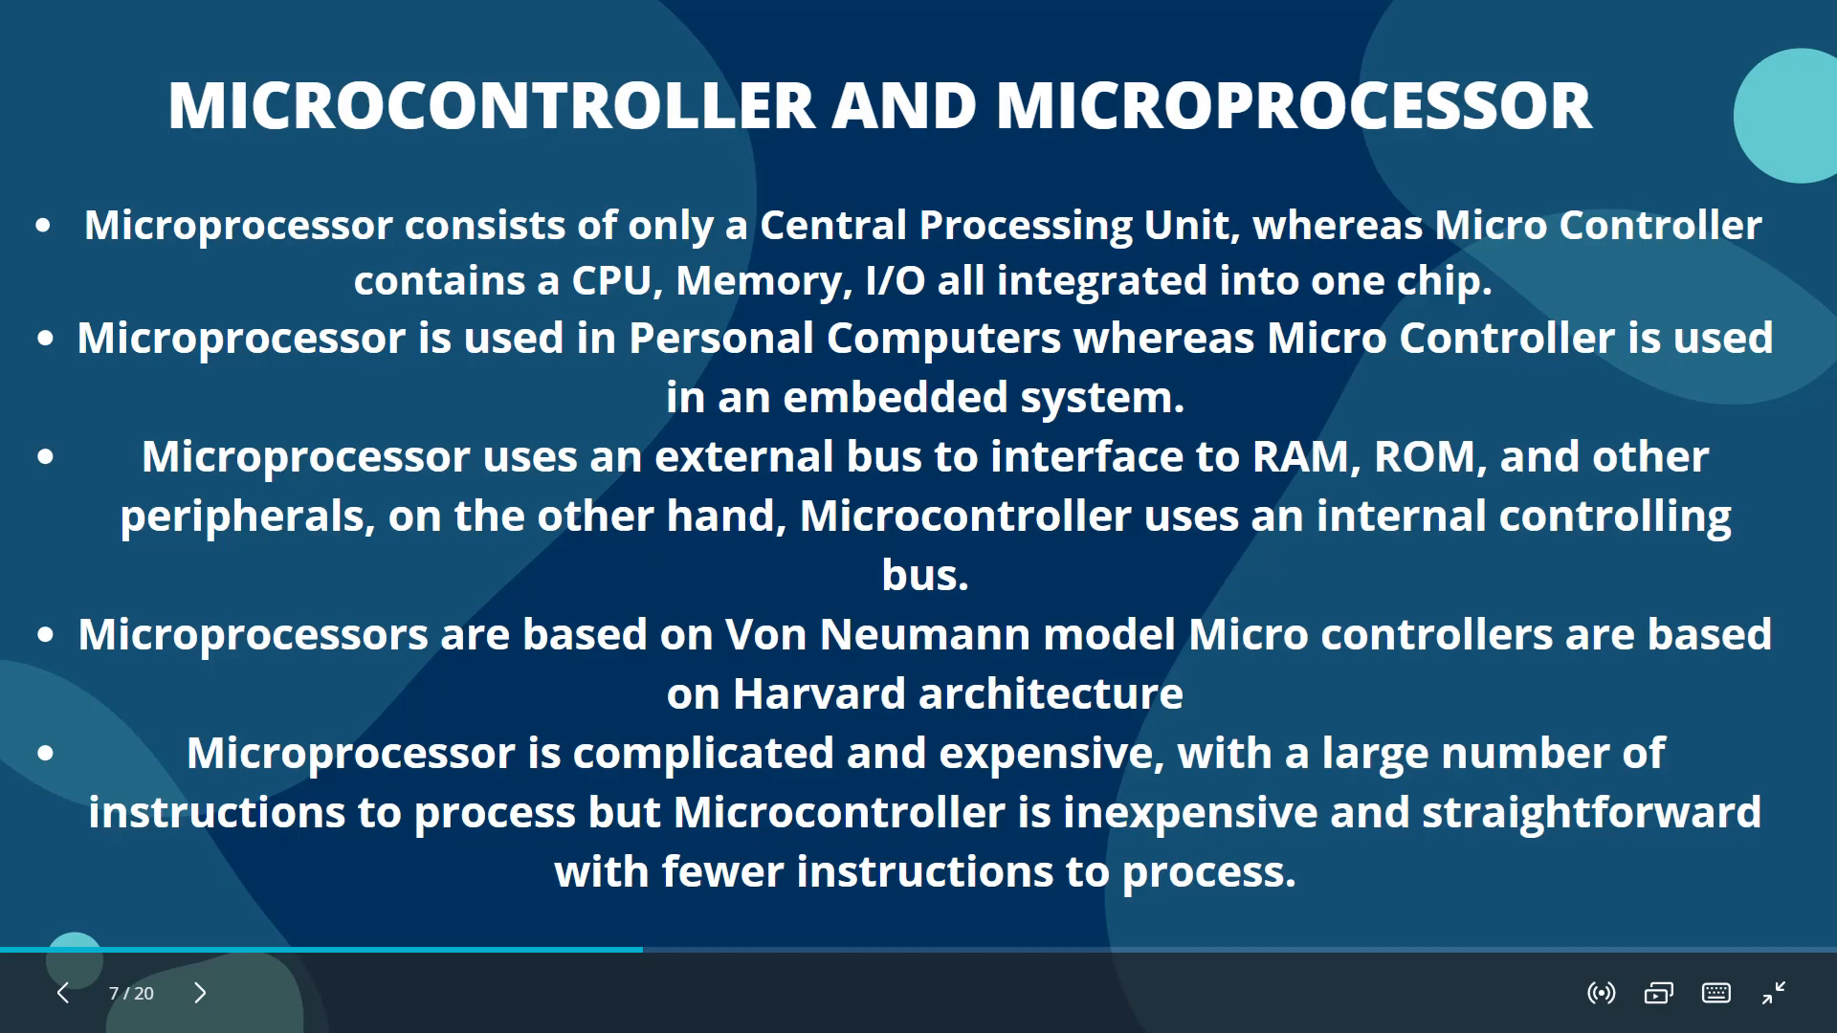
- Advance through the PICSimLab, CLCD, MKP, ISR, Interrupts and Timers slides to Project Implementation, slide 14
{"action": "left_click", "coordinate": [201, 994]}
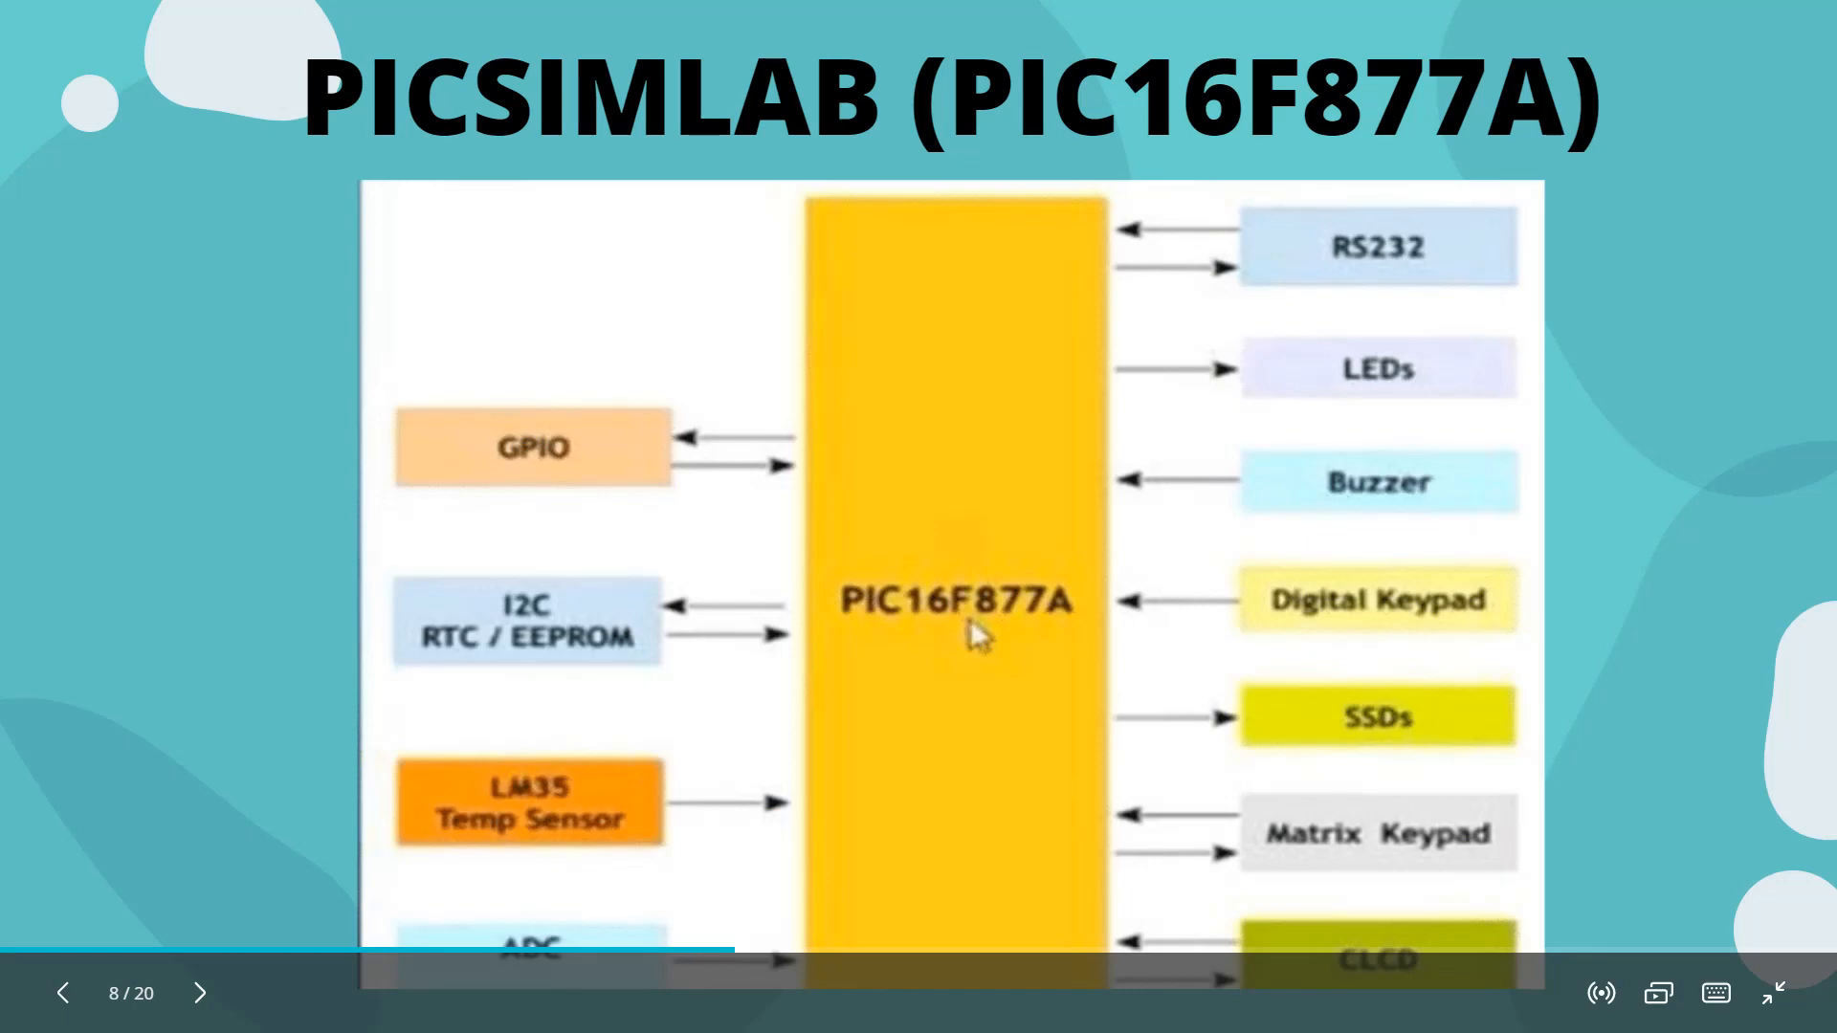
{"action": "left_click", "coordinate": [201, 993]}
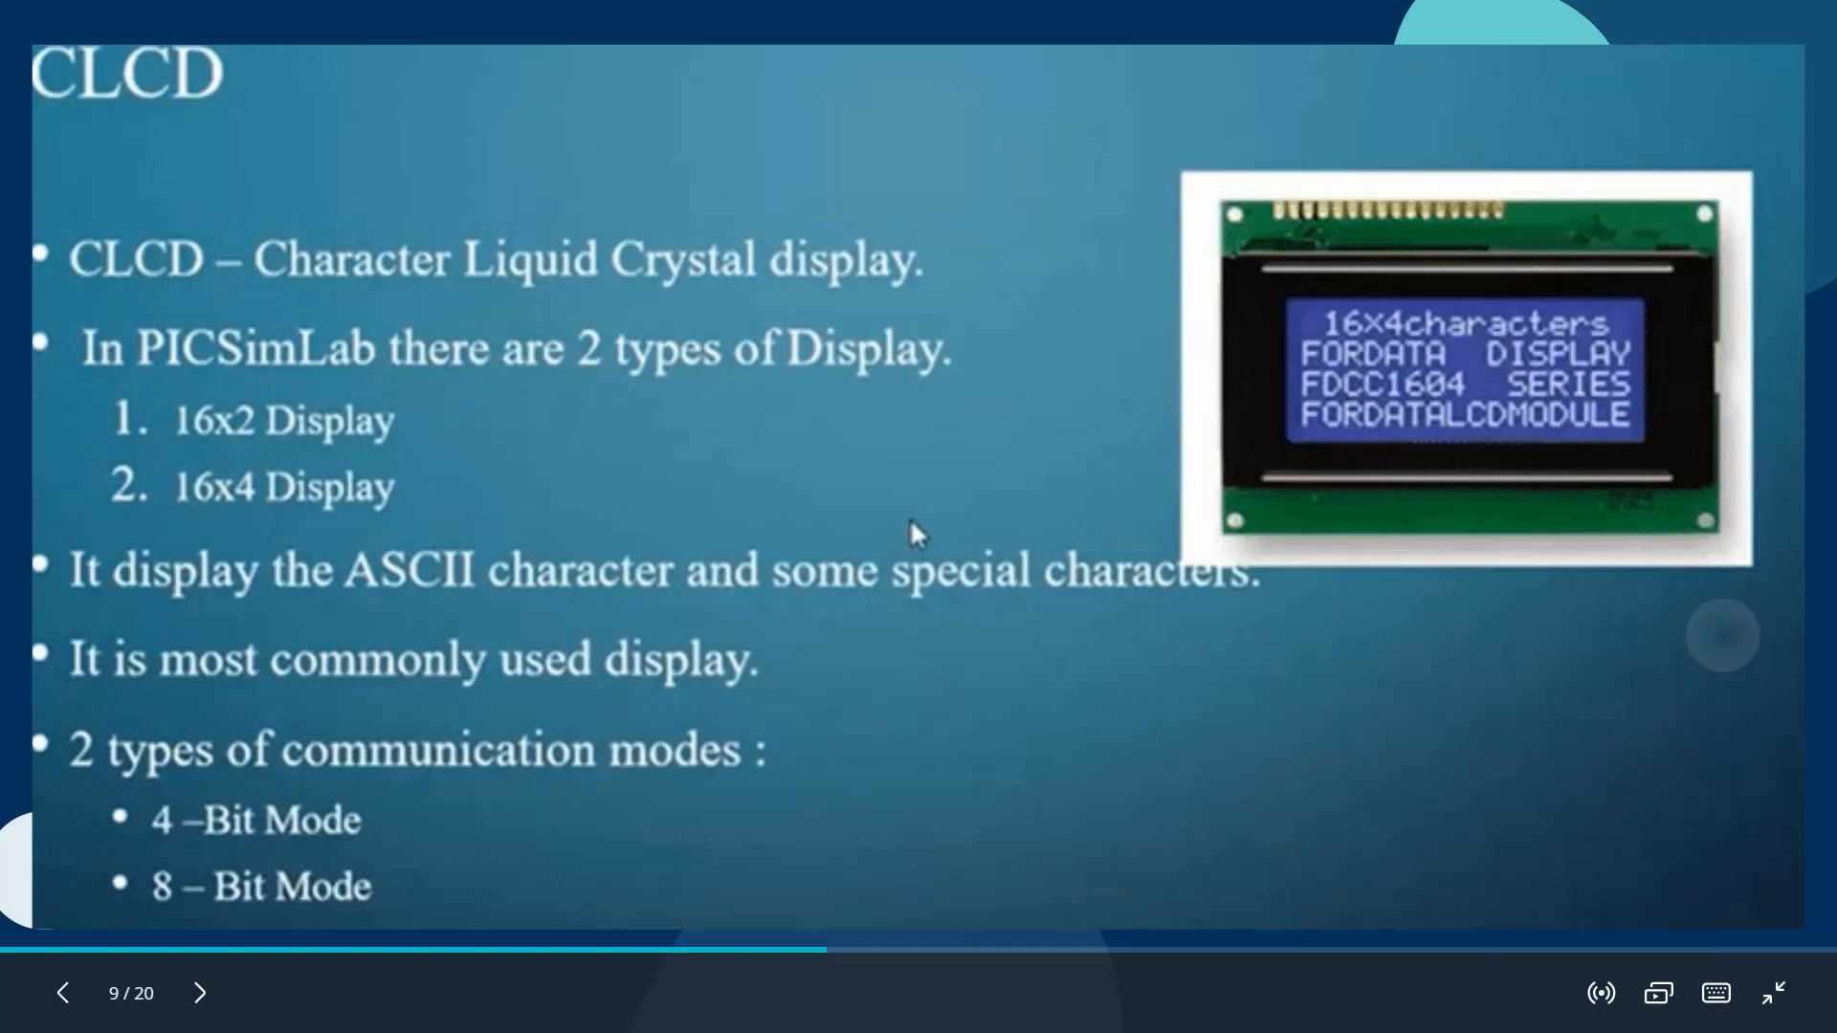
{"action": "left_click", "coordinate": [201, 994]}
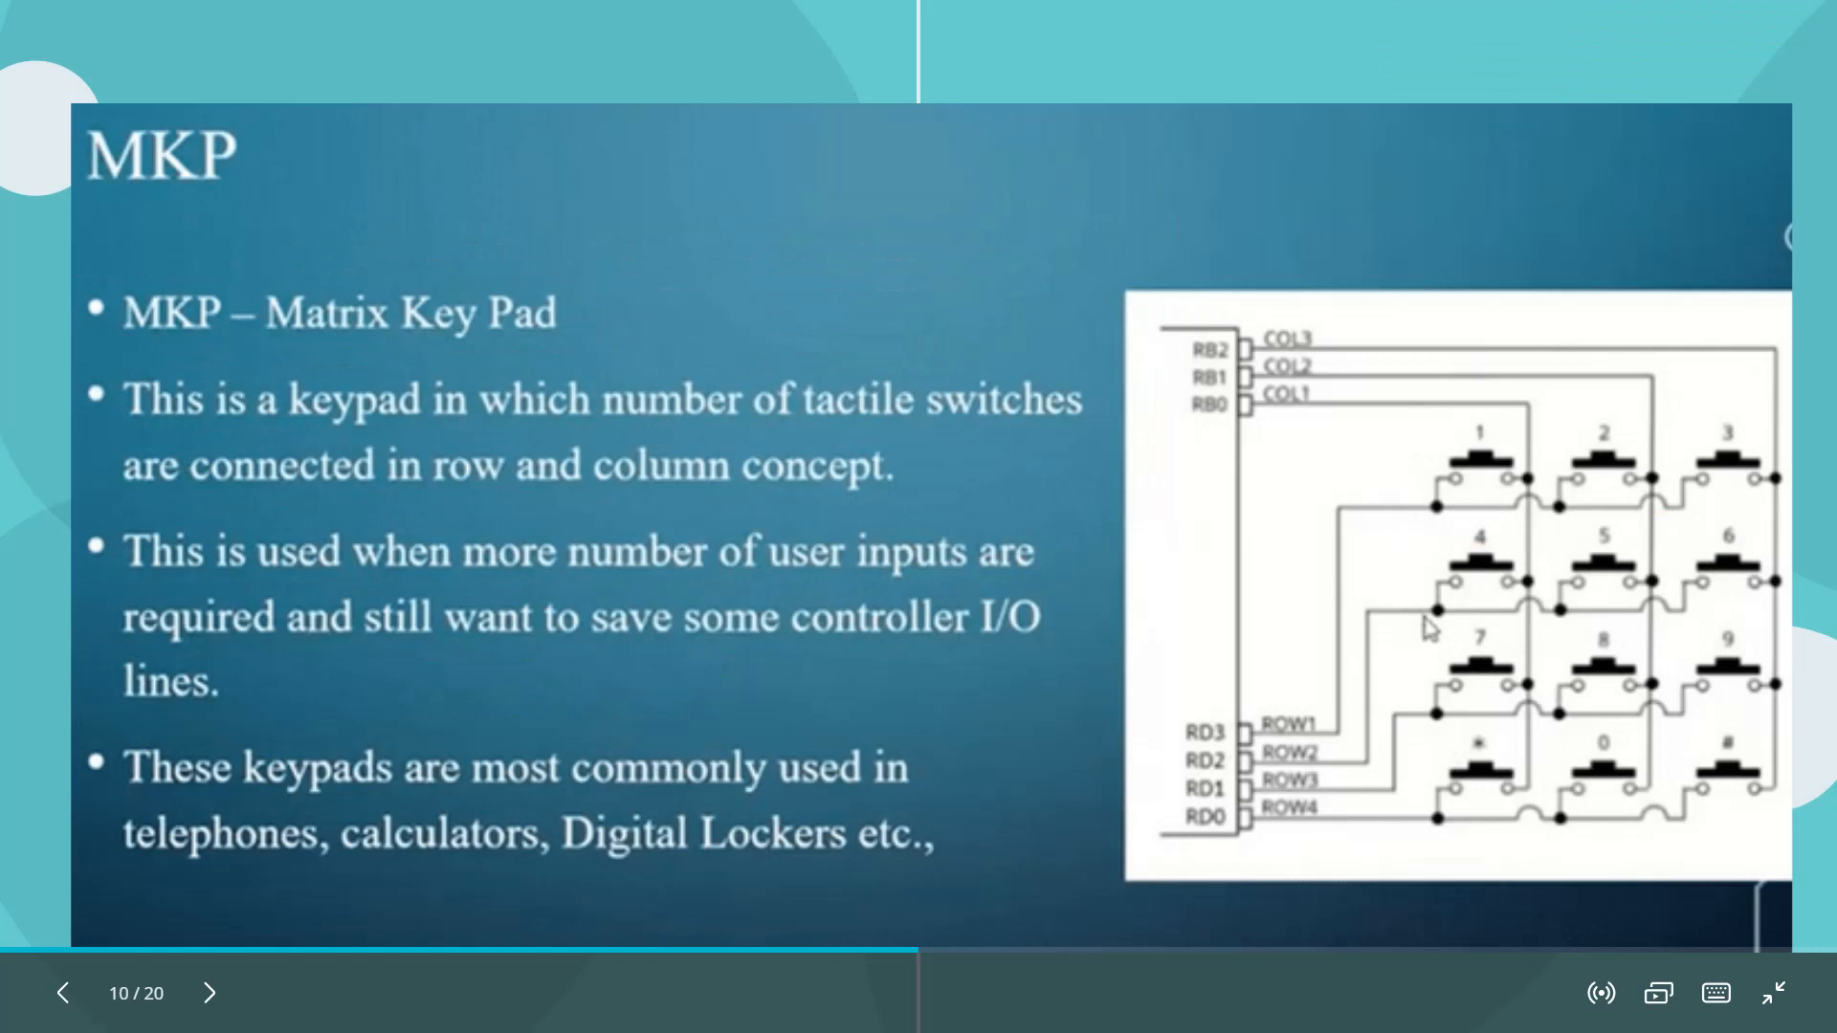
{"action": "left_click", "coordinate": [208, 993]}
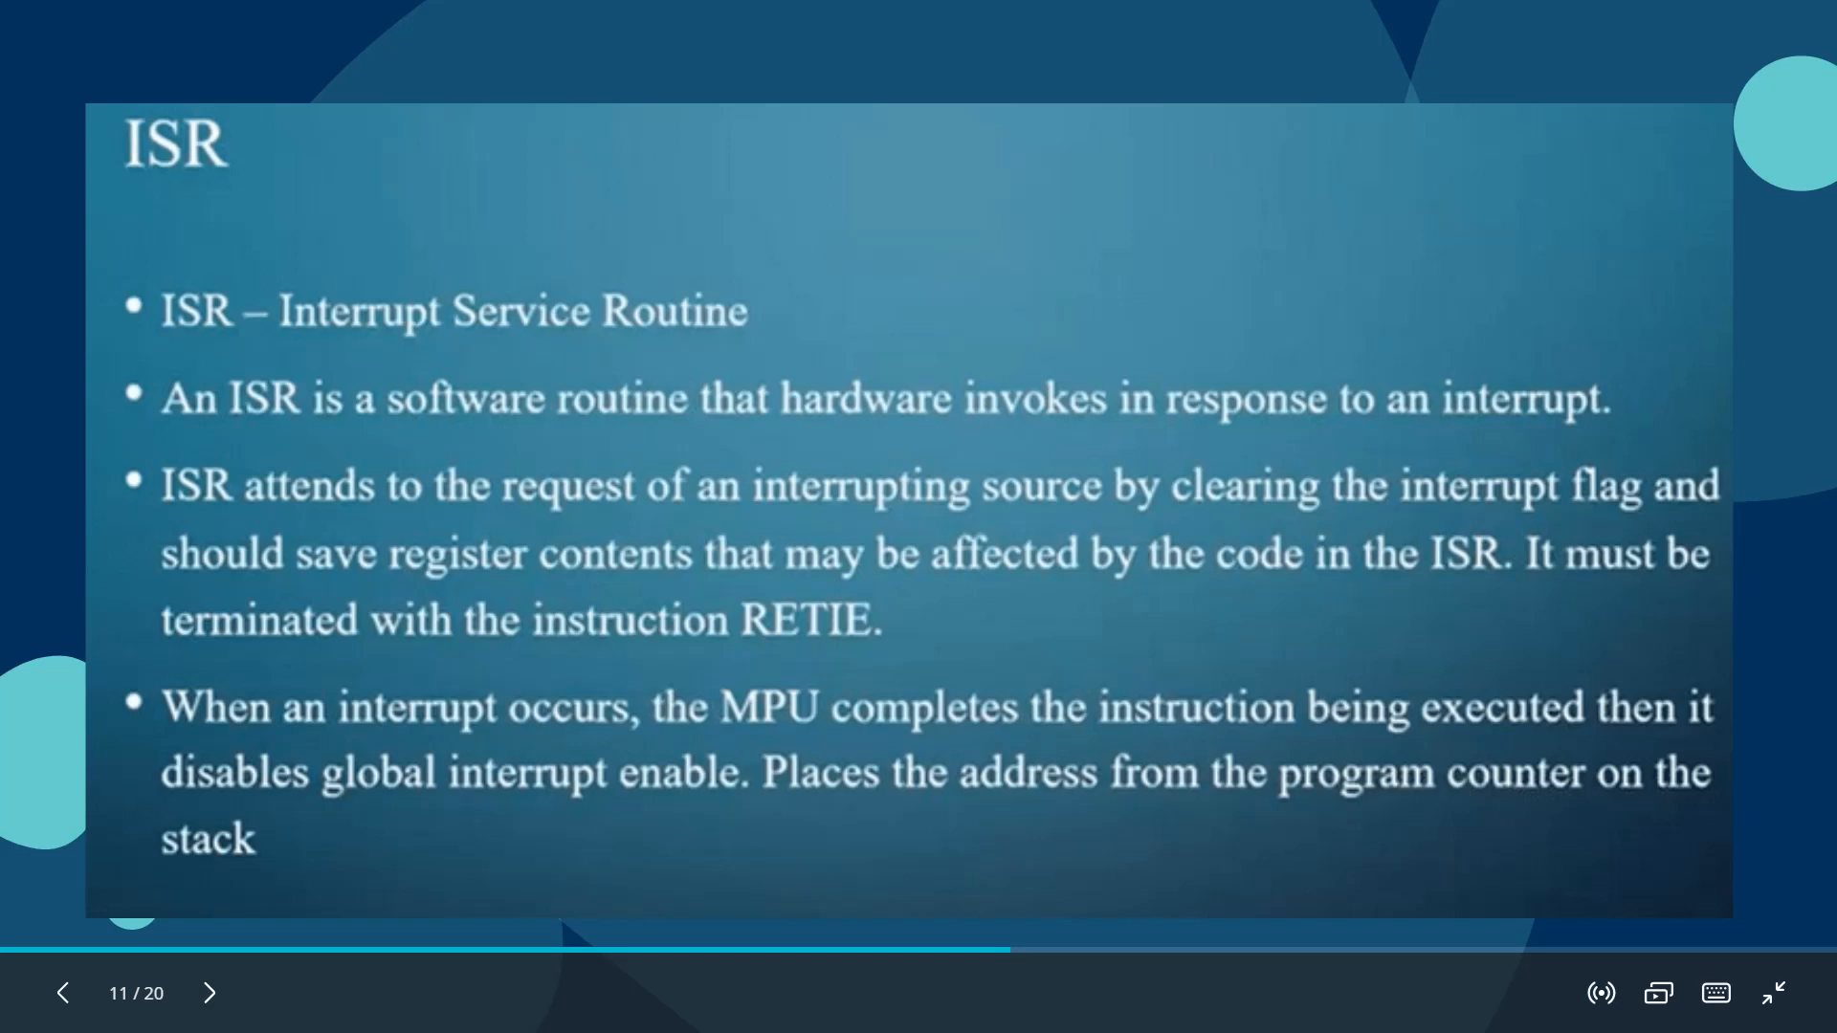
{"action": "left_click", "coordinate": [209, 993]}
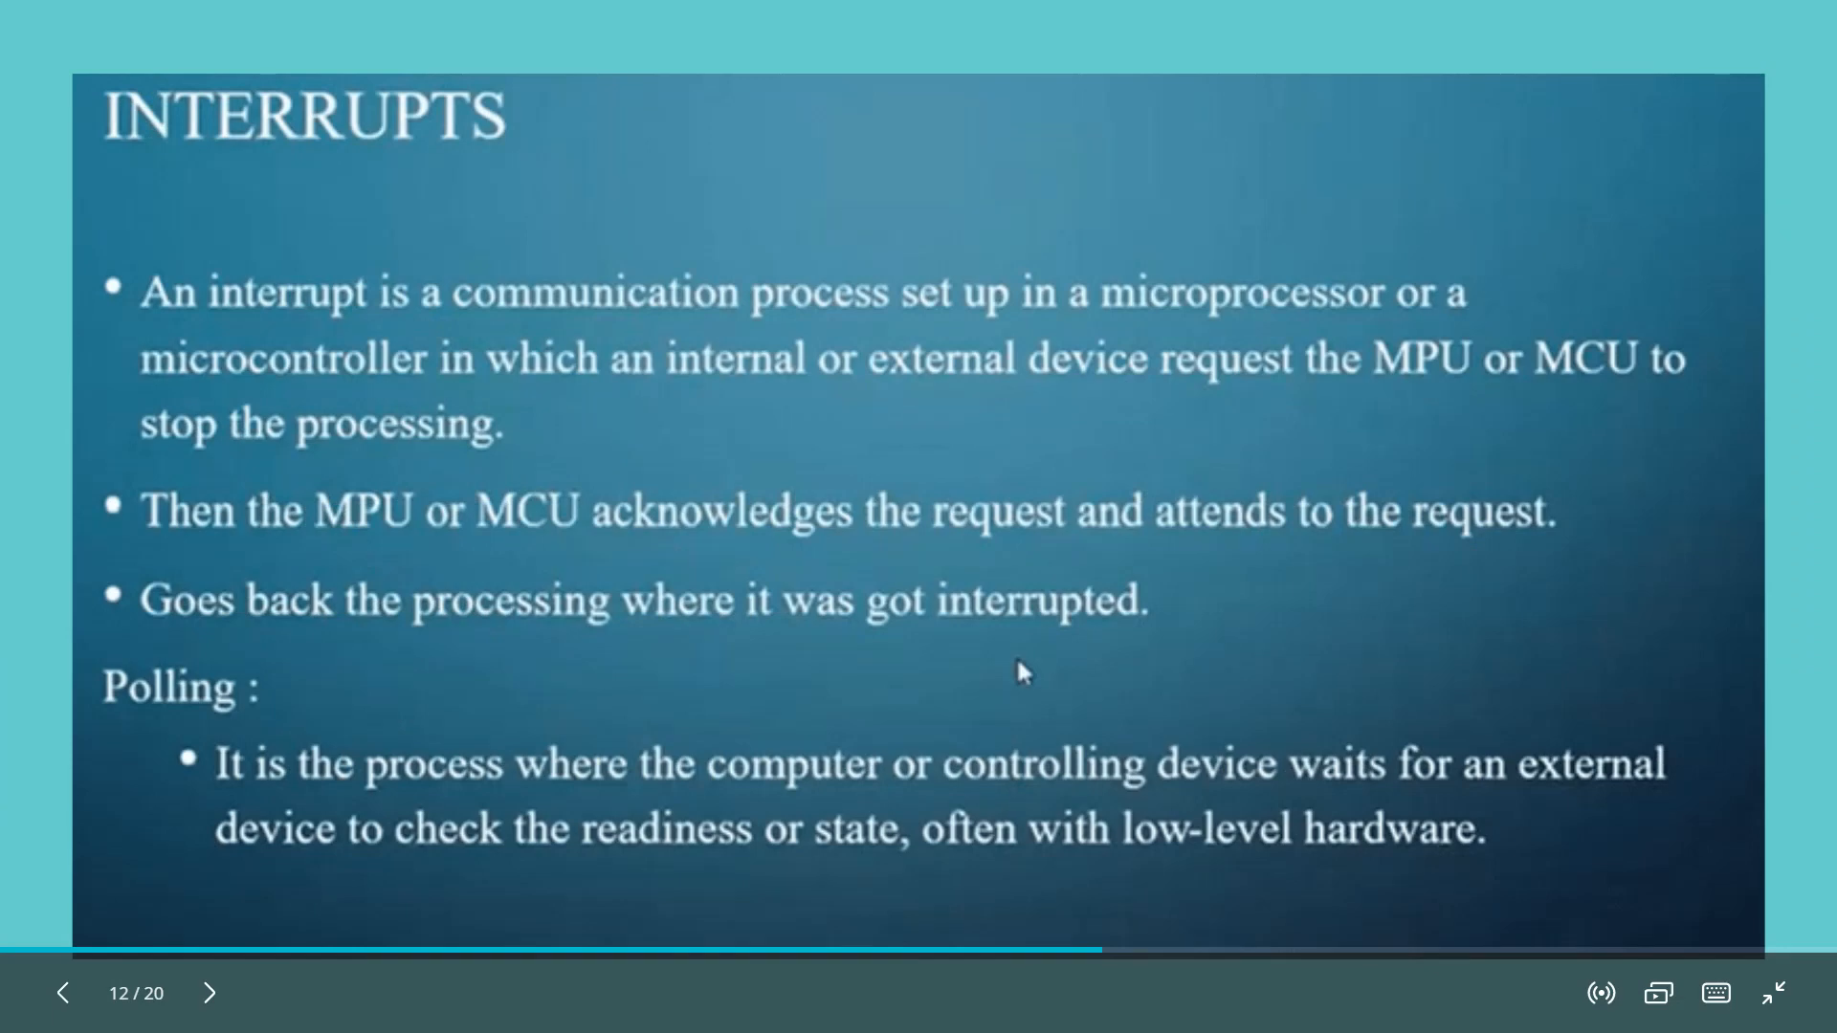
{"action": "left_click", "coordinate": [209, 993]}
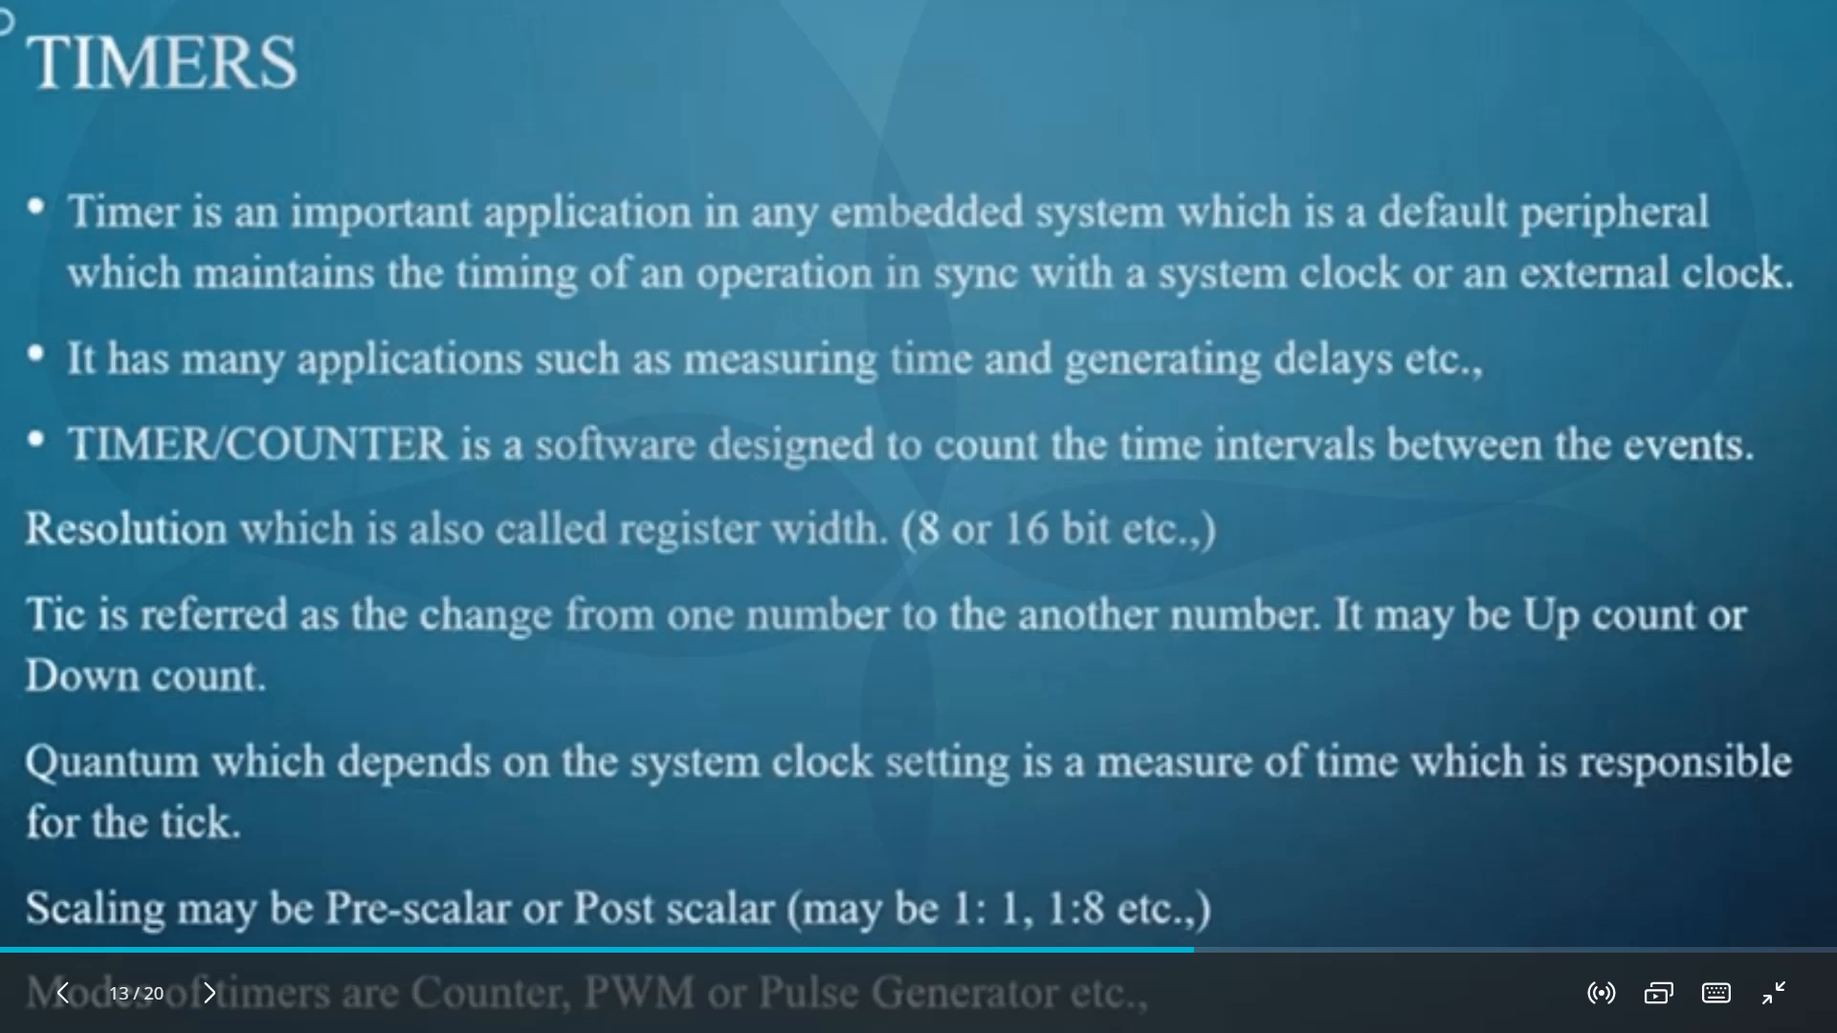
{"action": "left_click", "coordinate": [209, 993]}
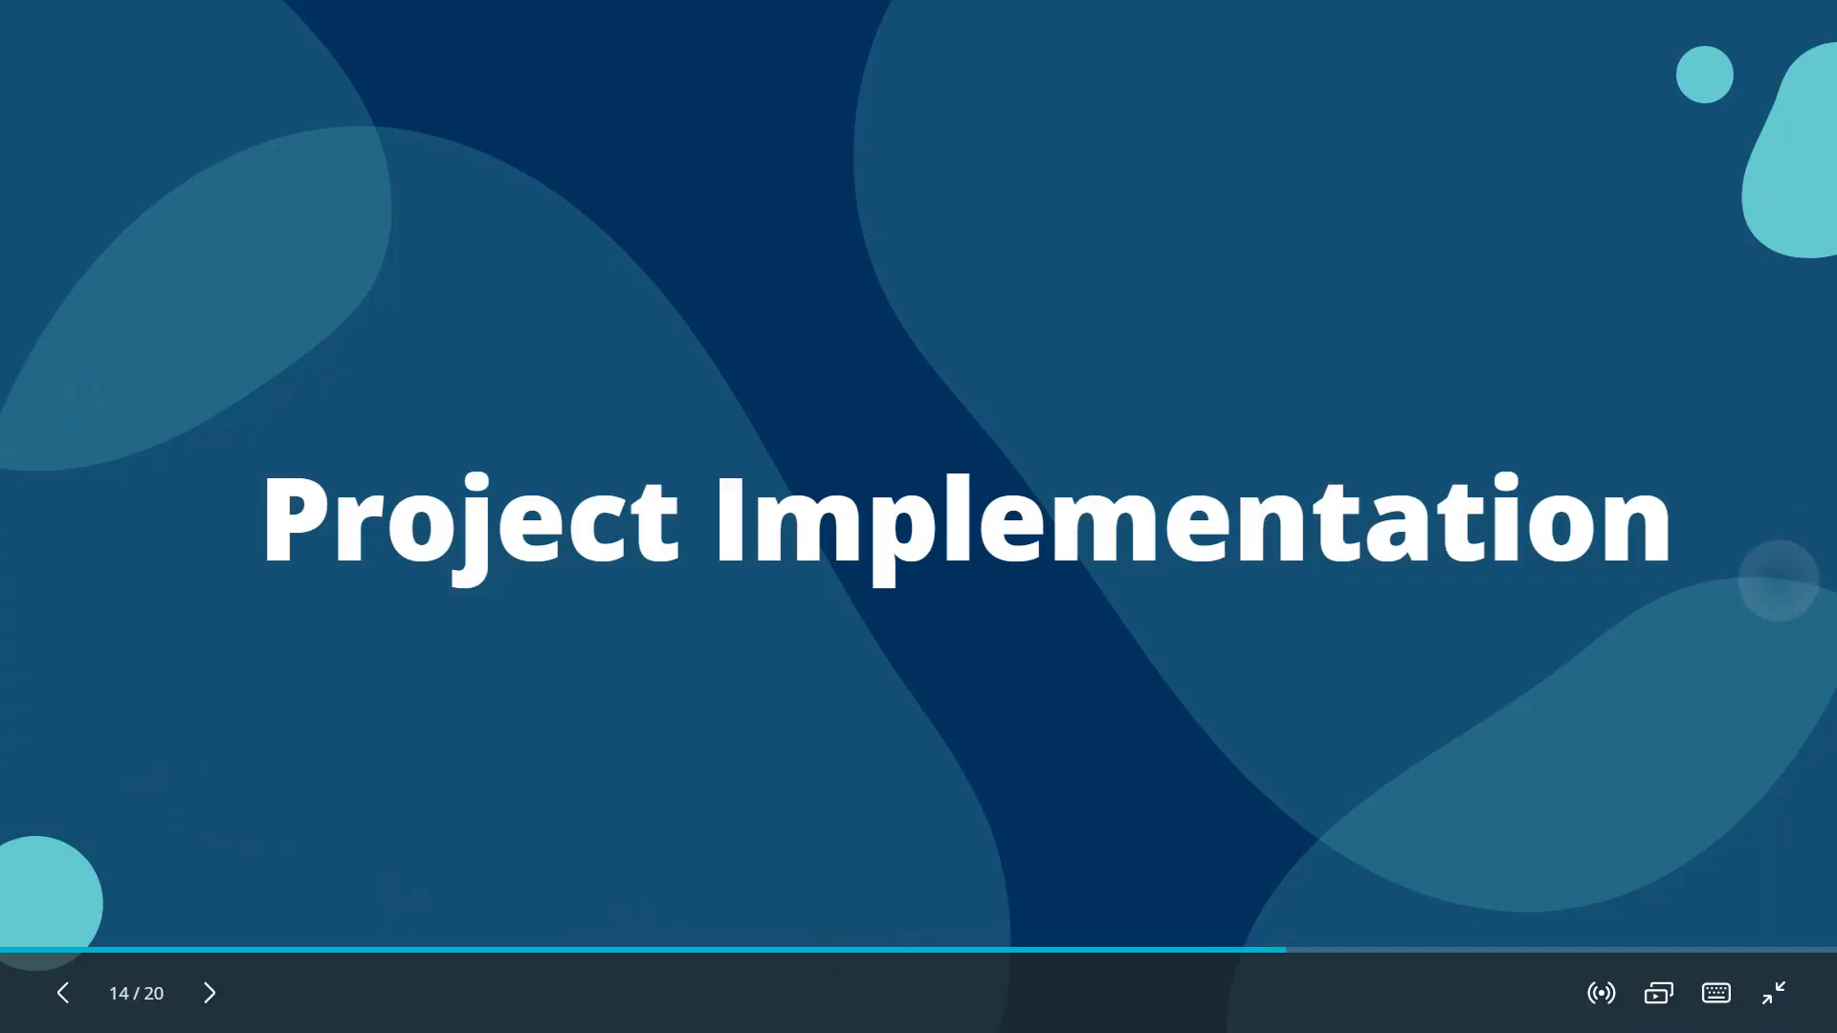
- Show the PICSimLab RB3 screenshot slide and leave presentation mode for the Canva editor
{"action": "left_click", "coordinate": [209, 993]}
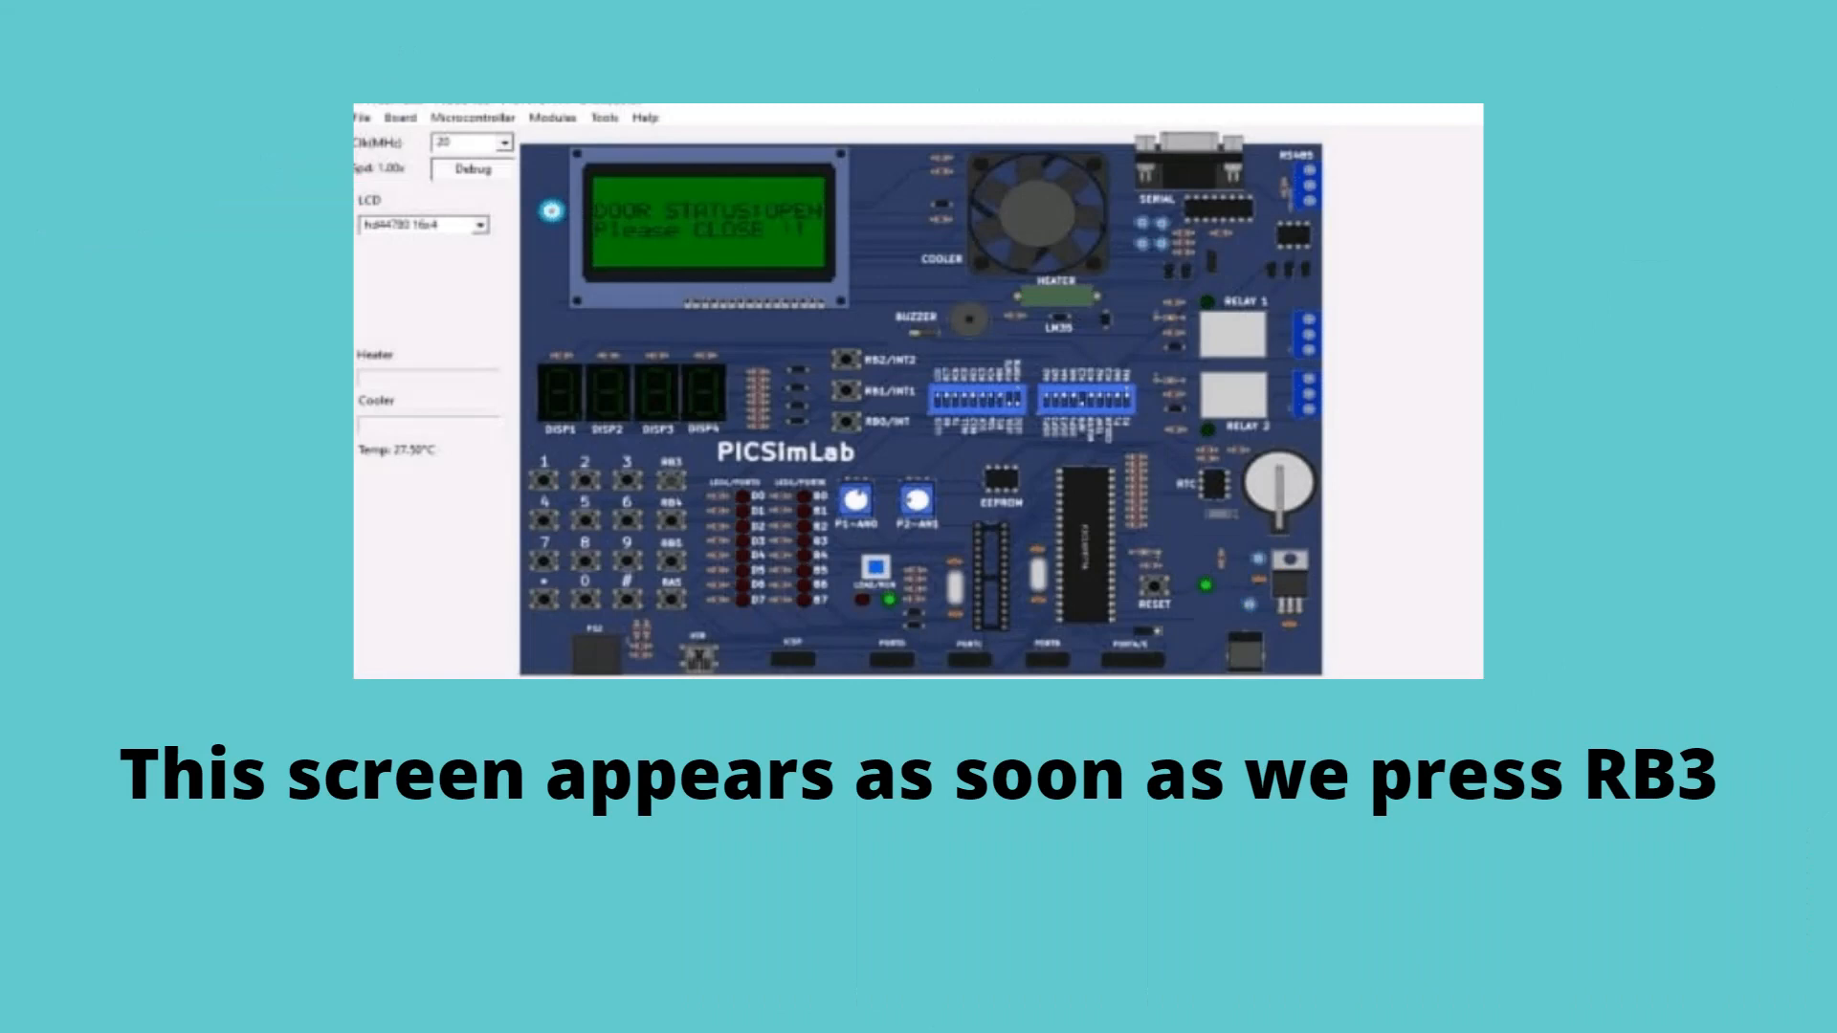
{"action": "left_click", "coordinate": [677, 472]}
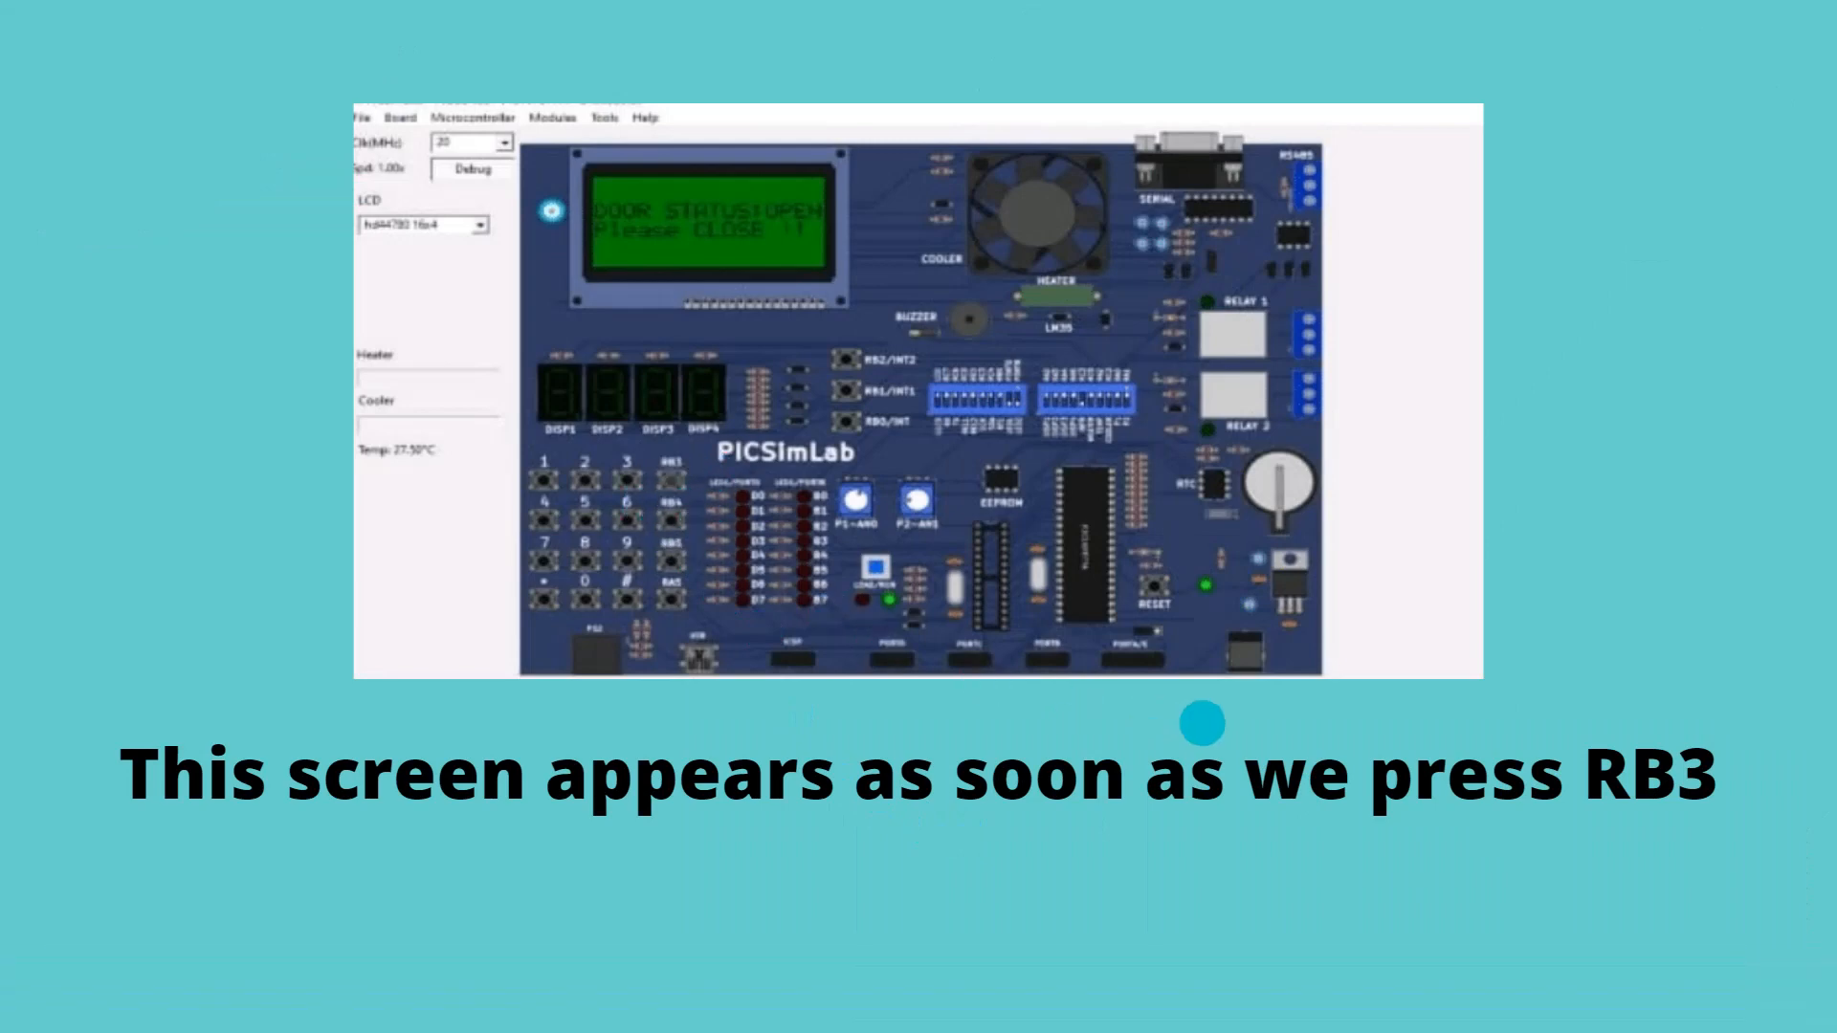
{"action": "mouse_move", "coordinate": [1554, 671]}
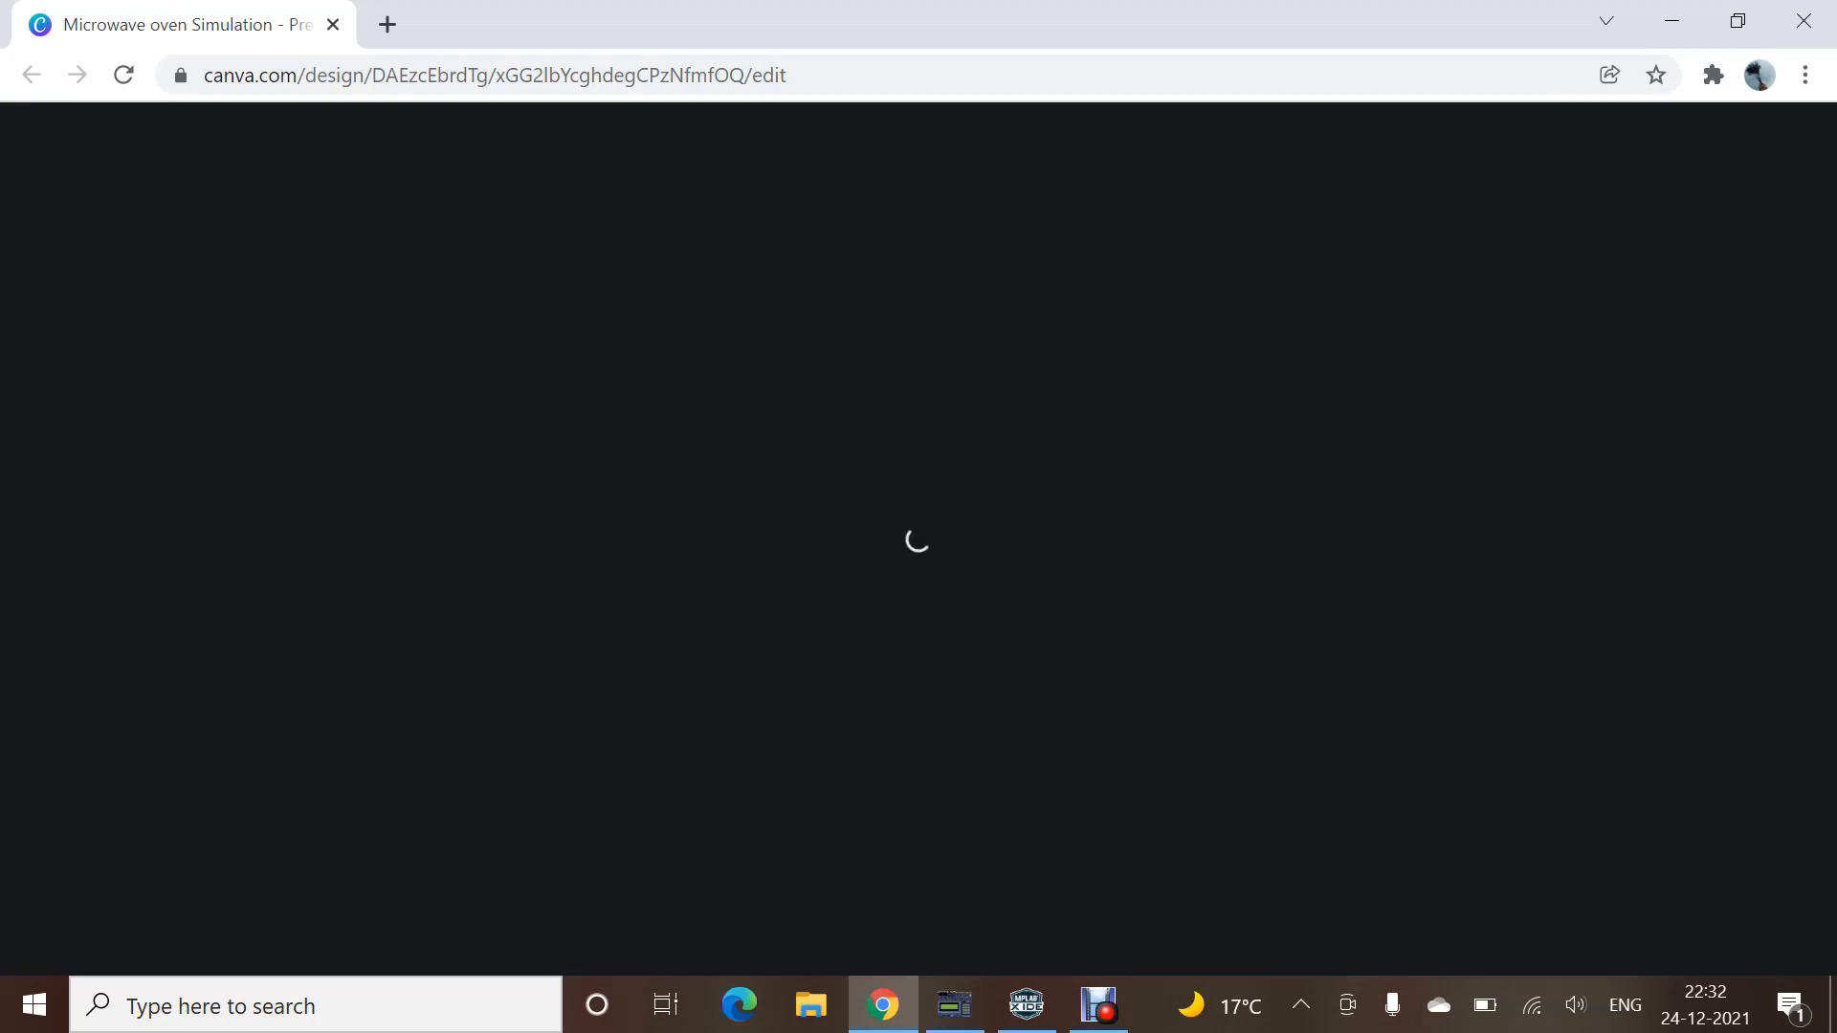
- Switch to MPLAB X IDE and review init_config for buzzer, fan and interrupts in main.c
{"action": "left_click", "coordinate": [1024, 1004]}
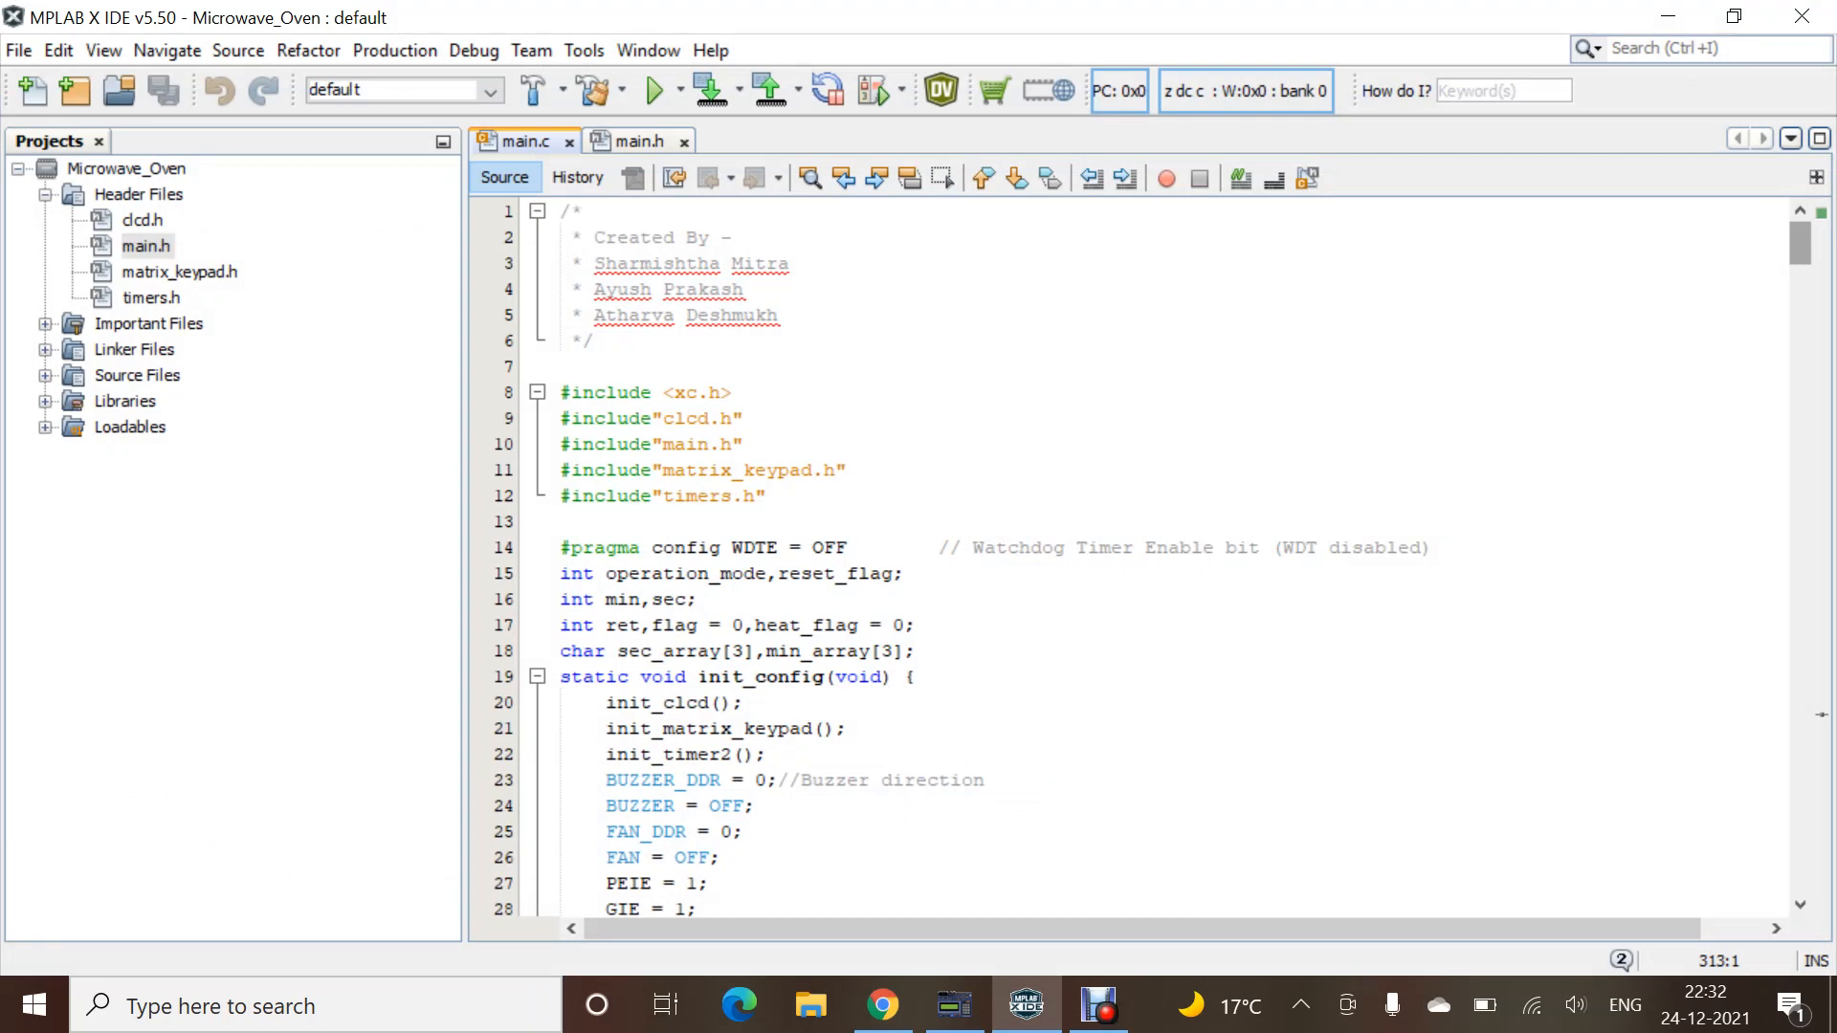
{"action": "scroll", "scroll_direction": "down", "scroll_amount": 3}
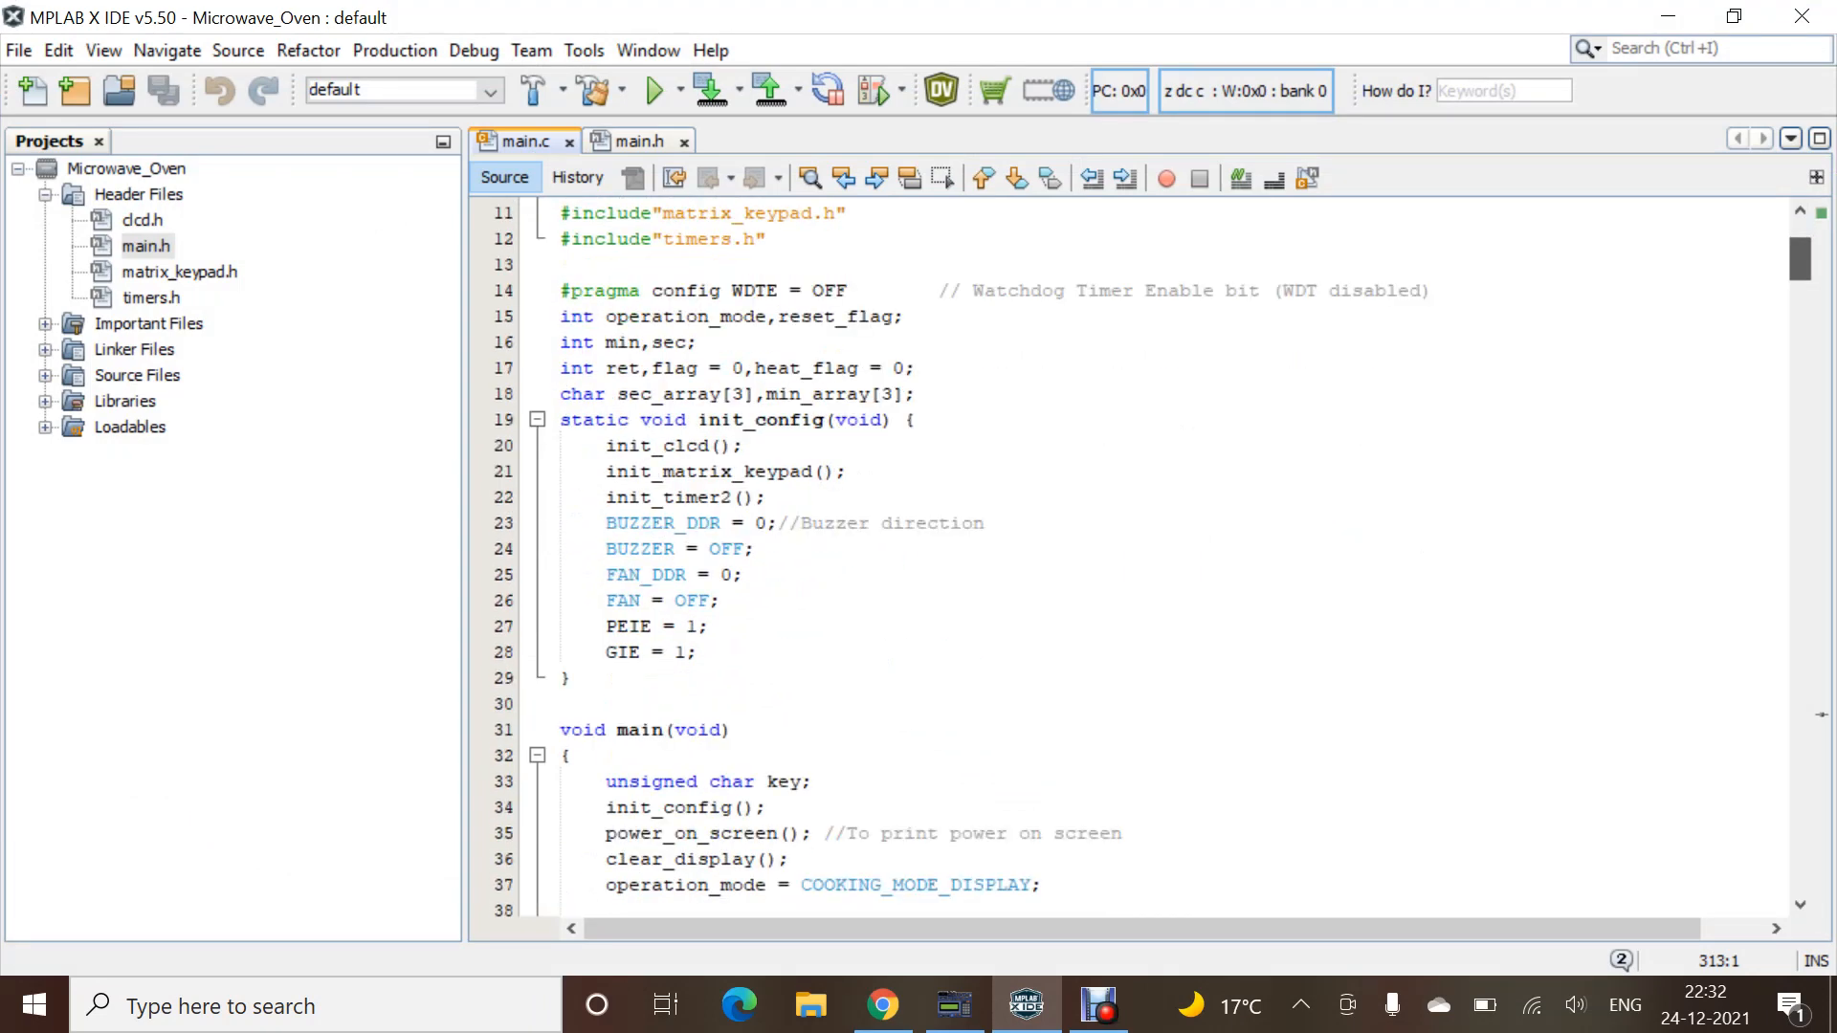
{"action": "scroll", "scroll_direction": "up", "scroll_amount": 3}
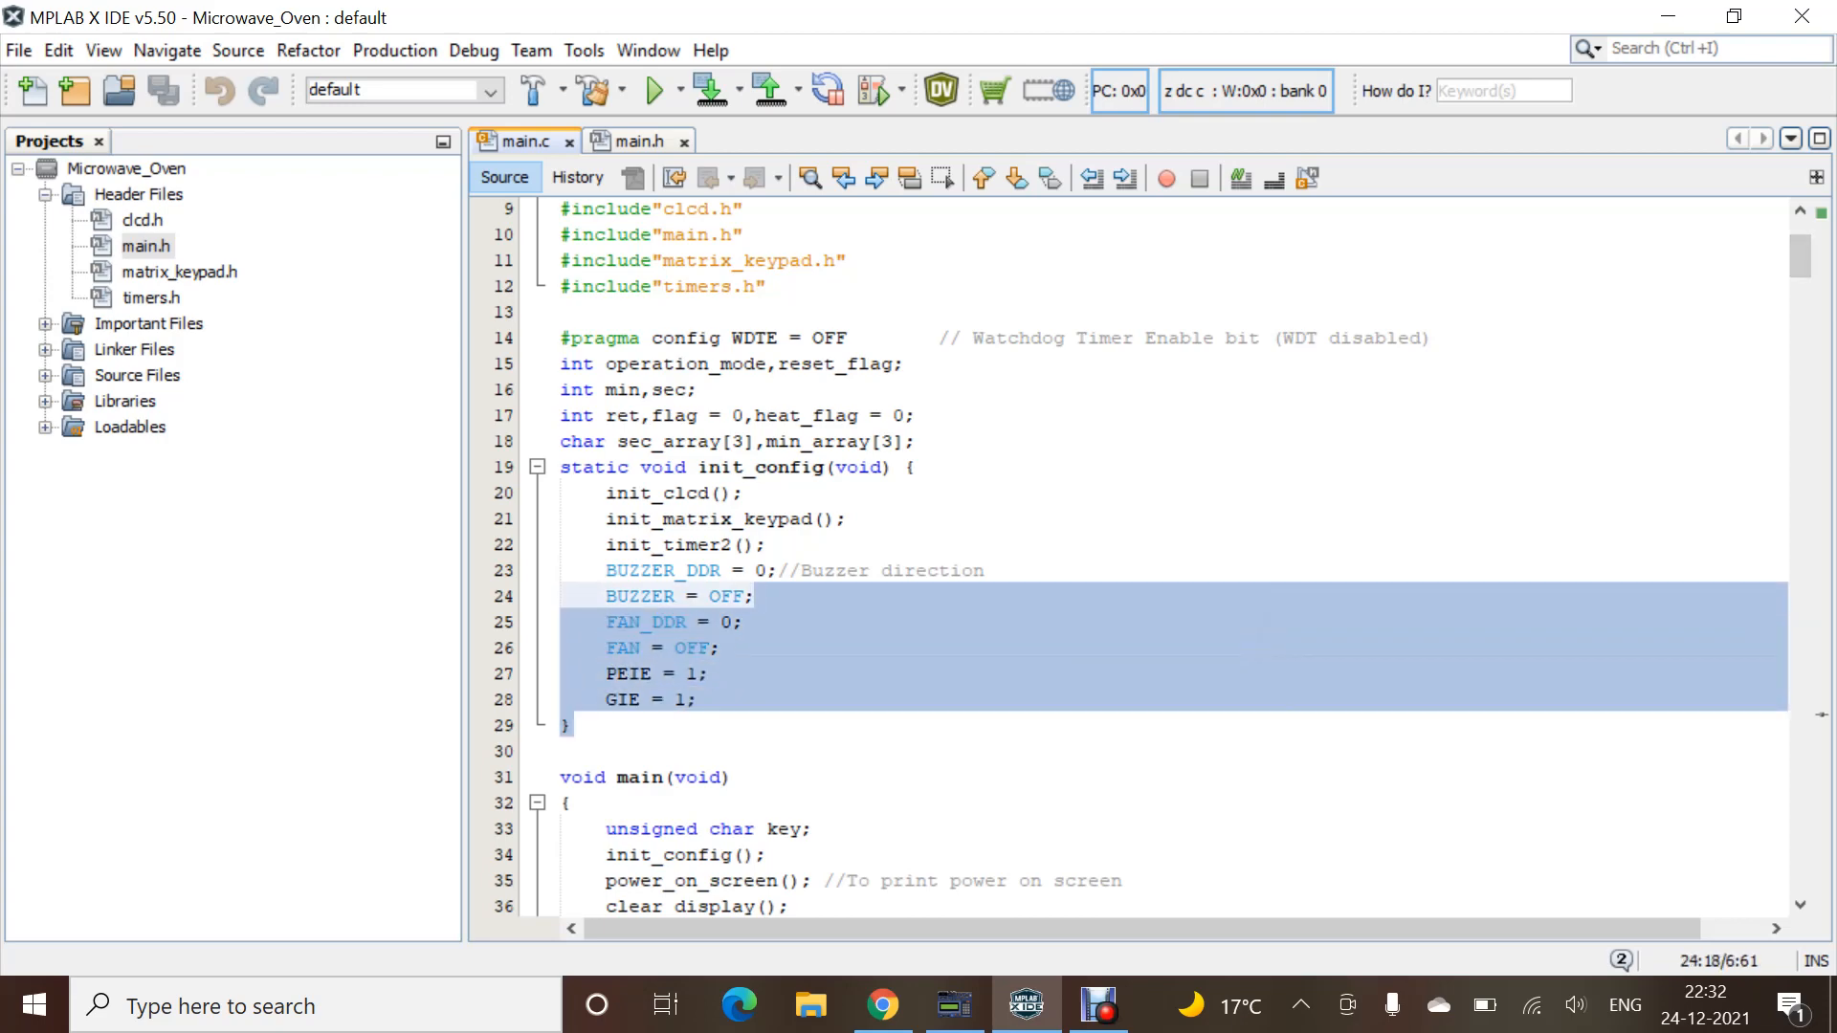
{"action": "left_click", "coordinate": [574, 750]}
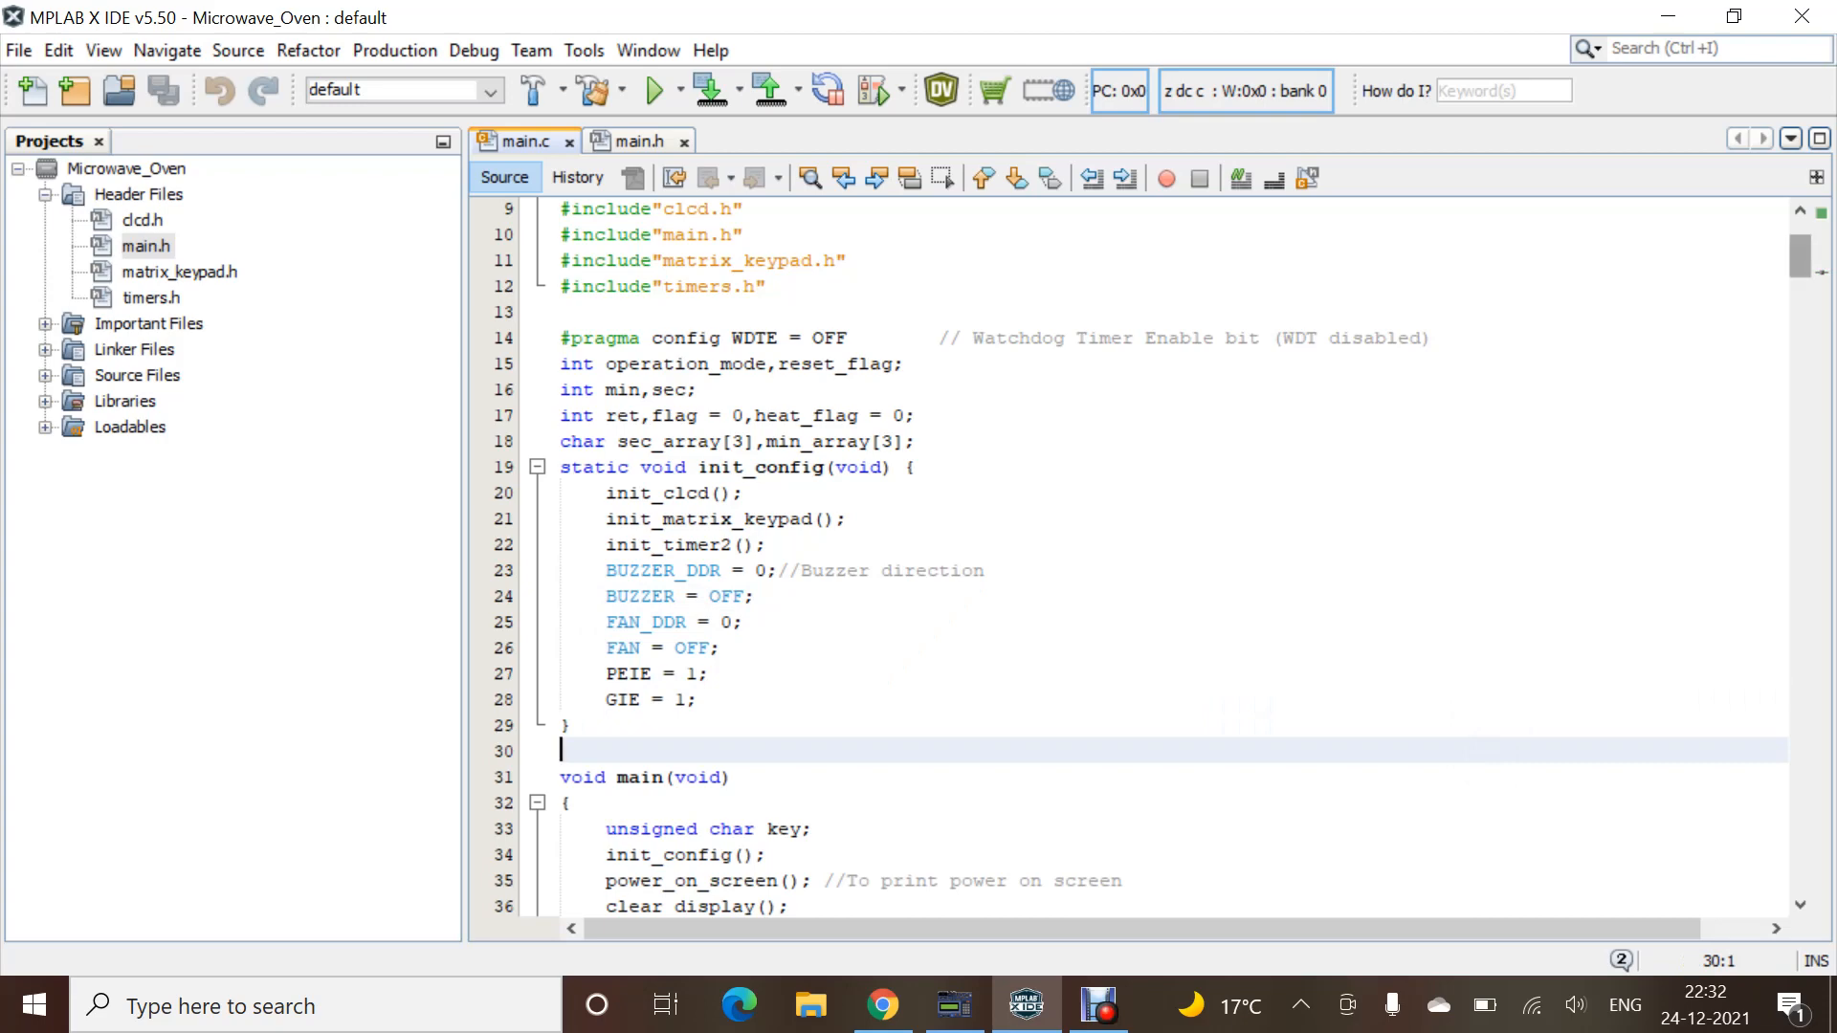
{"action": "scroll", "scroll_direction": "down", "scroll_amount": 3}
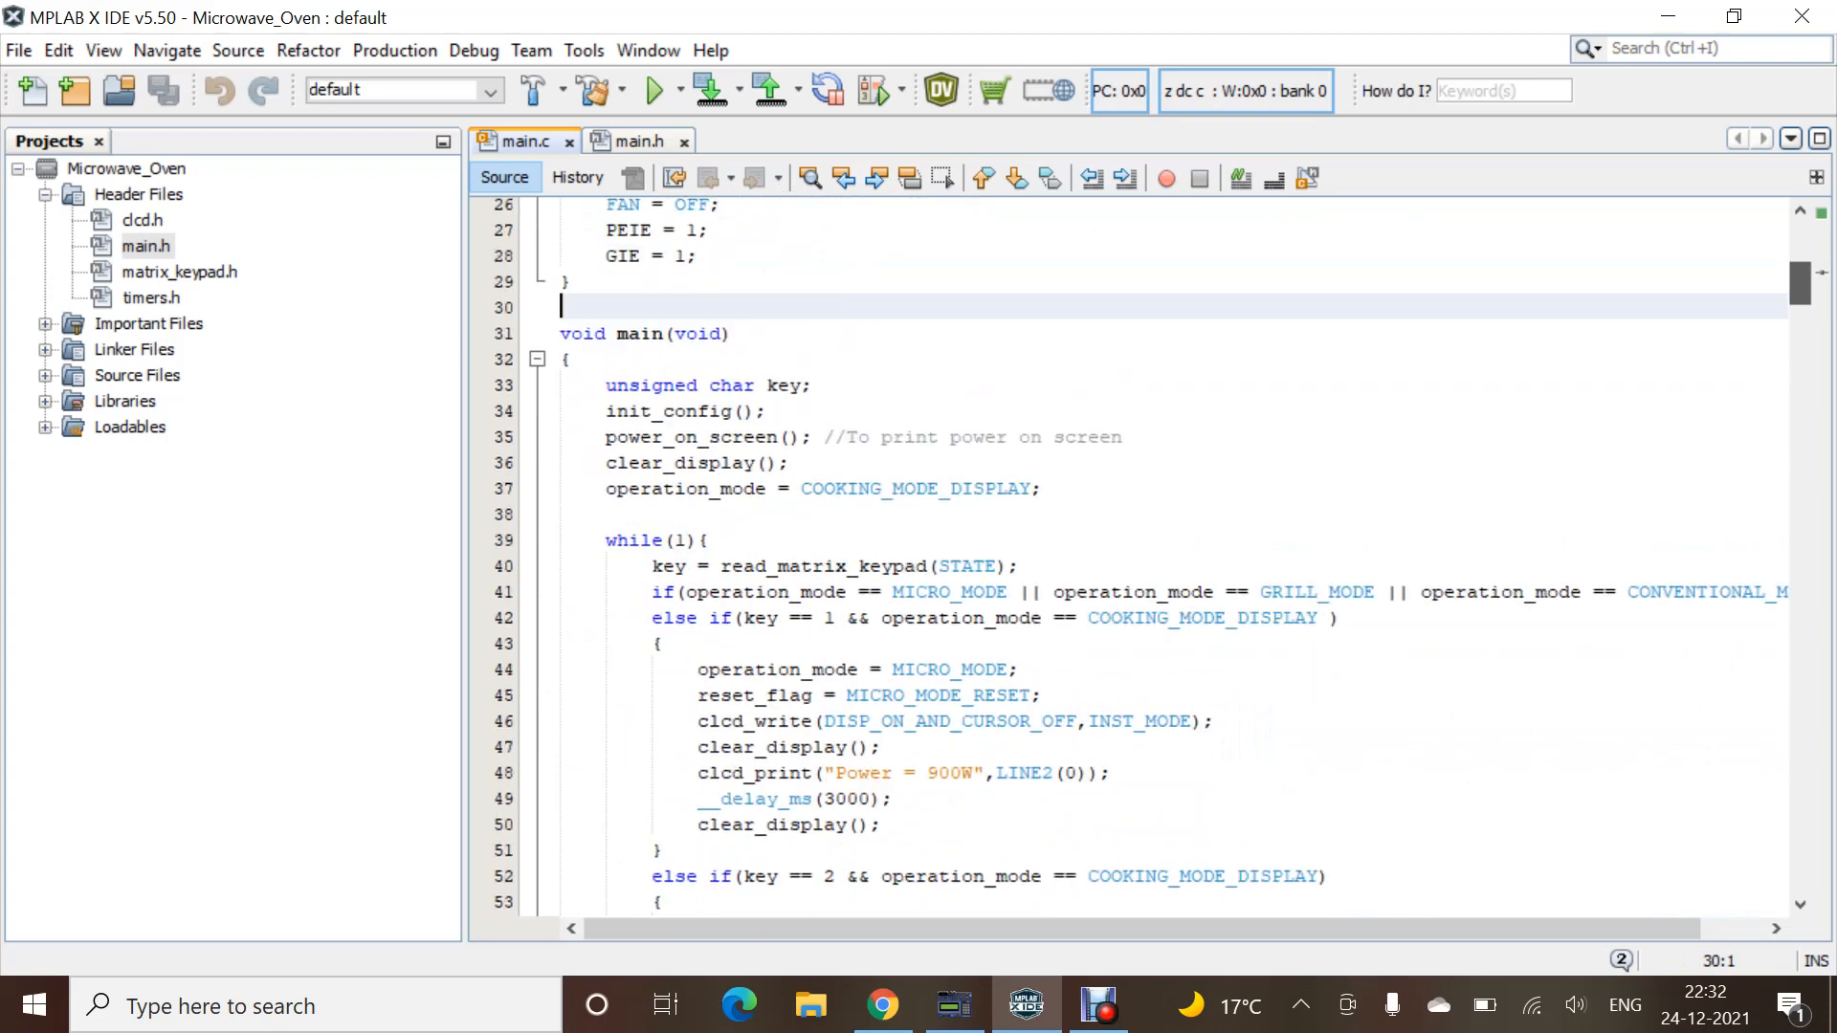
{"action": "scroll", "scroll_direction": "down", "scroll_amount": 3}
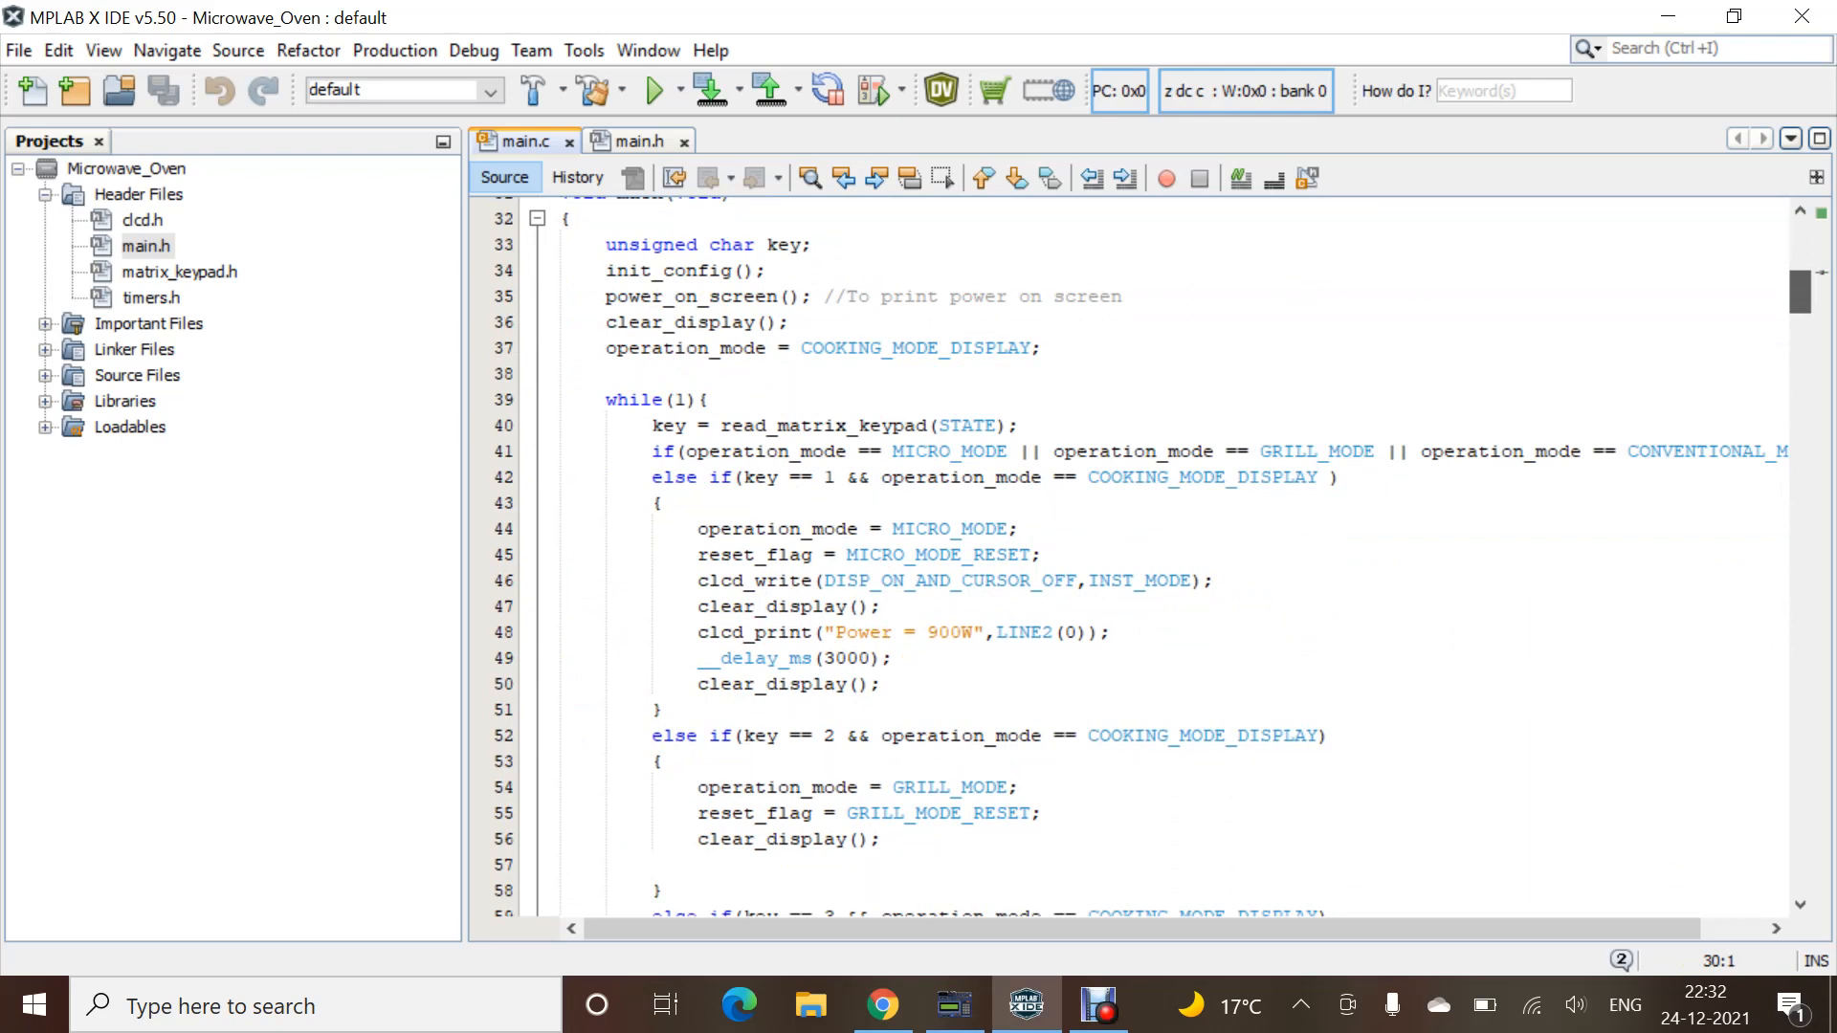
{"action": "scroll", "scroll_direction": "up", "scroll_amount": 3}
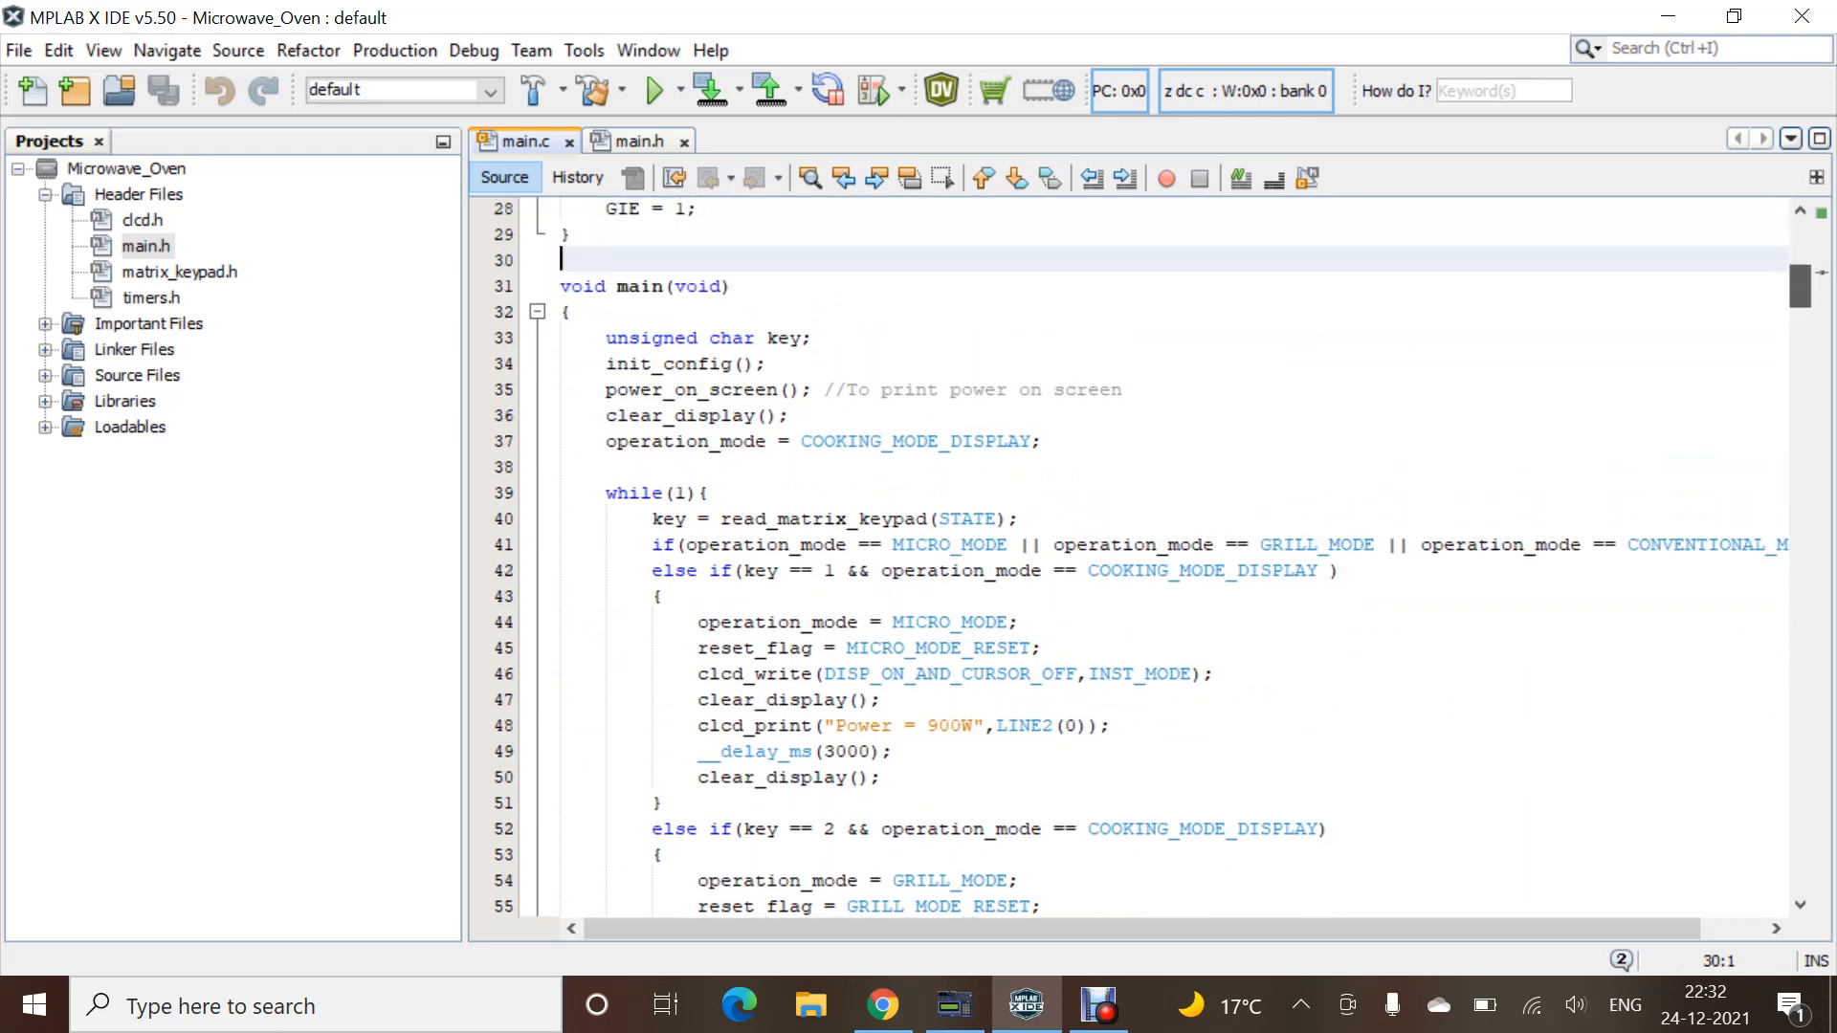
{"action": "scroll", "scroll_direction": "down", "scroll_amount": 3}
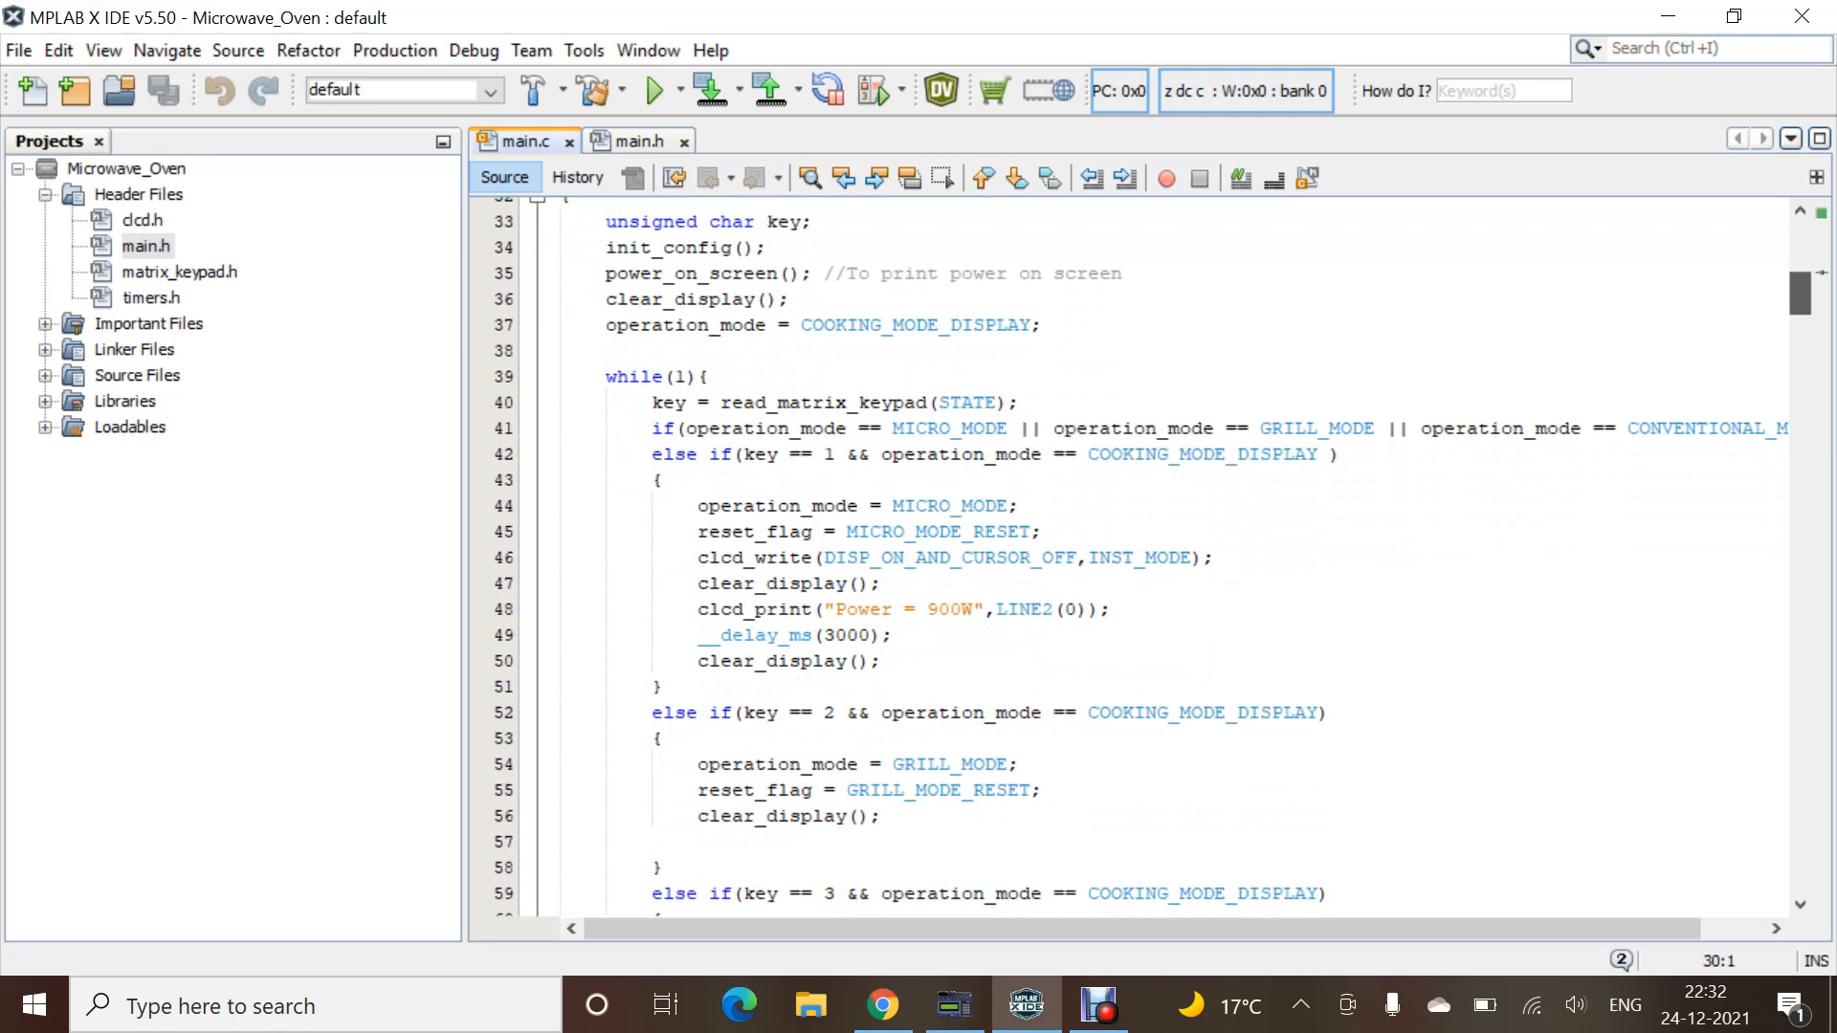
{"action": "scroll", "scroll_direction": "down", "scroll_amount": 3}
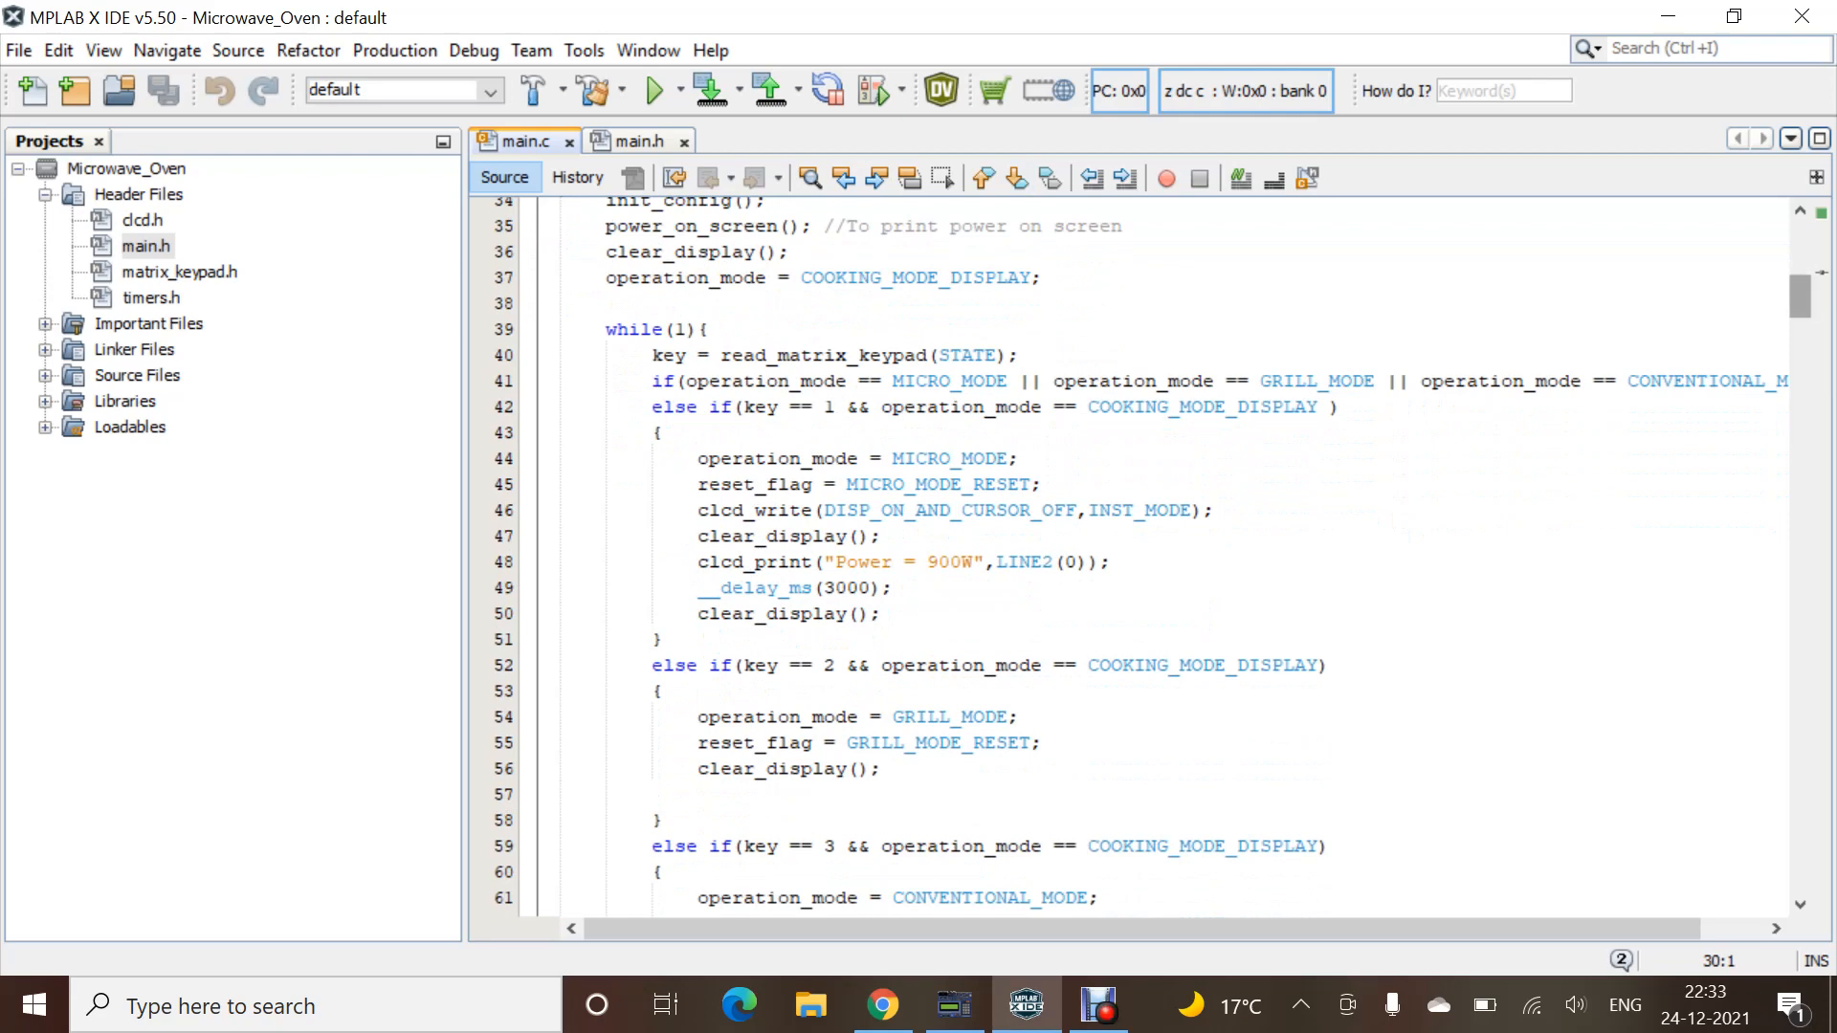
{"action": "scroll", "scroll_direction": "down", "scroll_amount": 3}
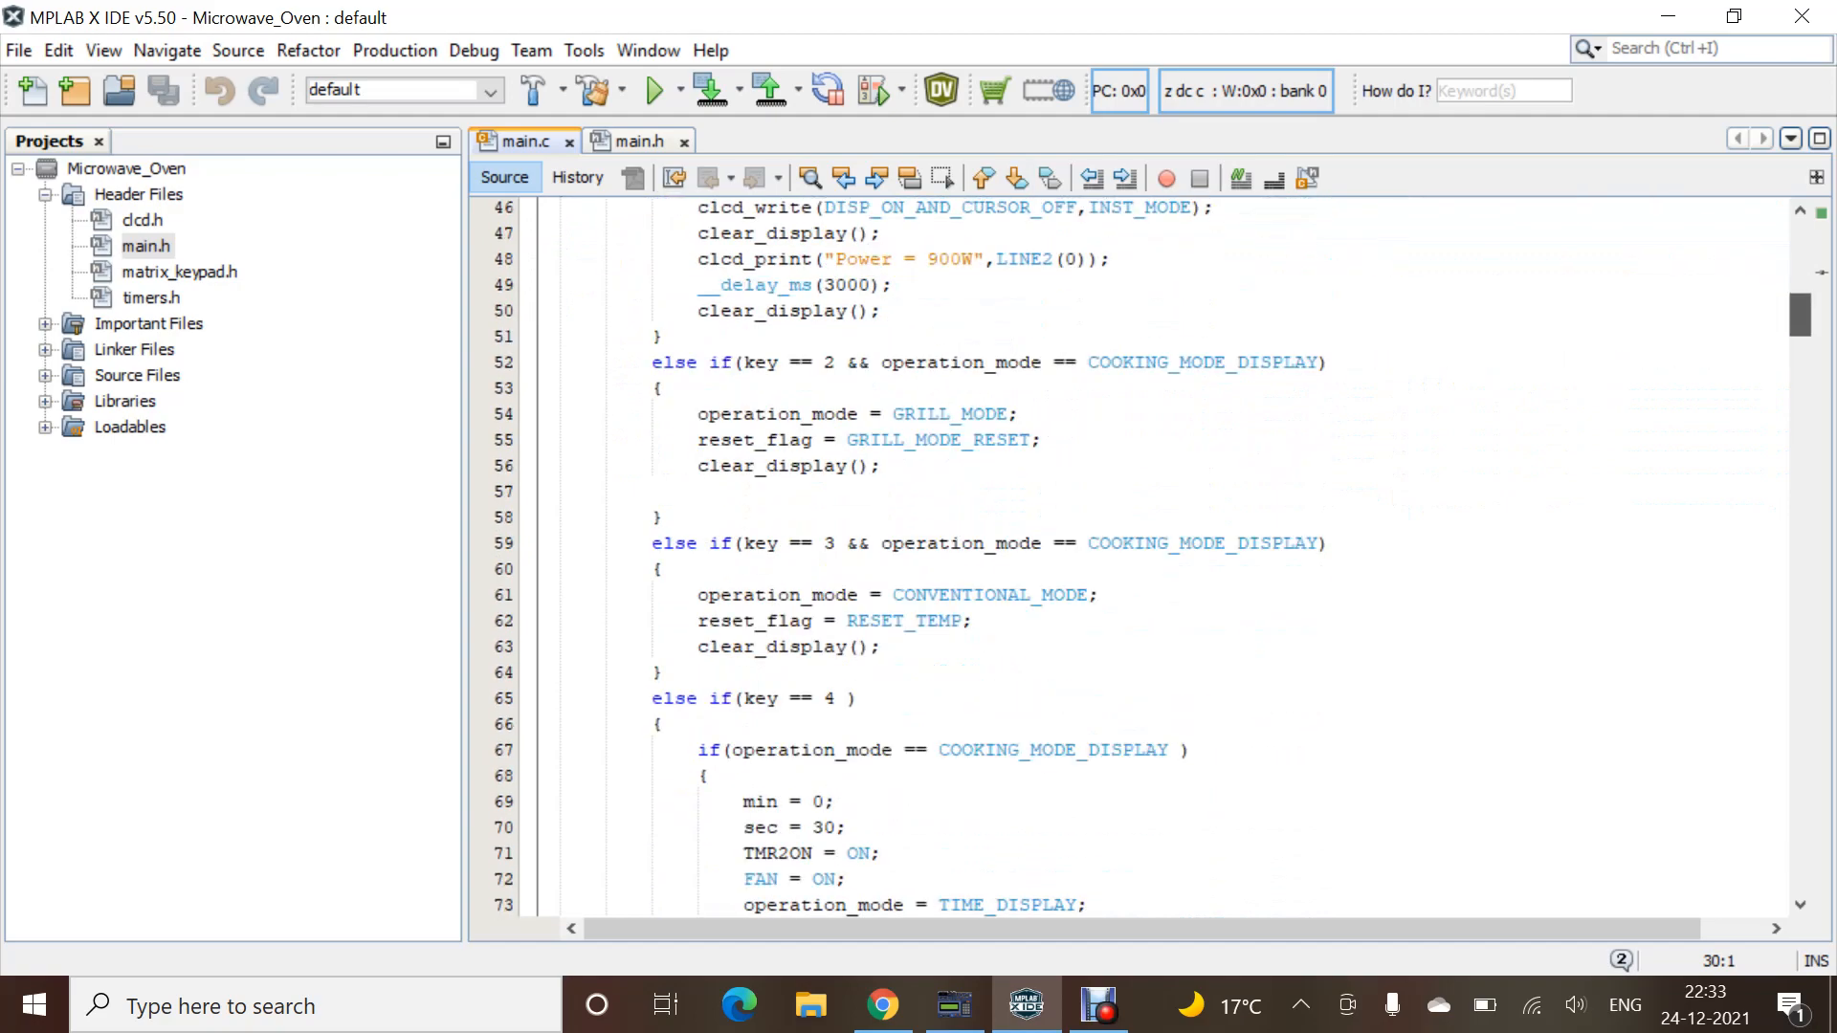
{"action": "scroll", "scroll_direction": "up", "scroll_amount": 3}
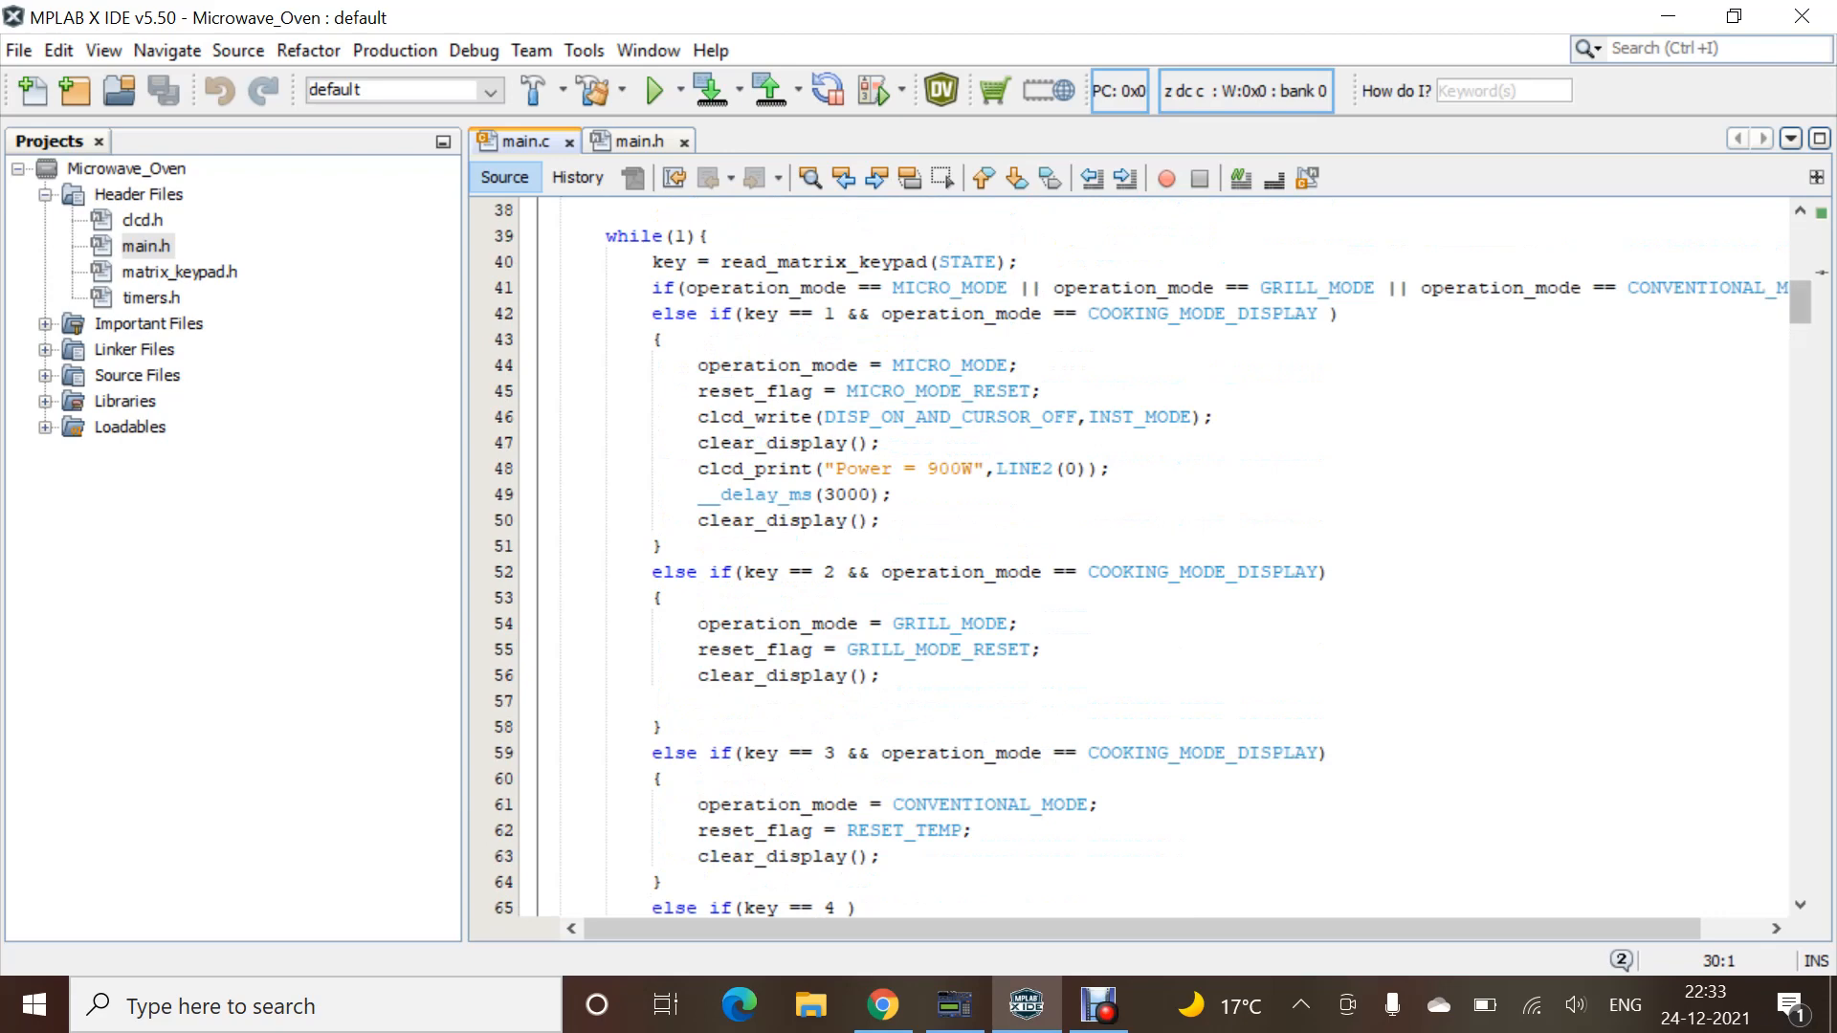
{"action": "scroll", "scroll_direction": "down", "scroll_amount": 3}
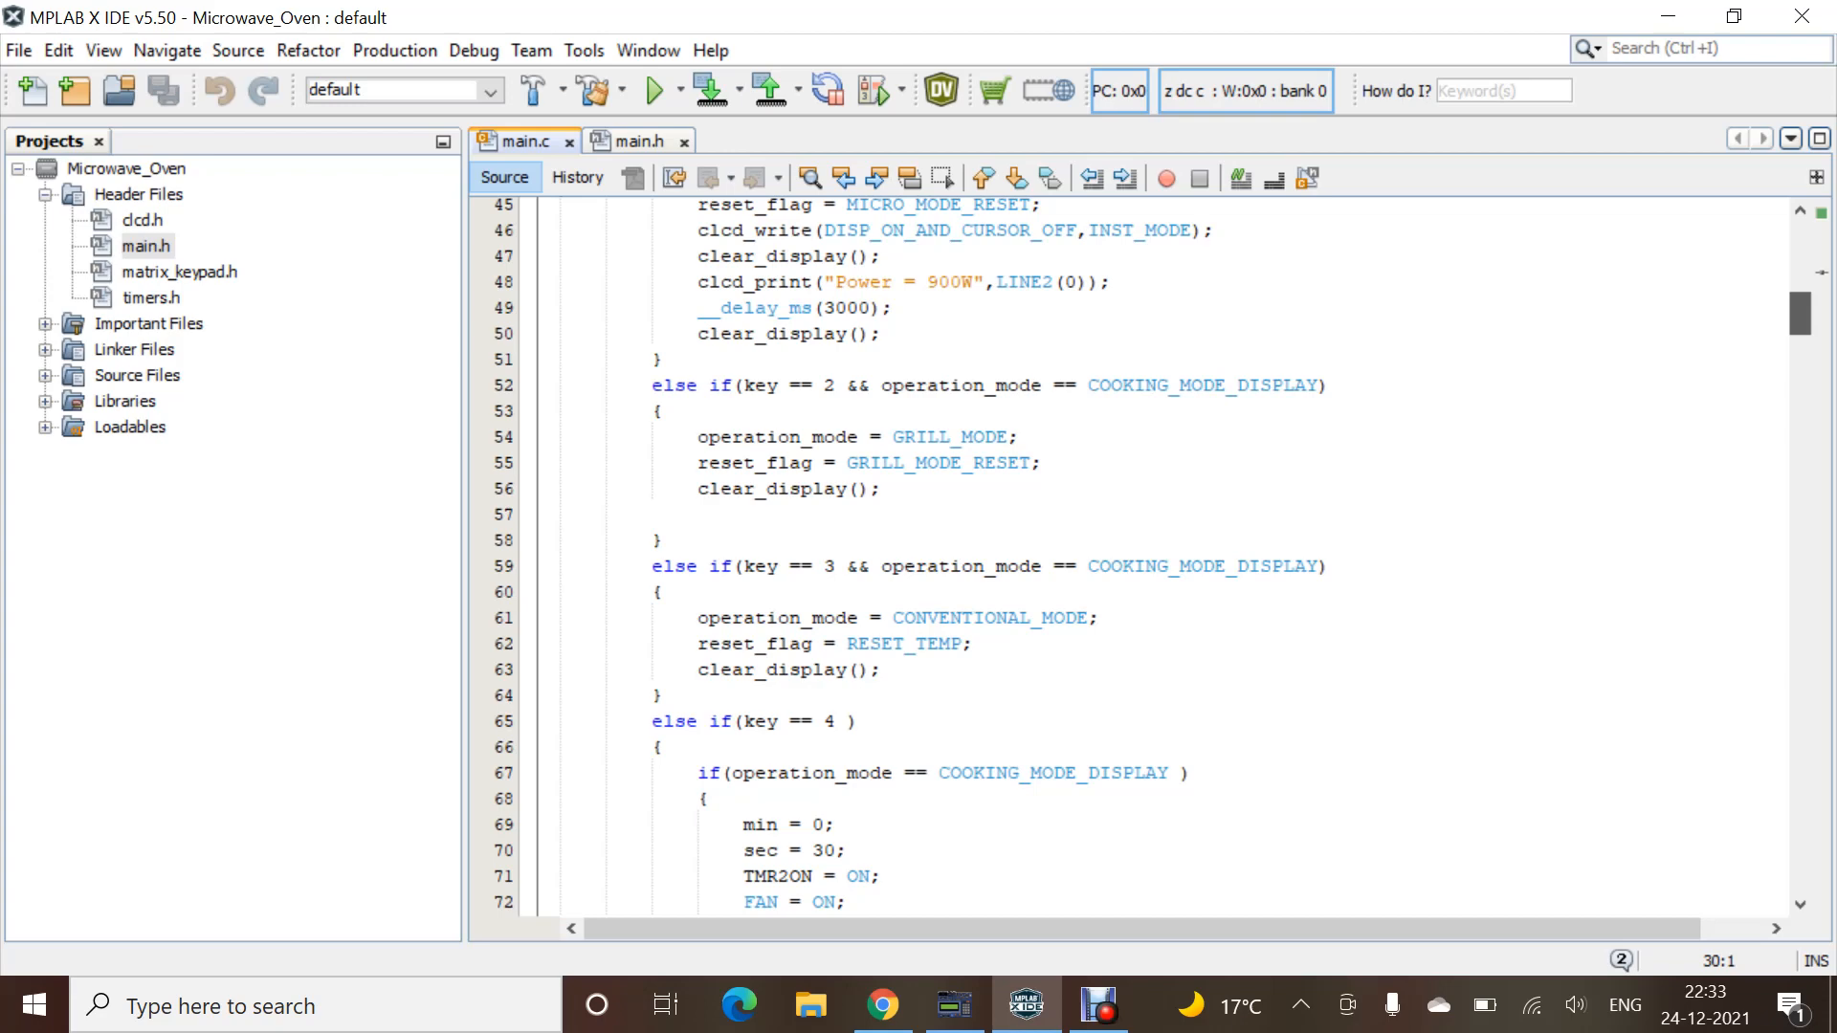
{"action": "scroll", "scroll_direction": "down", "scroll_amount": 3}
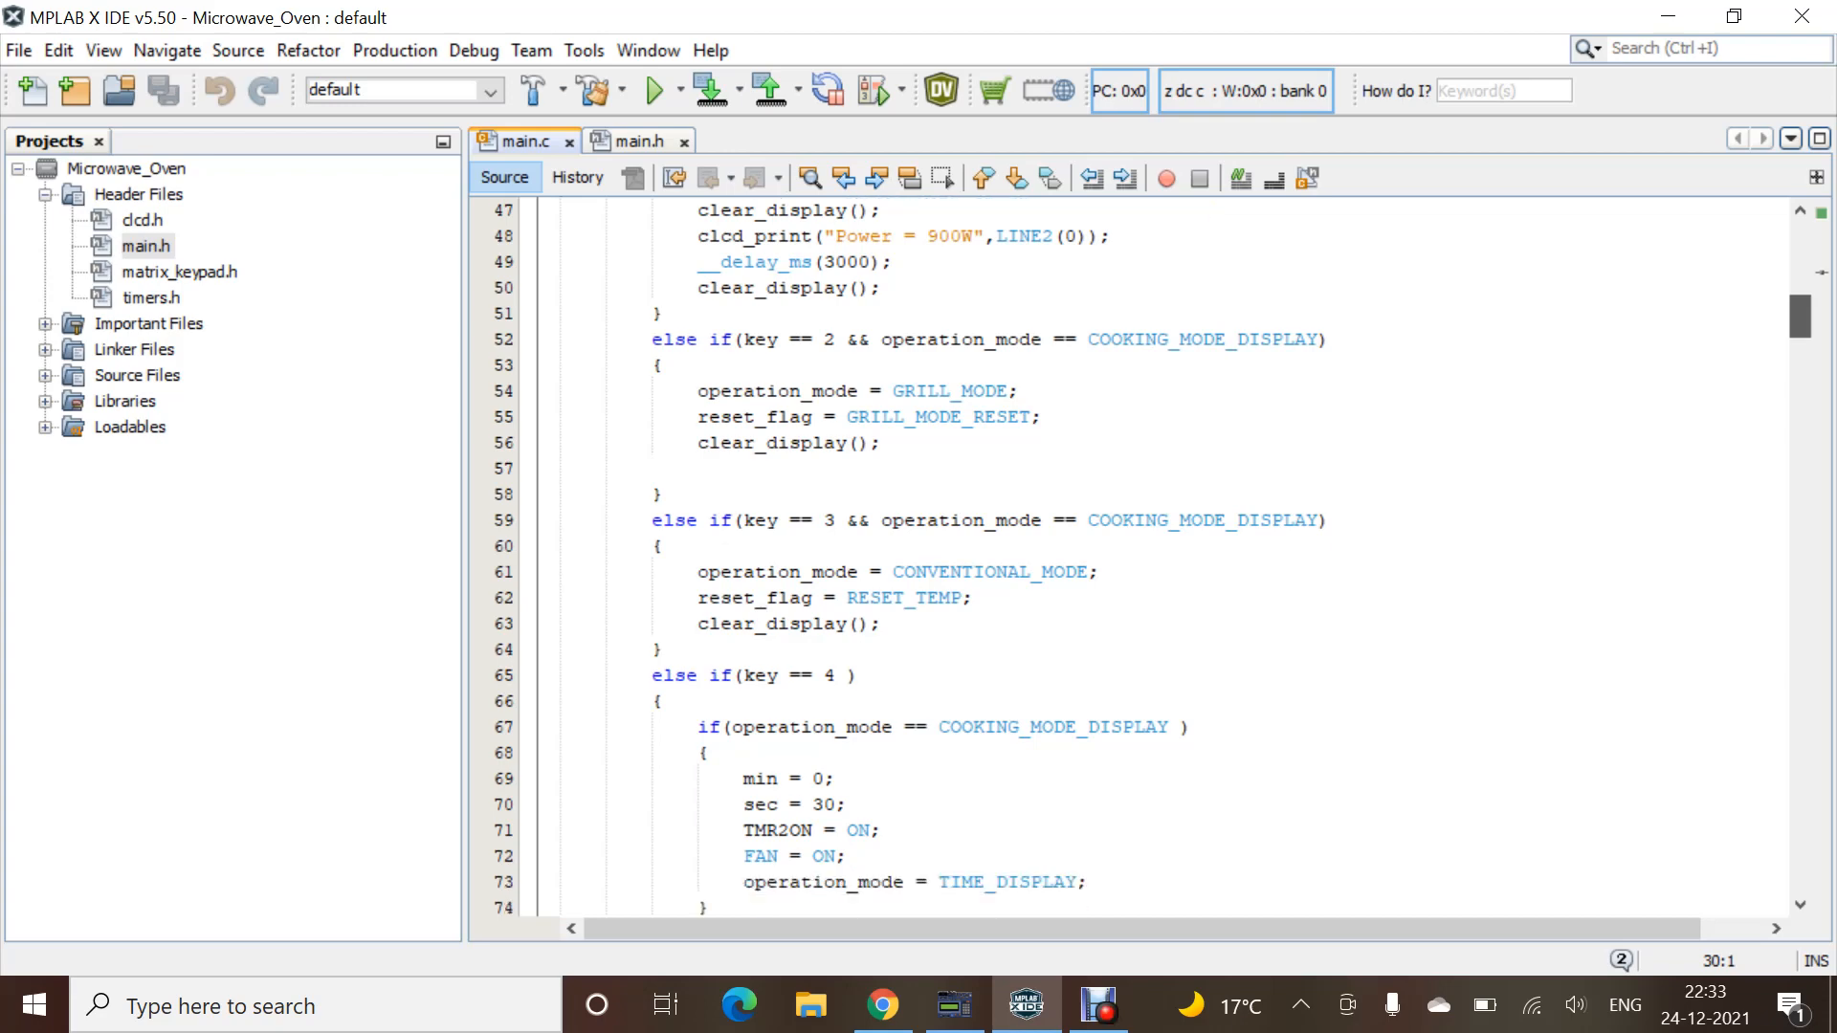
{"action": "scroll", "scroll_direction": "down", "scroll_amount": 3}
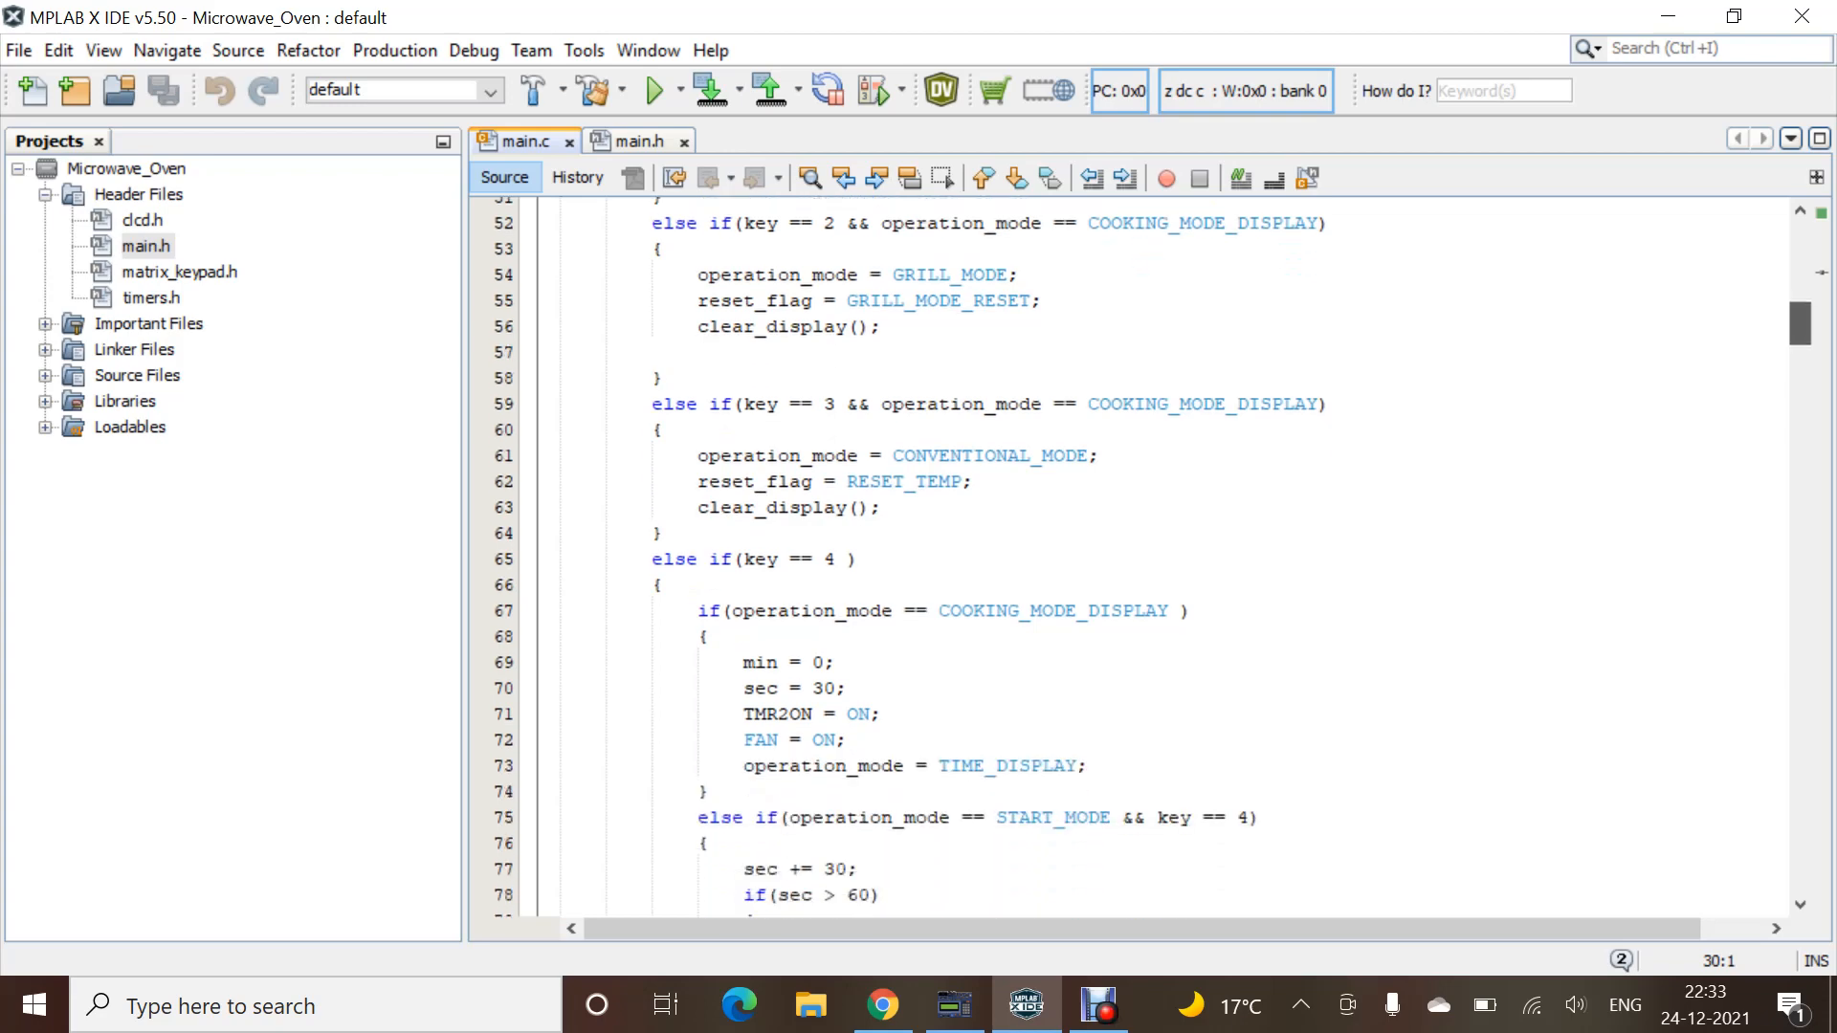
{"action": "scroll", "scroll_direction": "down", "scroll_amount": 3}
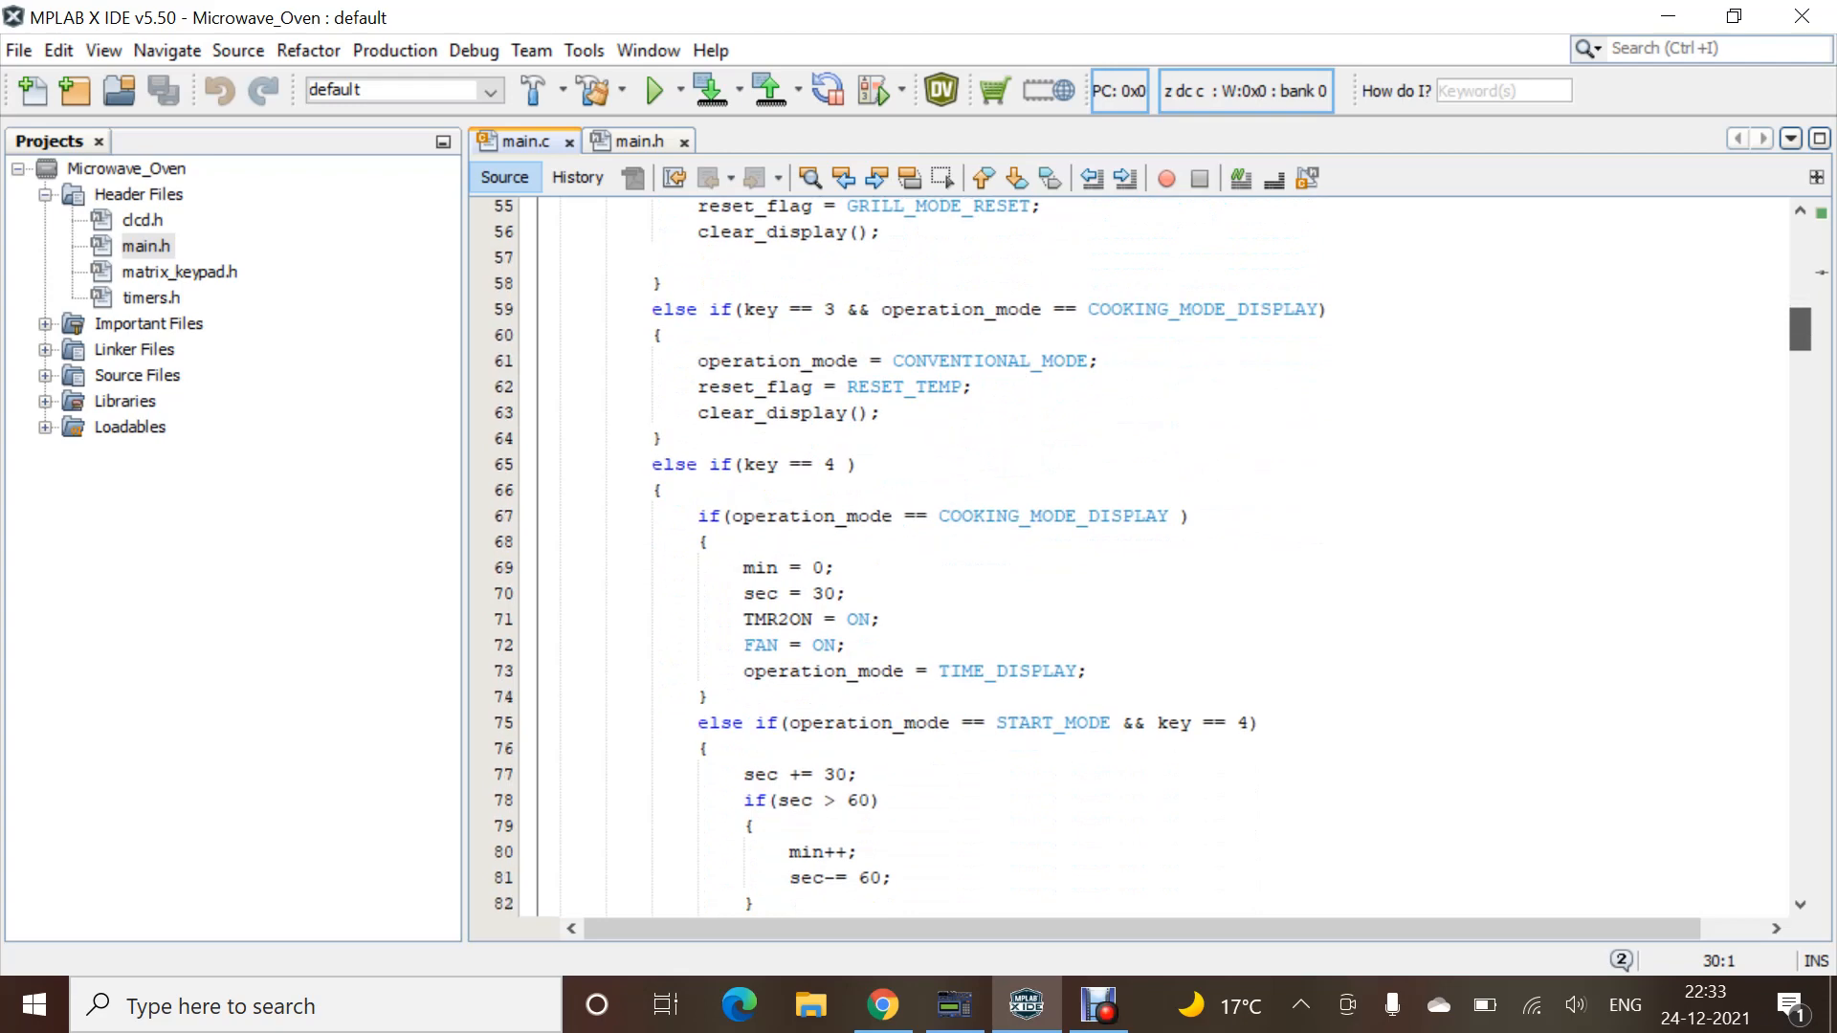
{"action": "scroll", "scroll_direction": "down", "scroll_amount": 3}
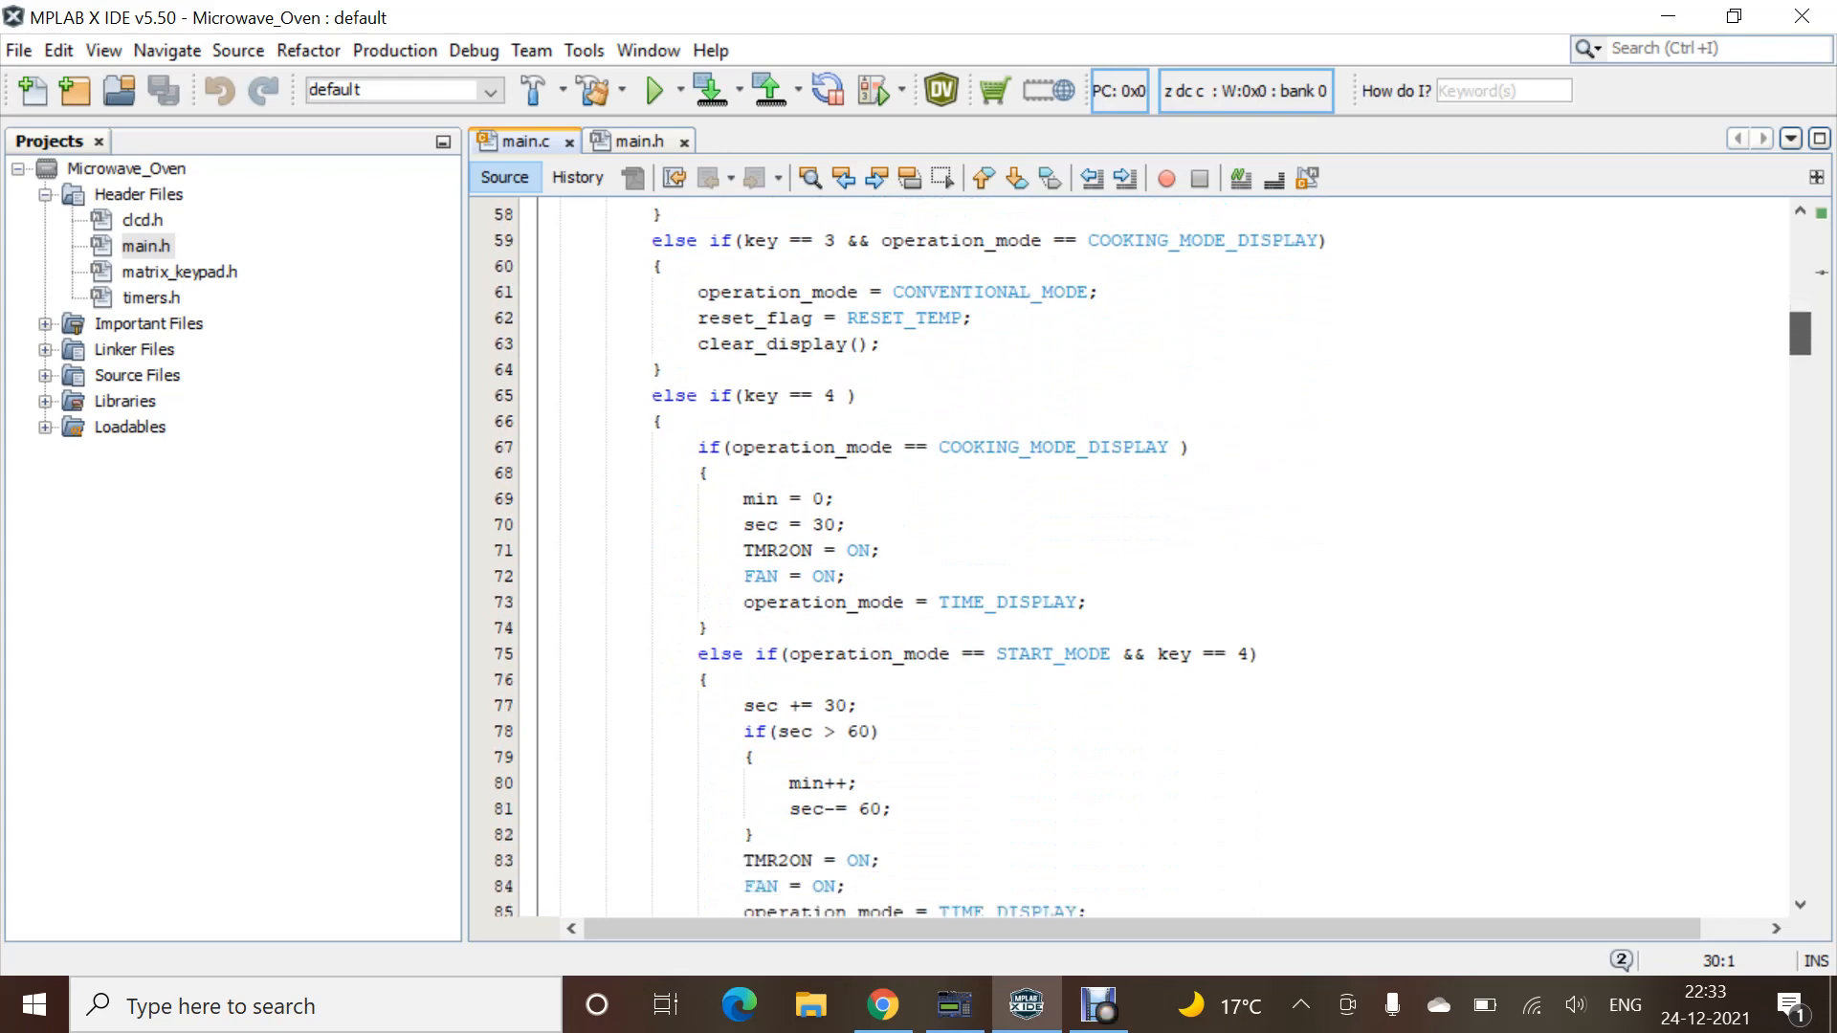
{"action": "scroll", "scroll_direction": "down", "scroll_amount": 3}
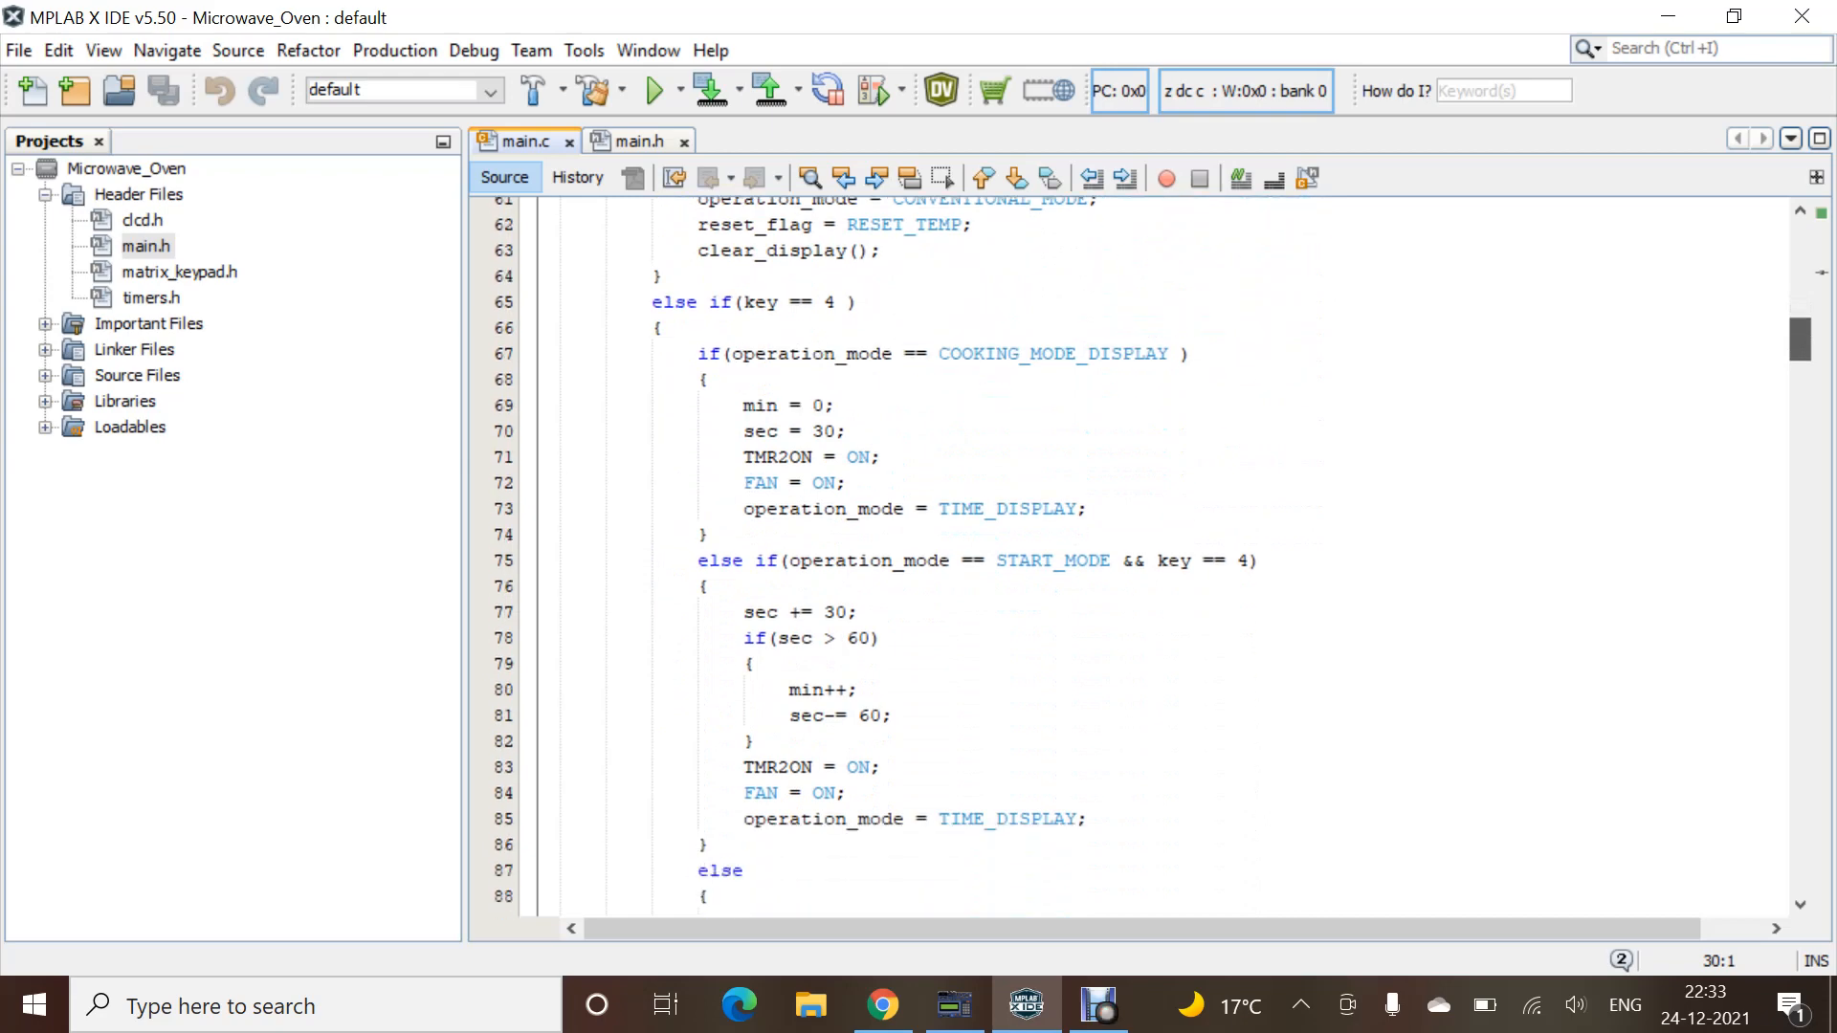
{"action": "scroll", "scroll_direction": "down", "scroll_amount": 3}
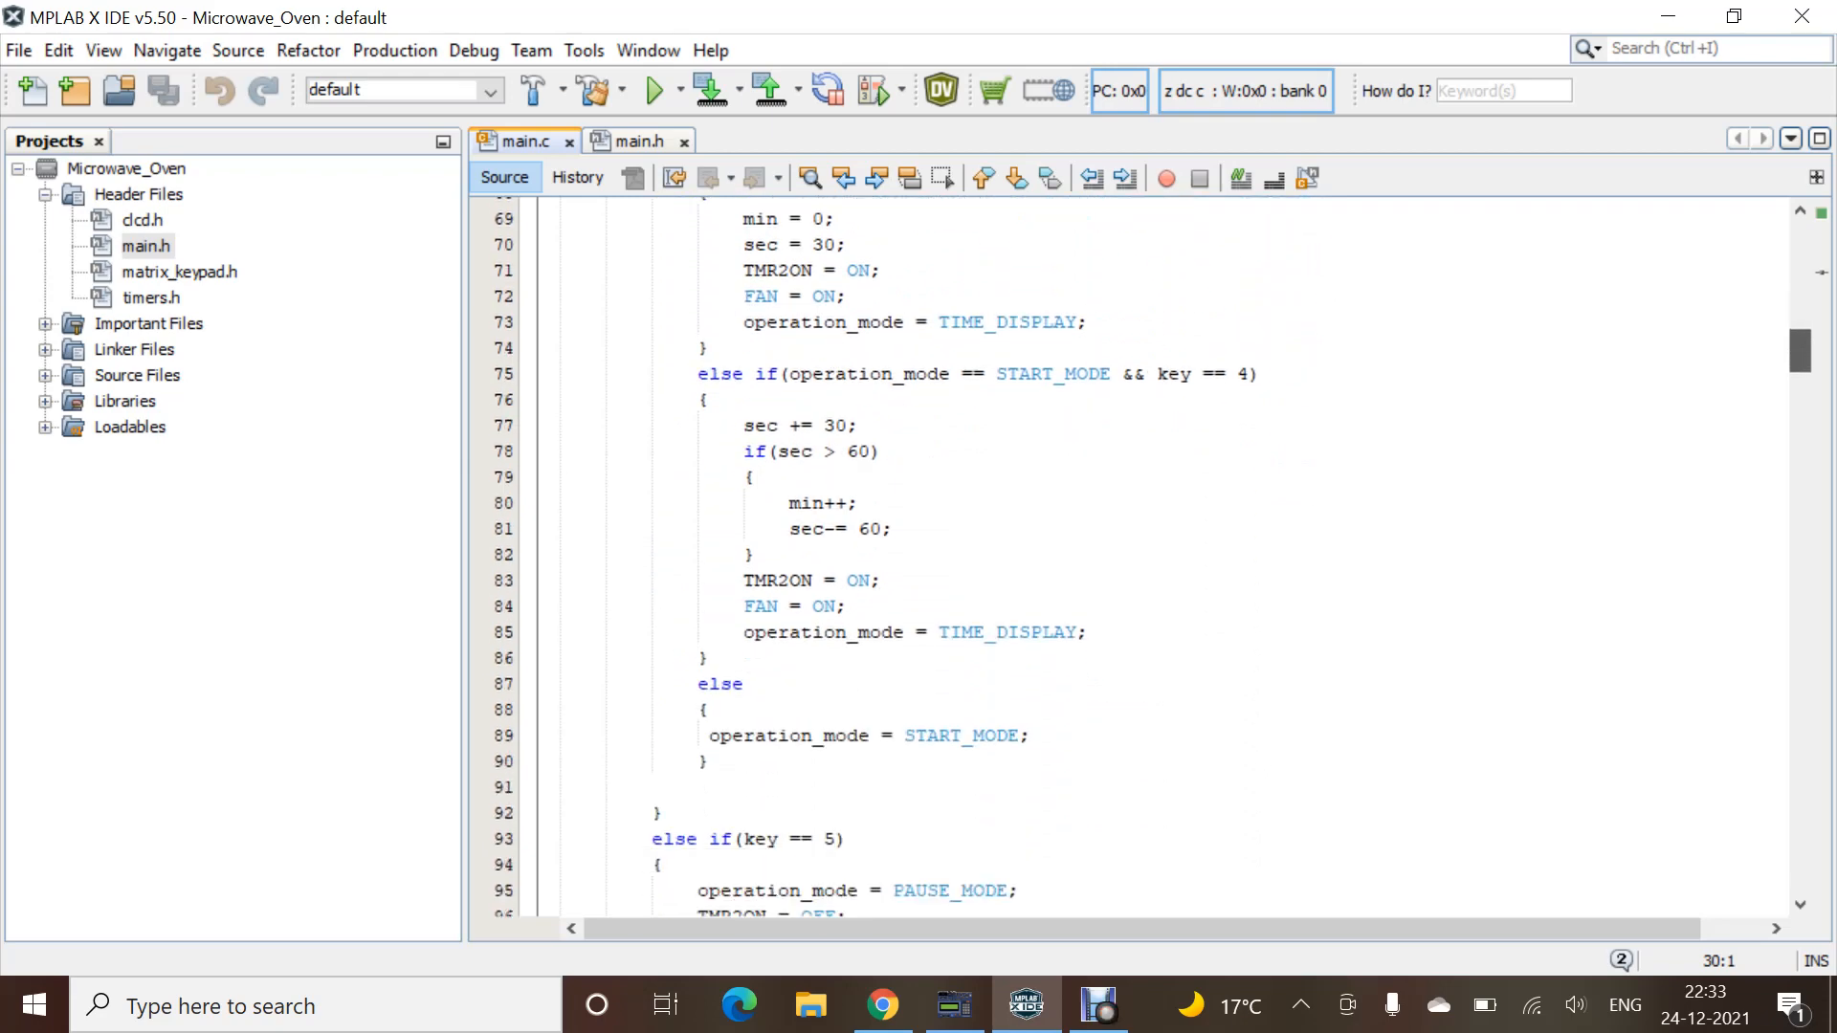
{"action": "scroll", "scroll_direction": "down", "scroll_amount": 3}
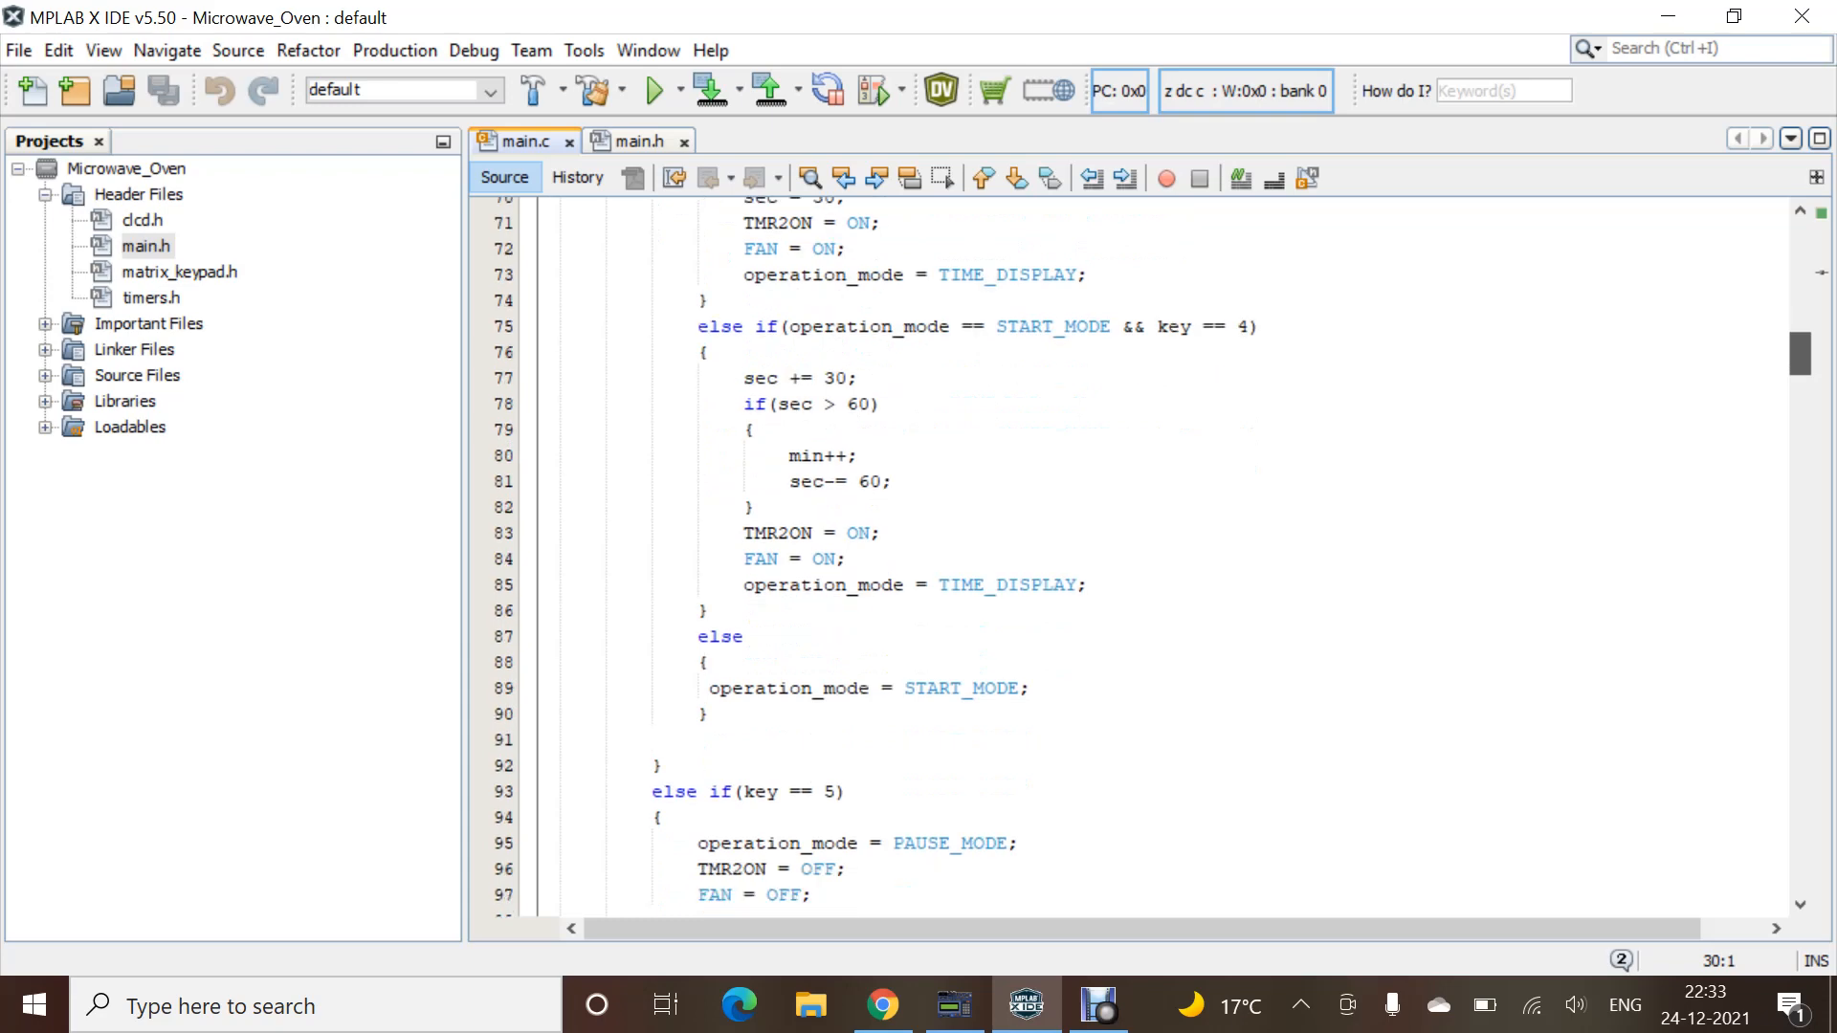
{"action": "scroll", "scroll_direction": "down", "scroll_amount": 3}
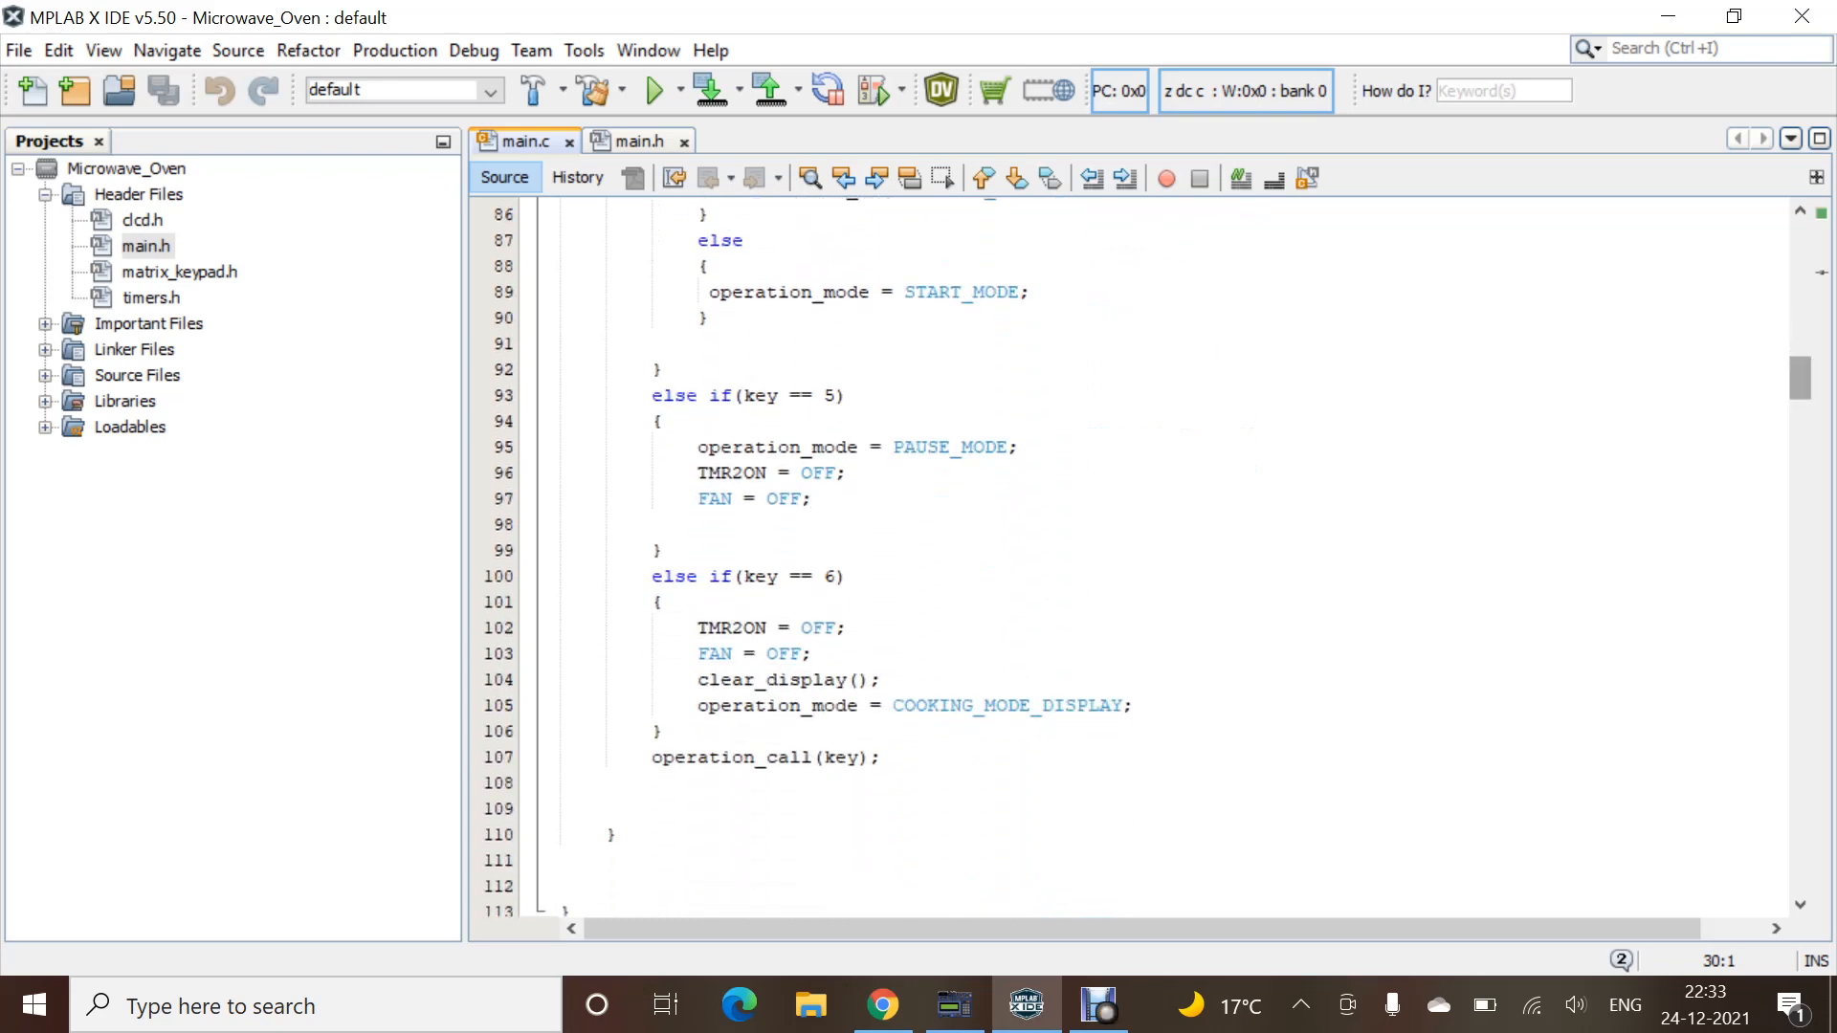
{"action": "scroll", "scroll_direction": "down", "scroll_amount": 3}
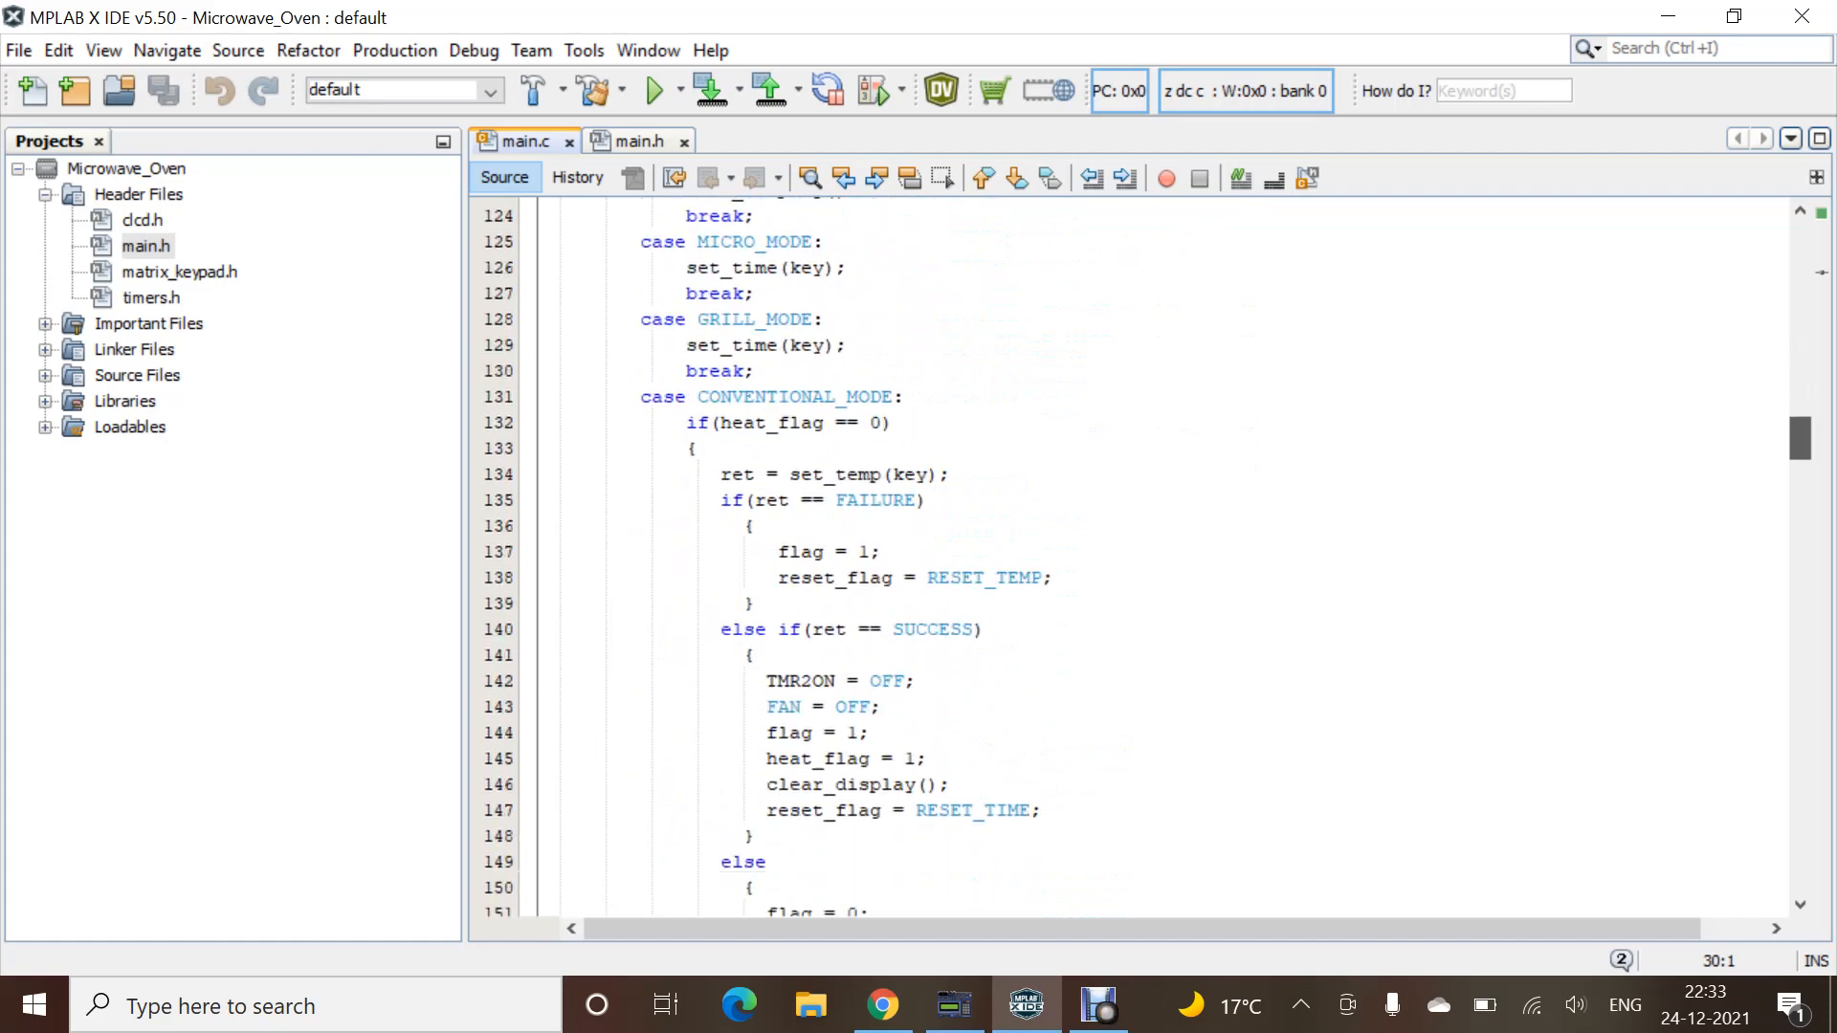
{"action": "scroll", "scroll_direction": "down", "scroll_amount": 3}
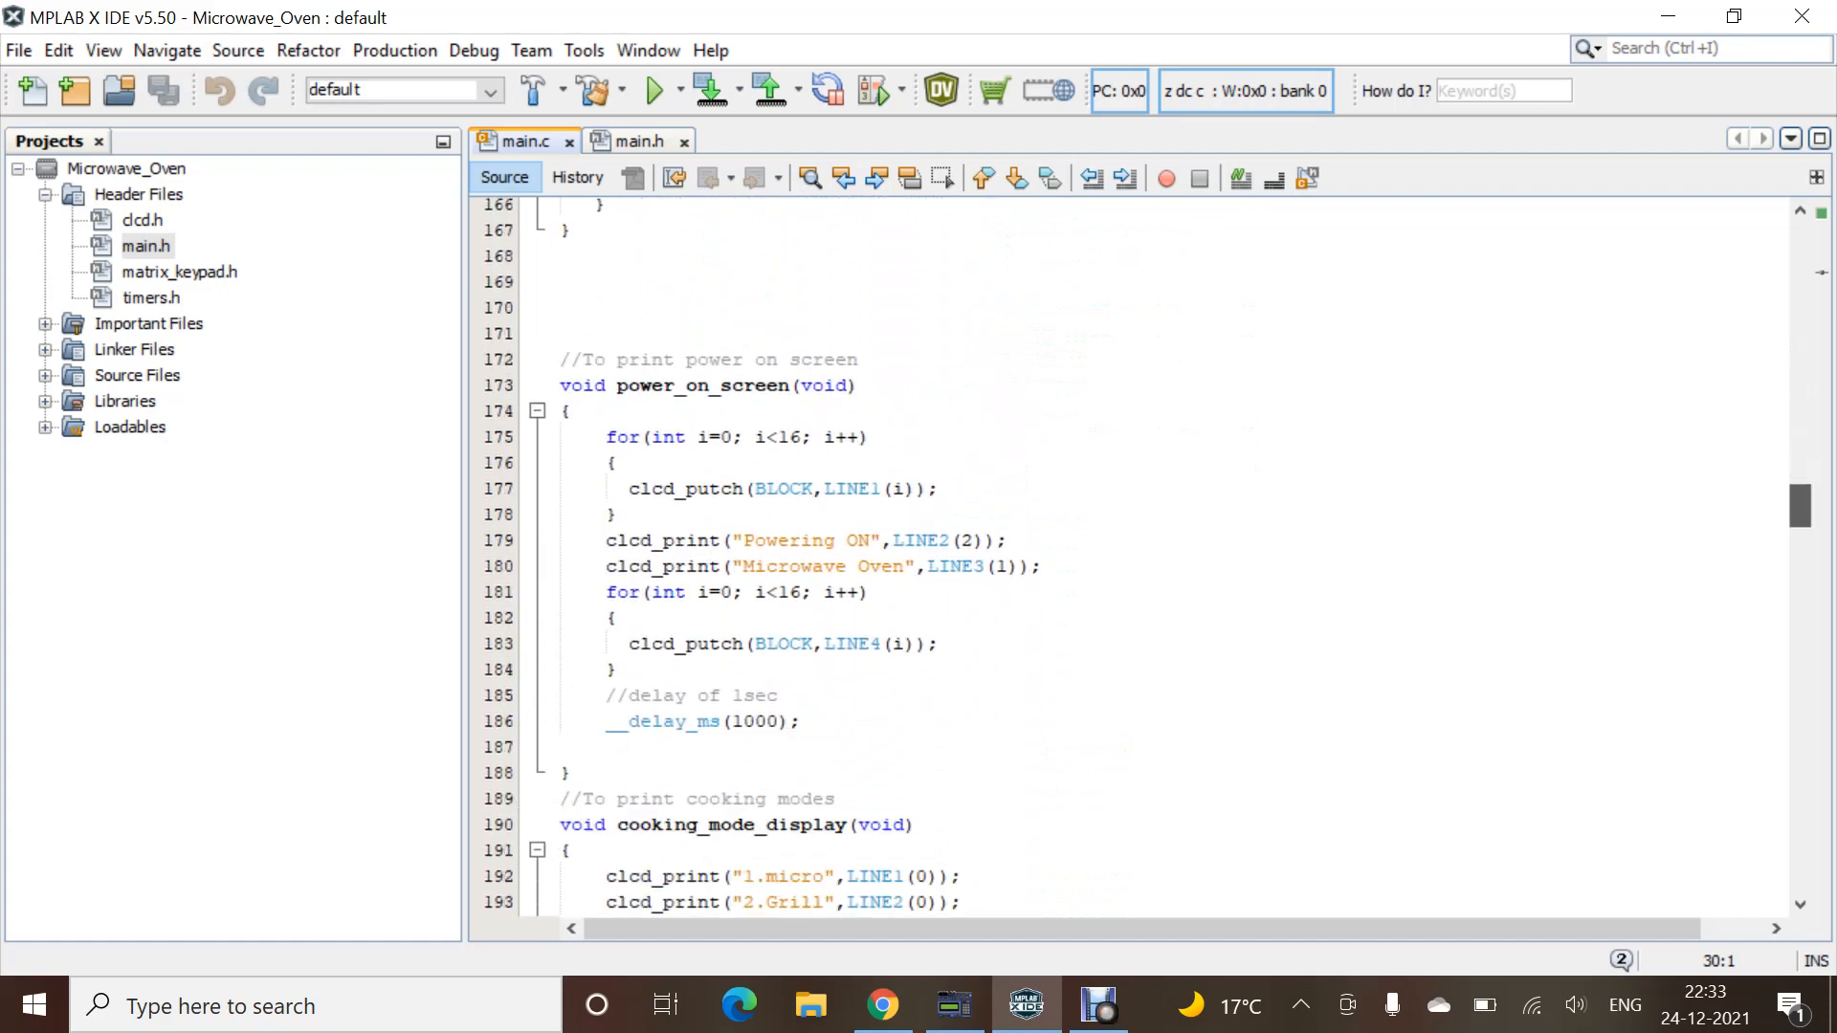
{"action": "scroll", "scroll_direction": "down", "scroll_amount": 3}
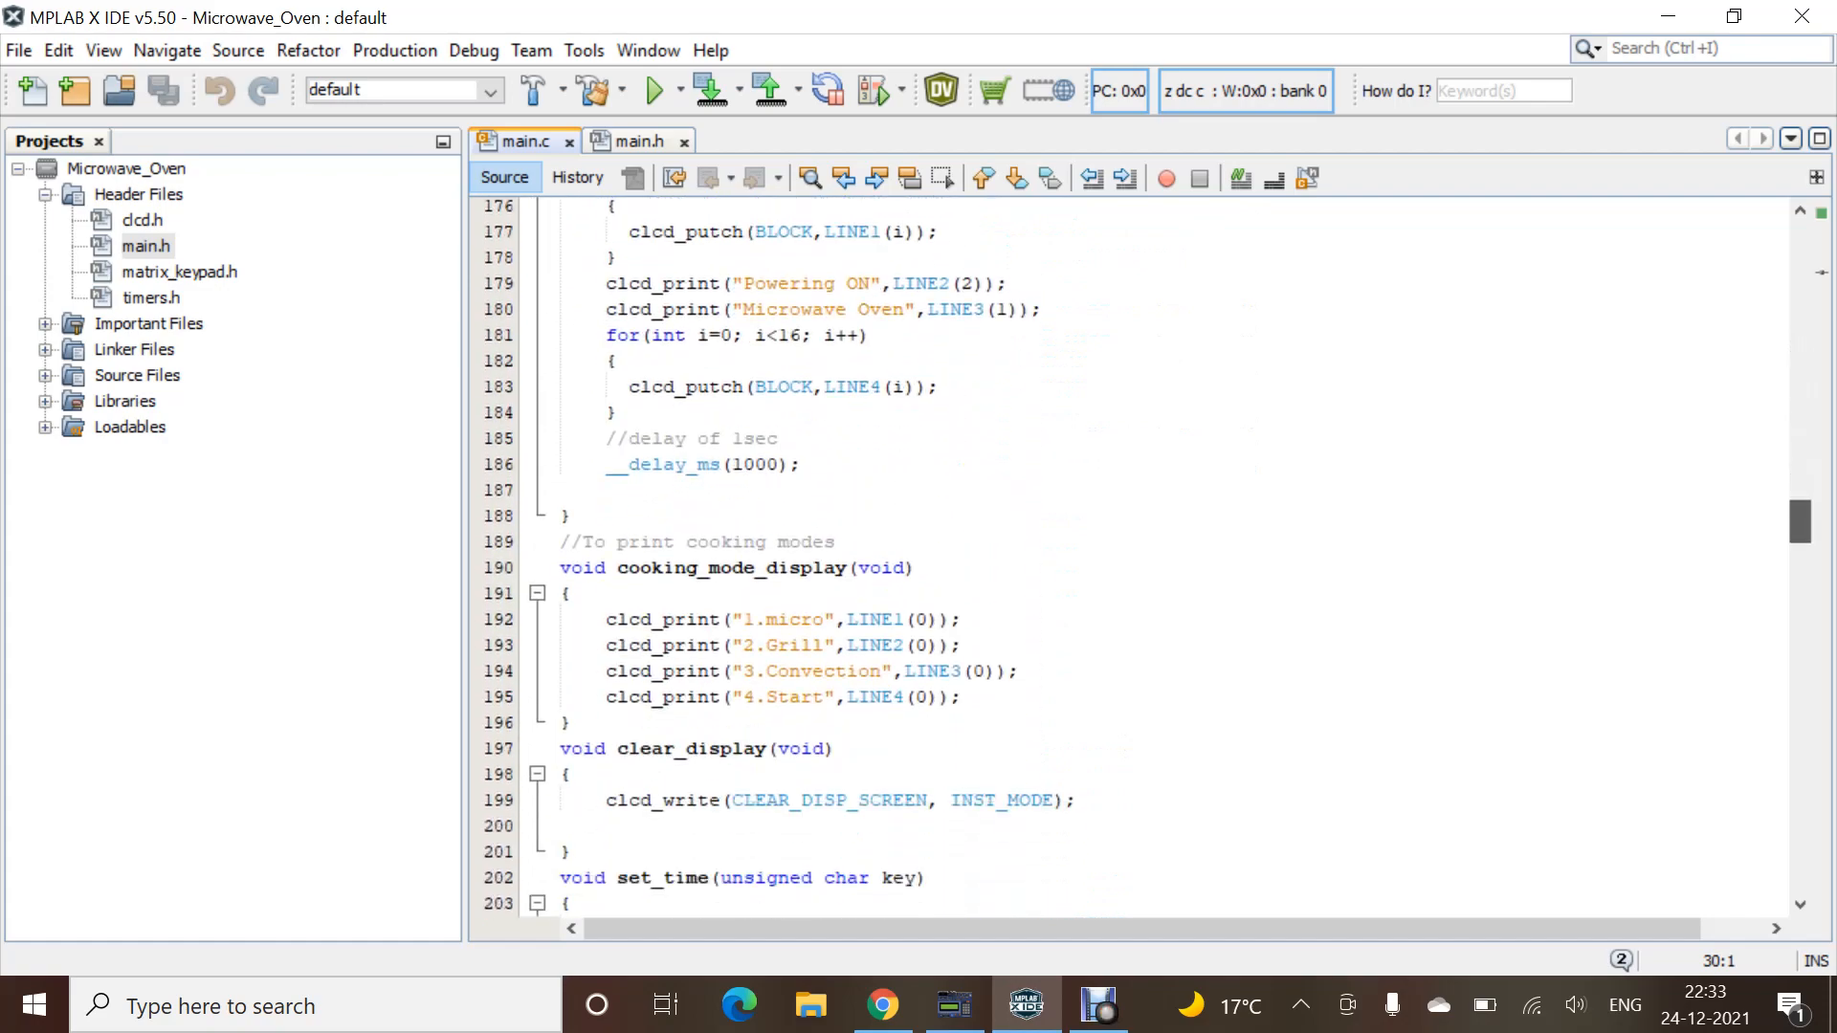
{"action": "scroll", "scroll_direction": "down", "scroll_amount": 3}
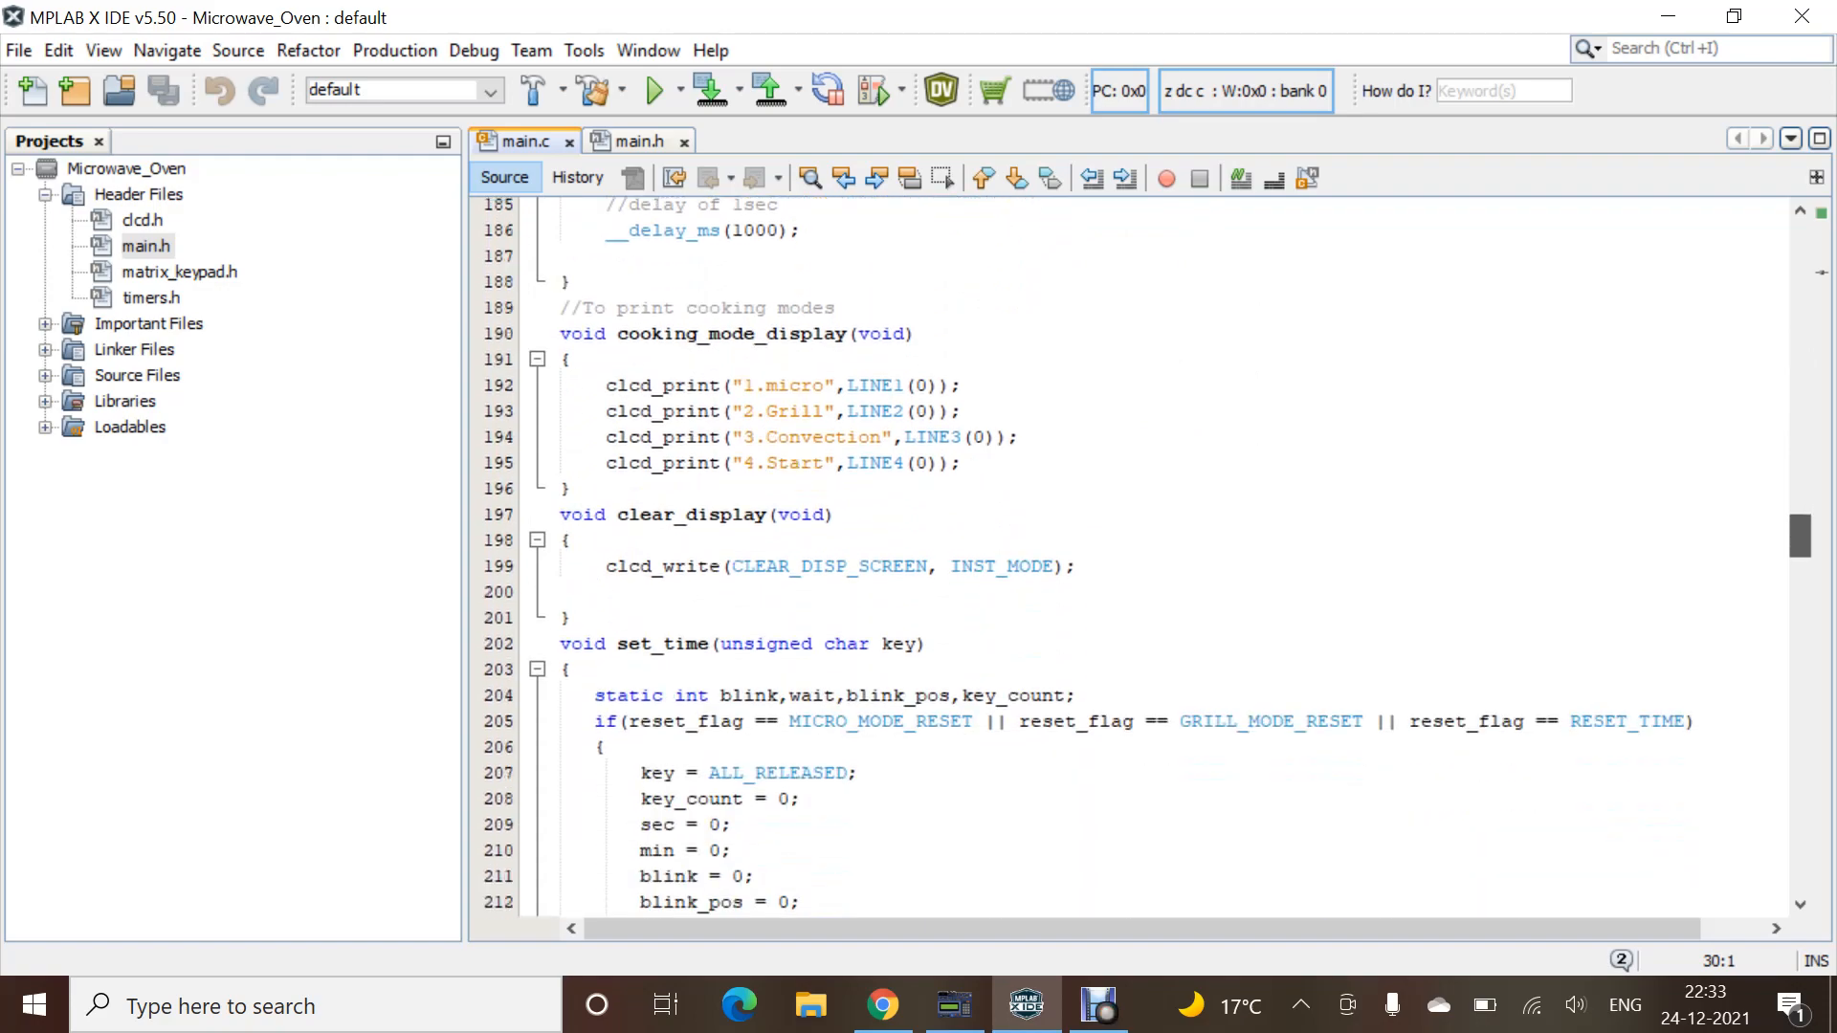
{"action": "scroll", "scroll_direction": "down", "scroll_amount": 3}
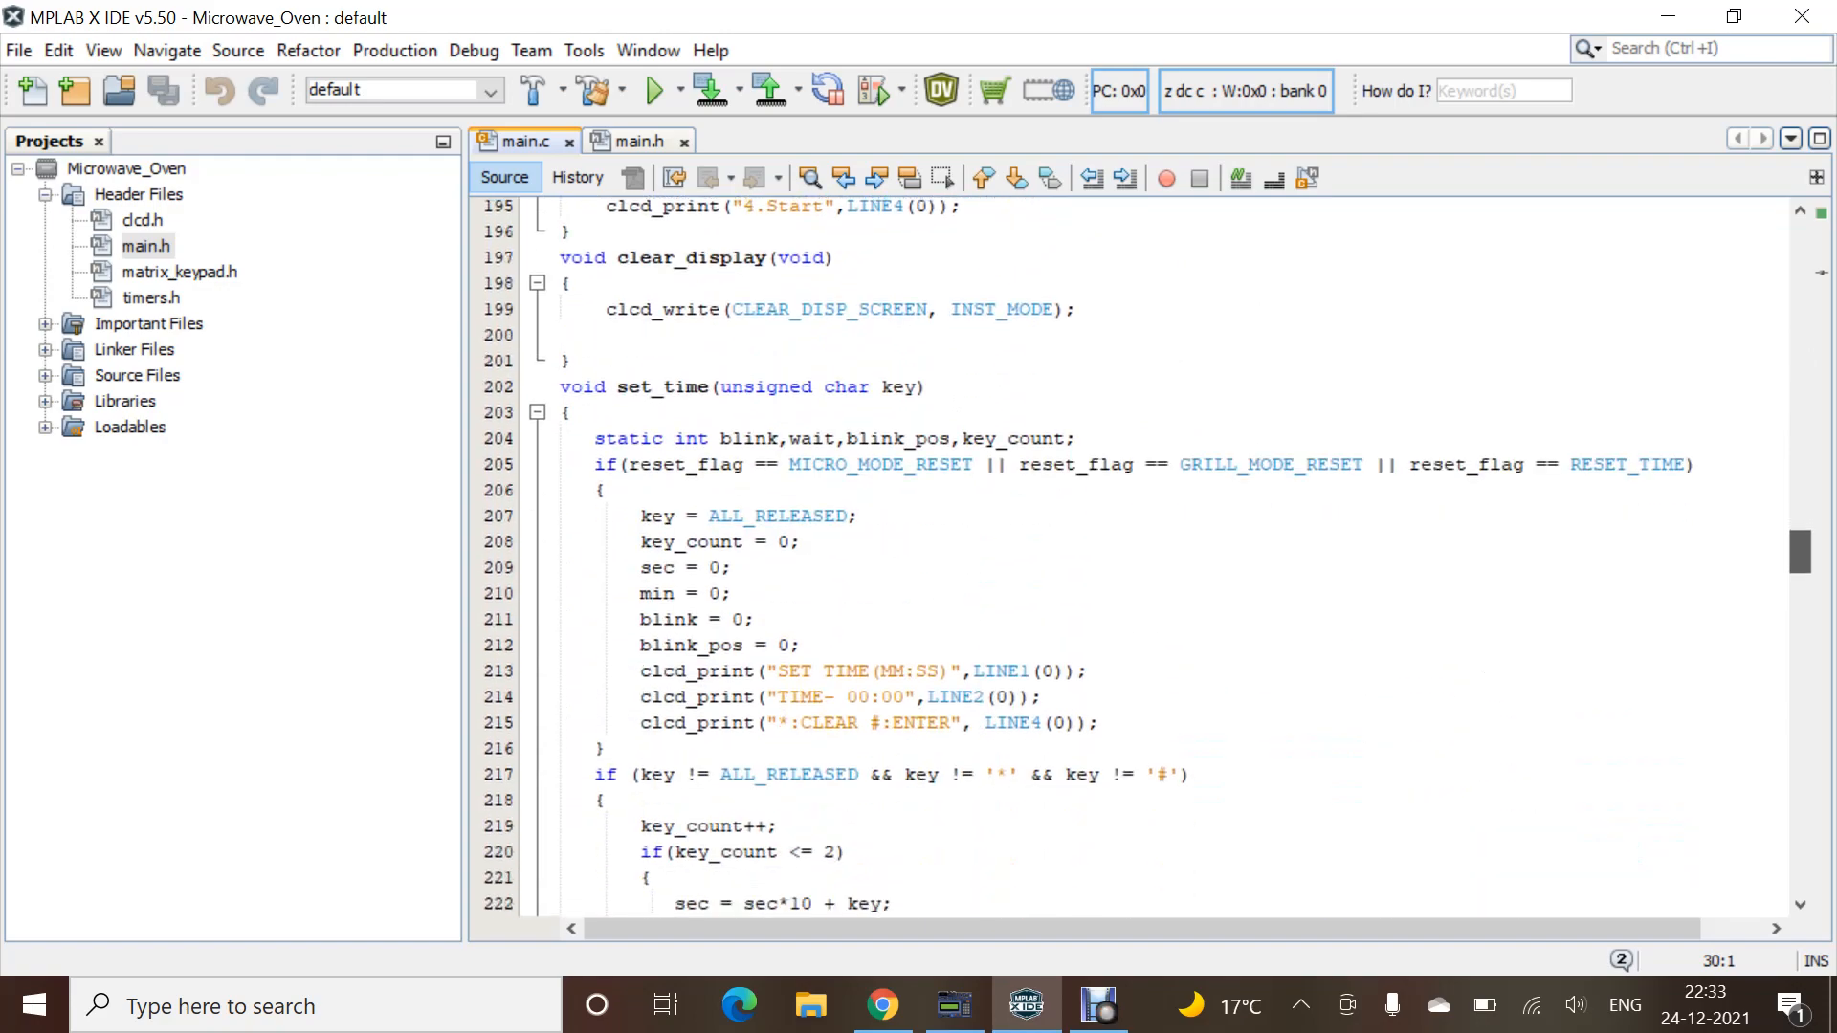
{"action": "scroll", "scroll_direction": "down", "scroll_amount": 3}
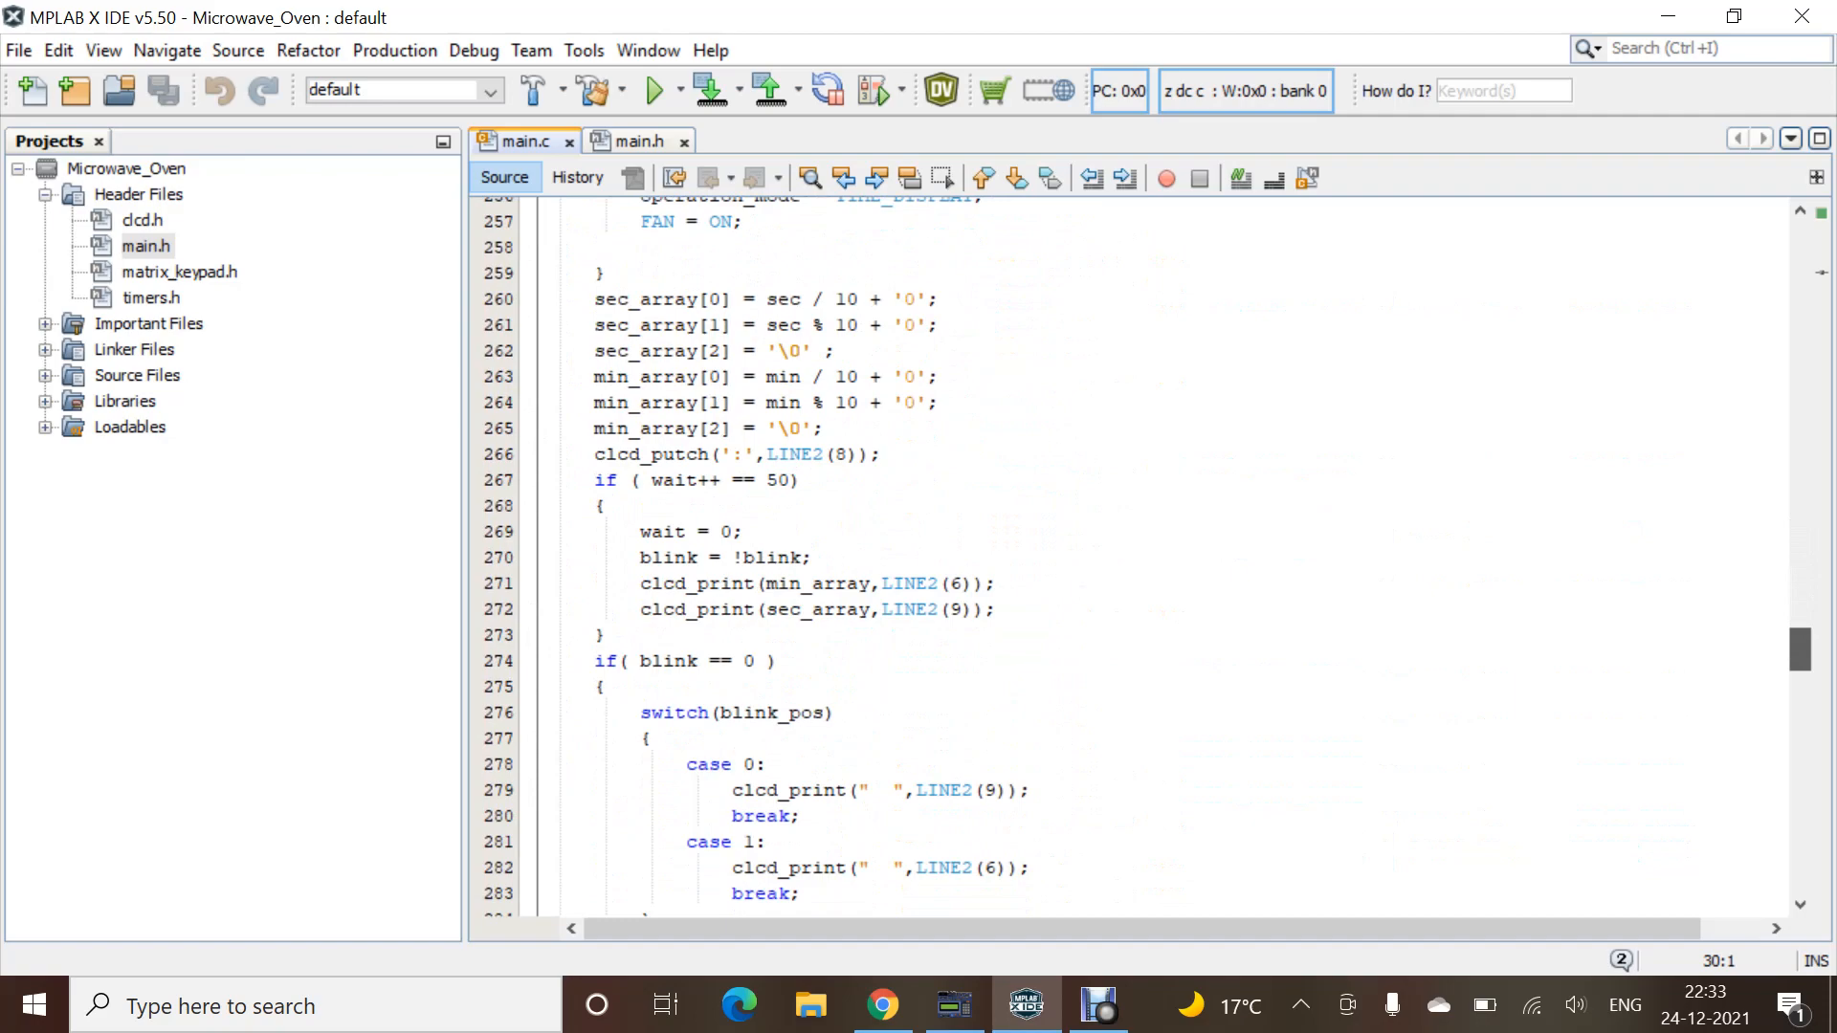
{"action": "scroll", "scroll_direction": "down", "scroll_amount": 3}
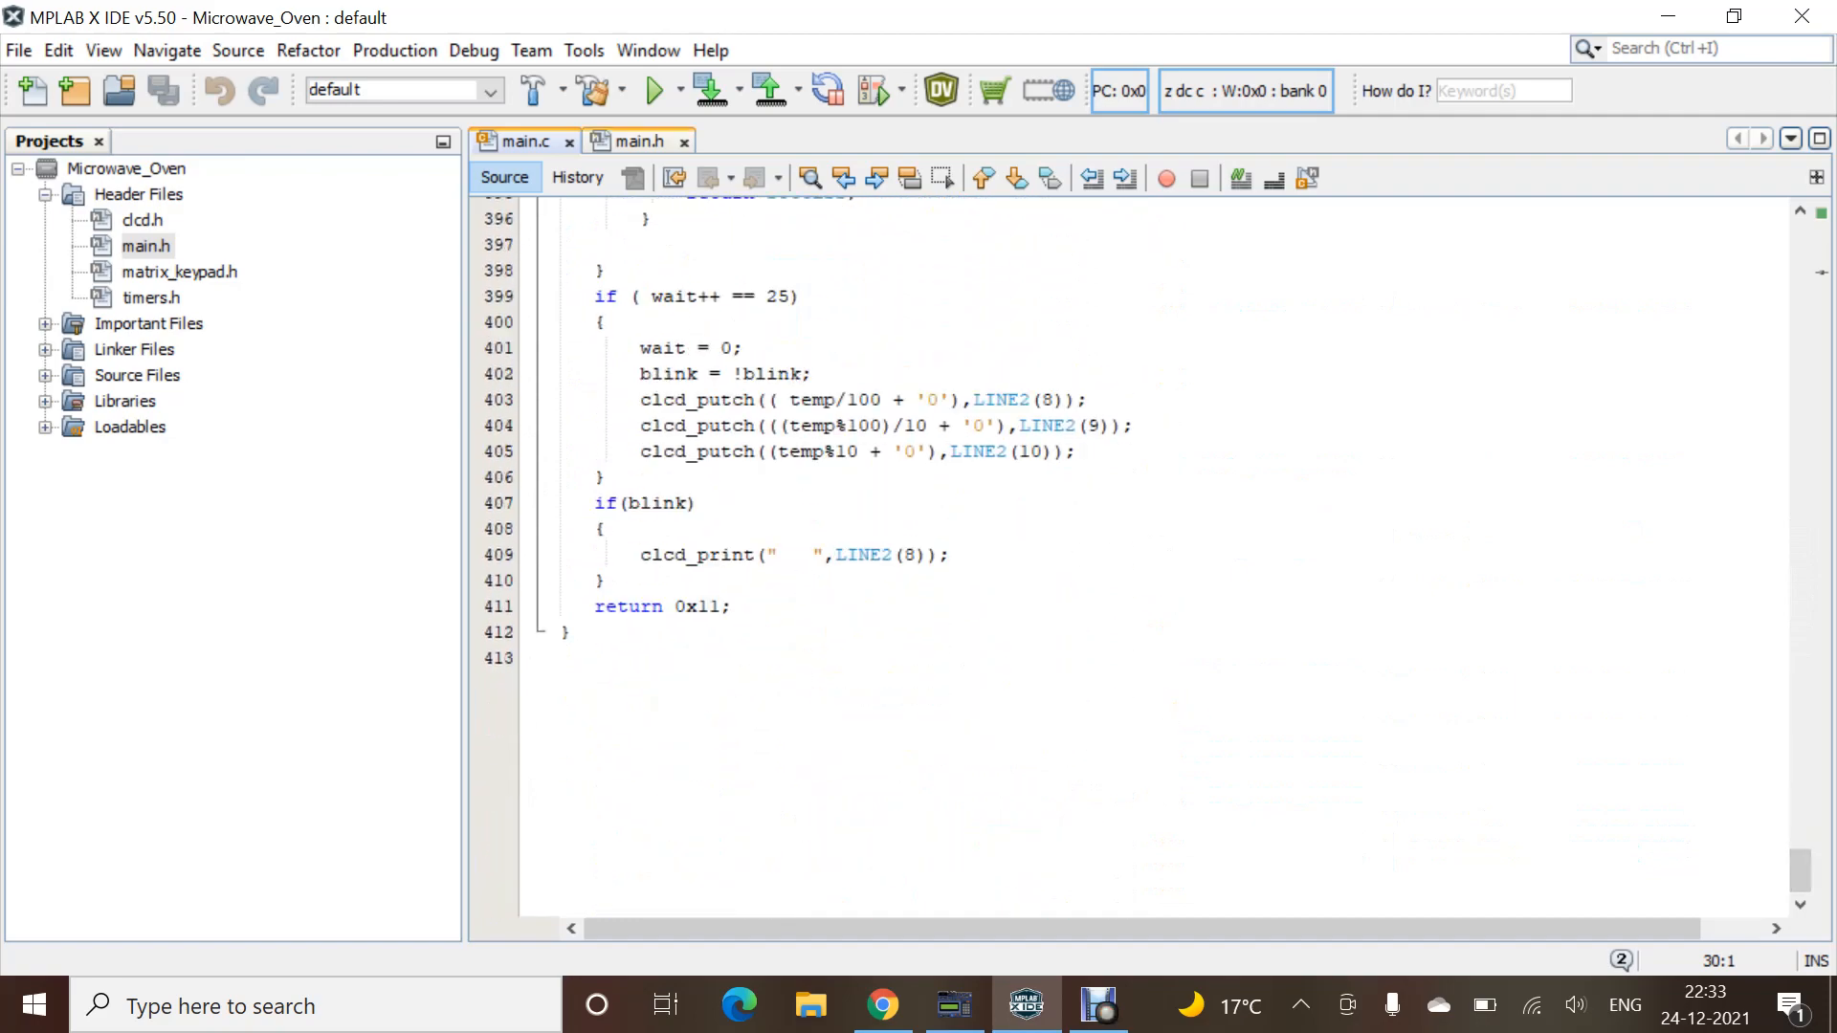
- Clean, build and program Microwave_Oven, confirming BUILD SUCCESSFUL and the production hex loaded
{"action": "left_click", "coordinate": [637, 139]}
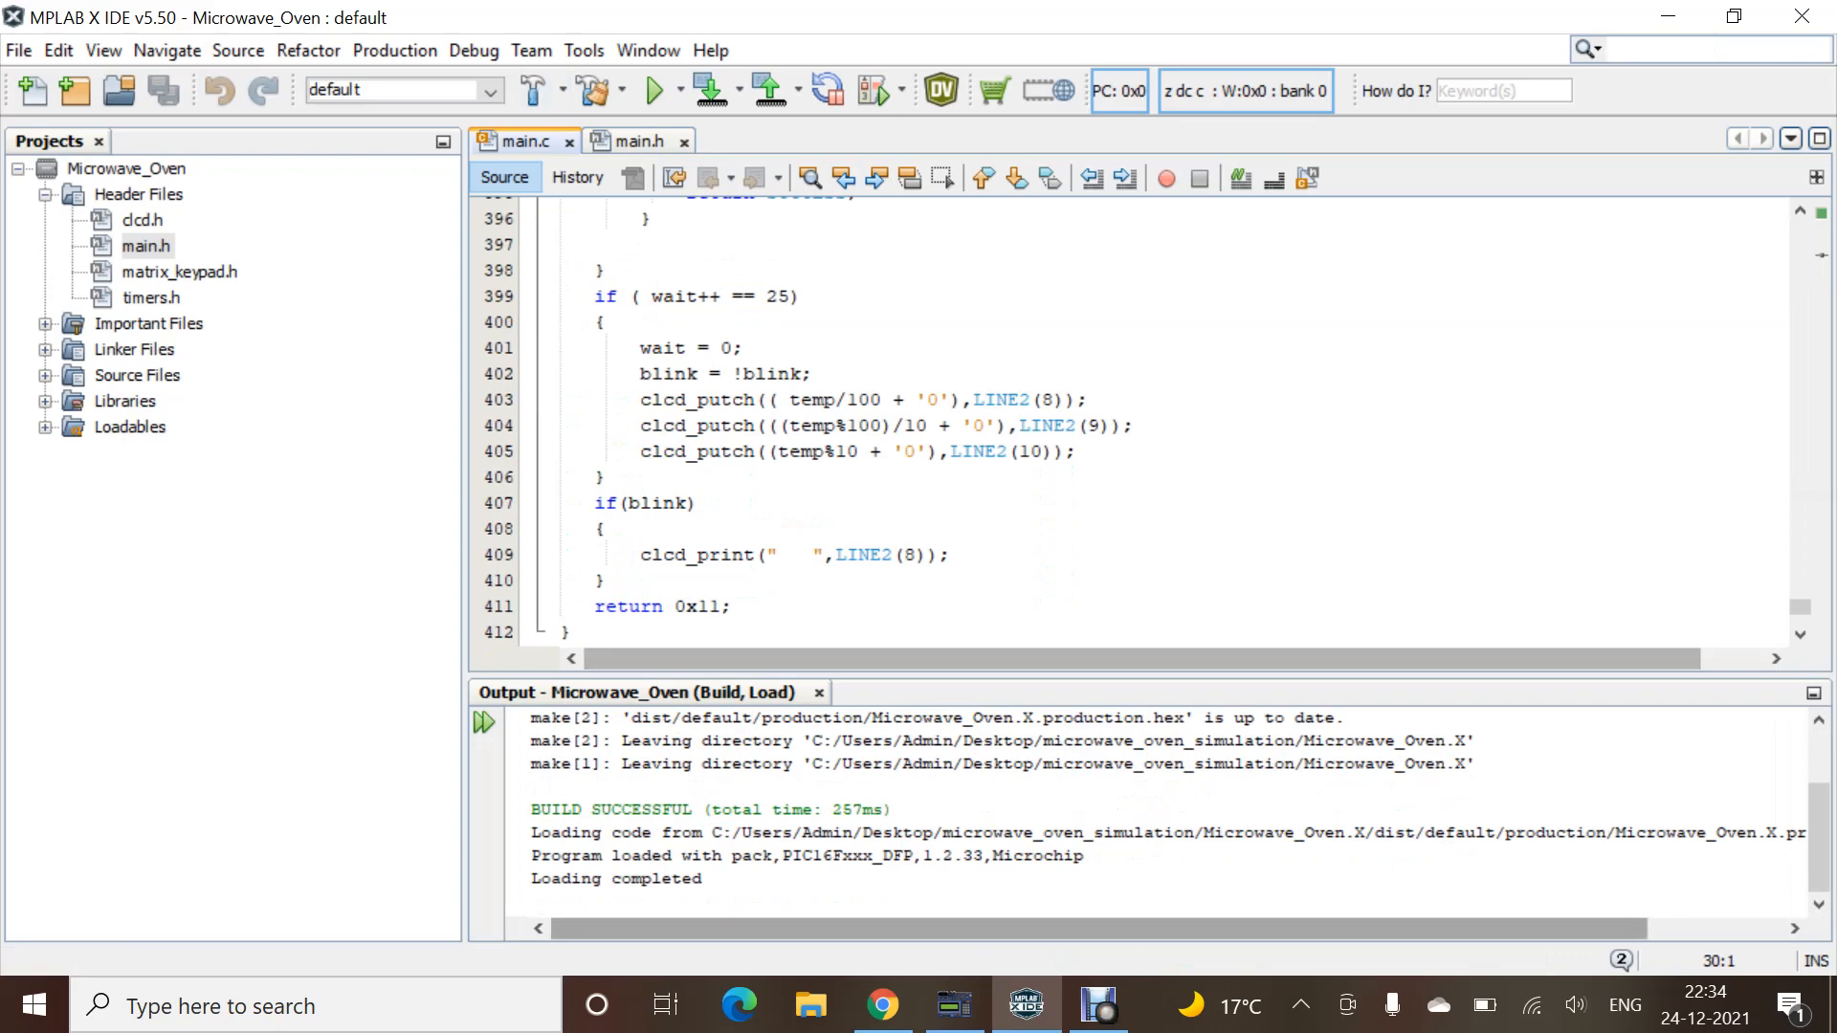
{"action": "mouse_move", "coordinate": [951, 1004]}
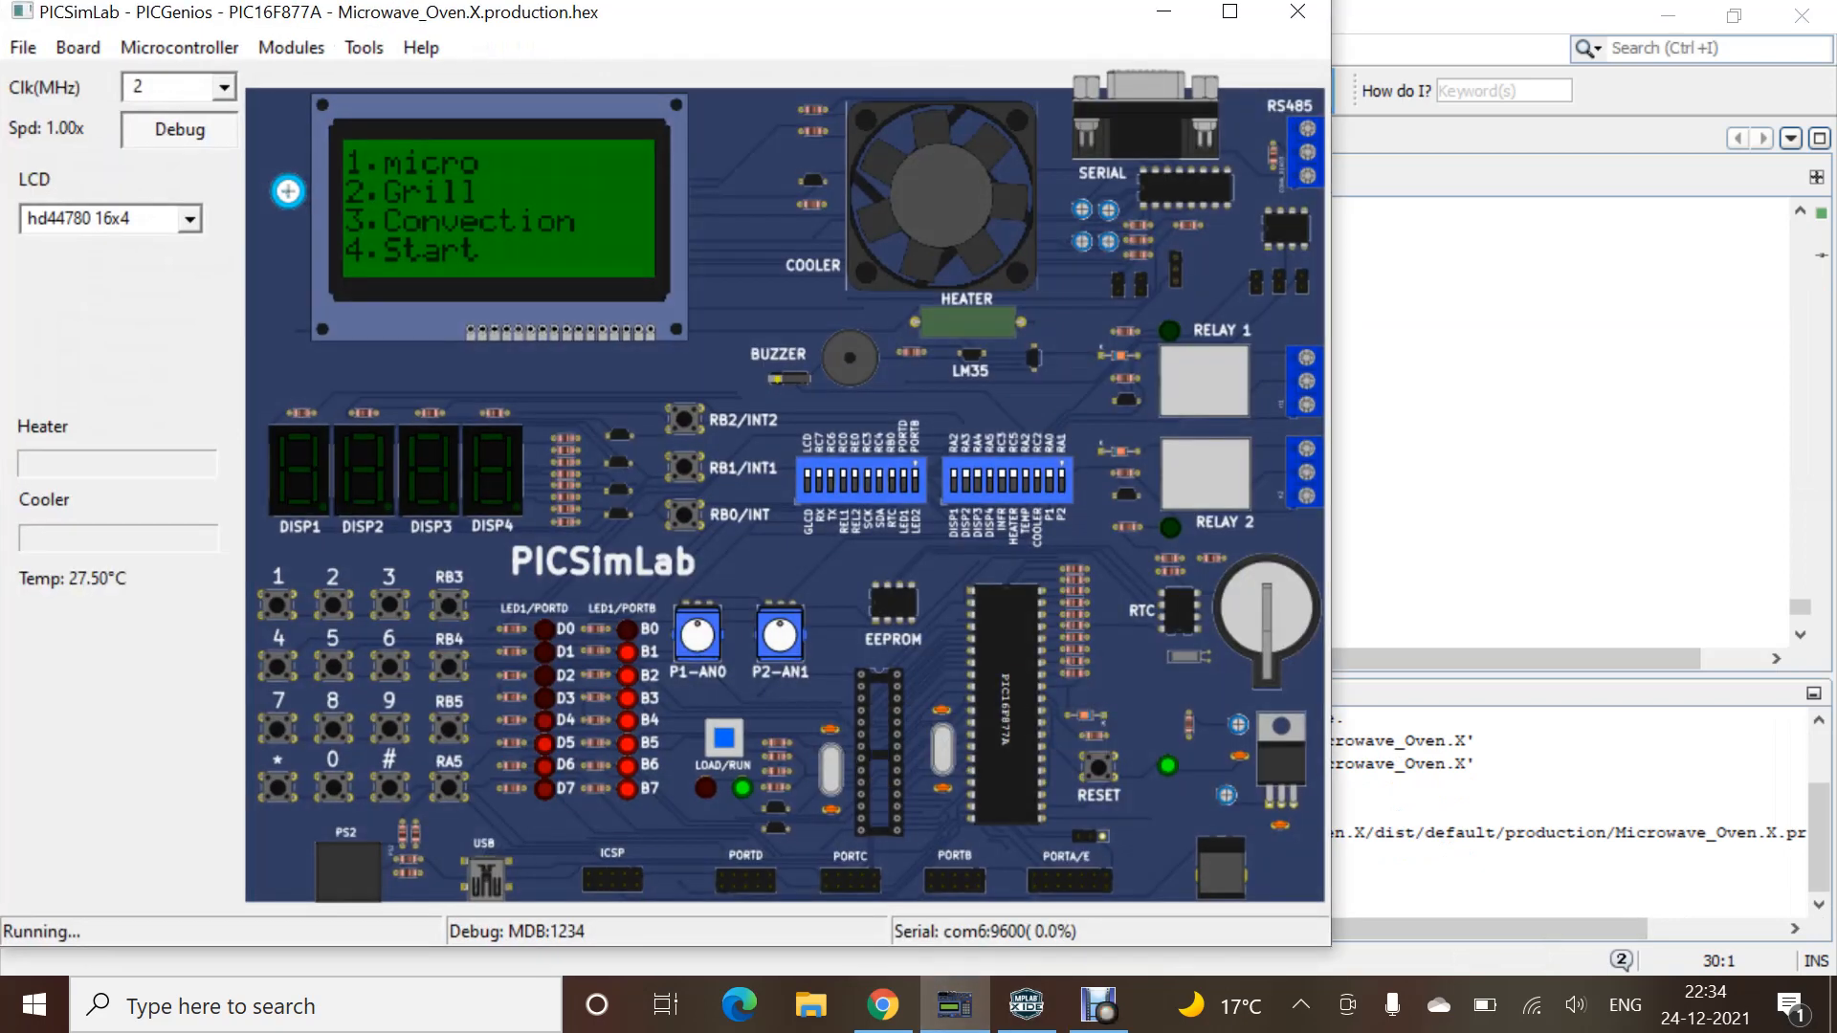
- Load Microwave_Oven.X.production.hex via File > Load Hex so the LCD shows the Micro, Grill, Convection, Start menu
{"action": "left_click", "coordinate": [76, 46]}
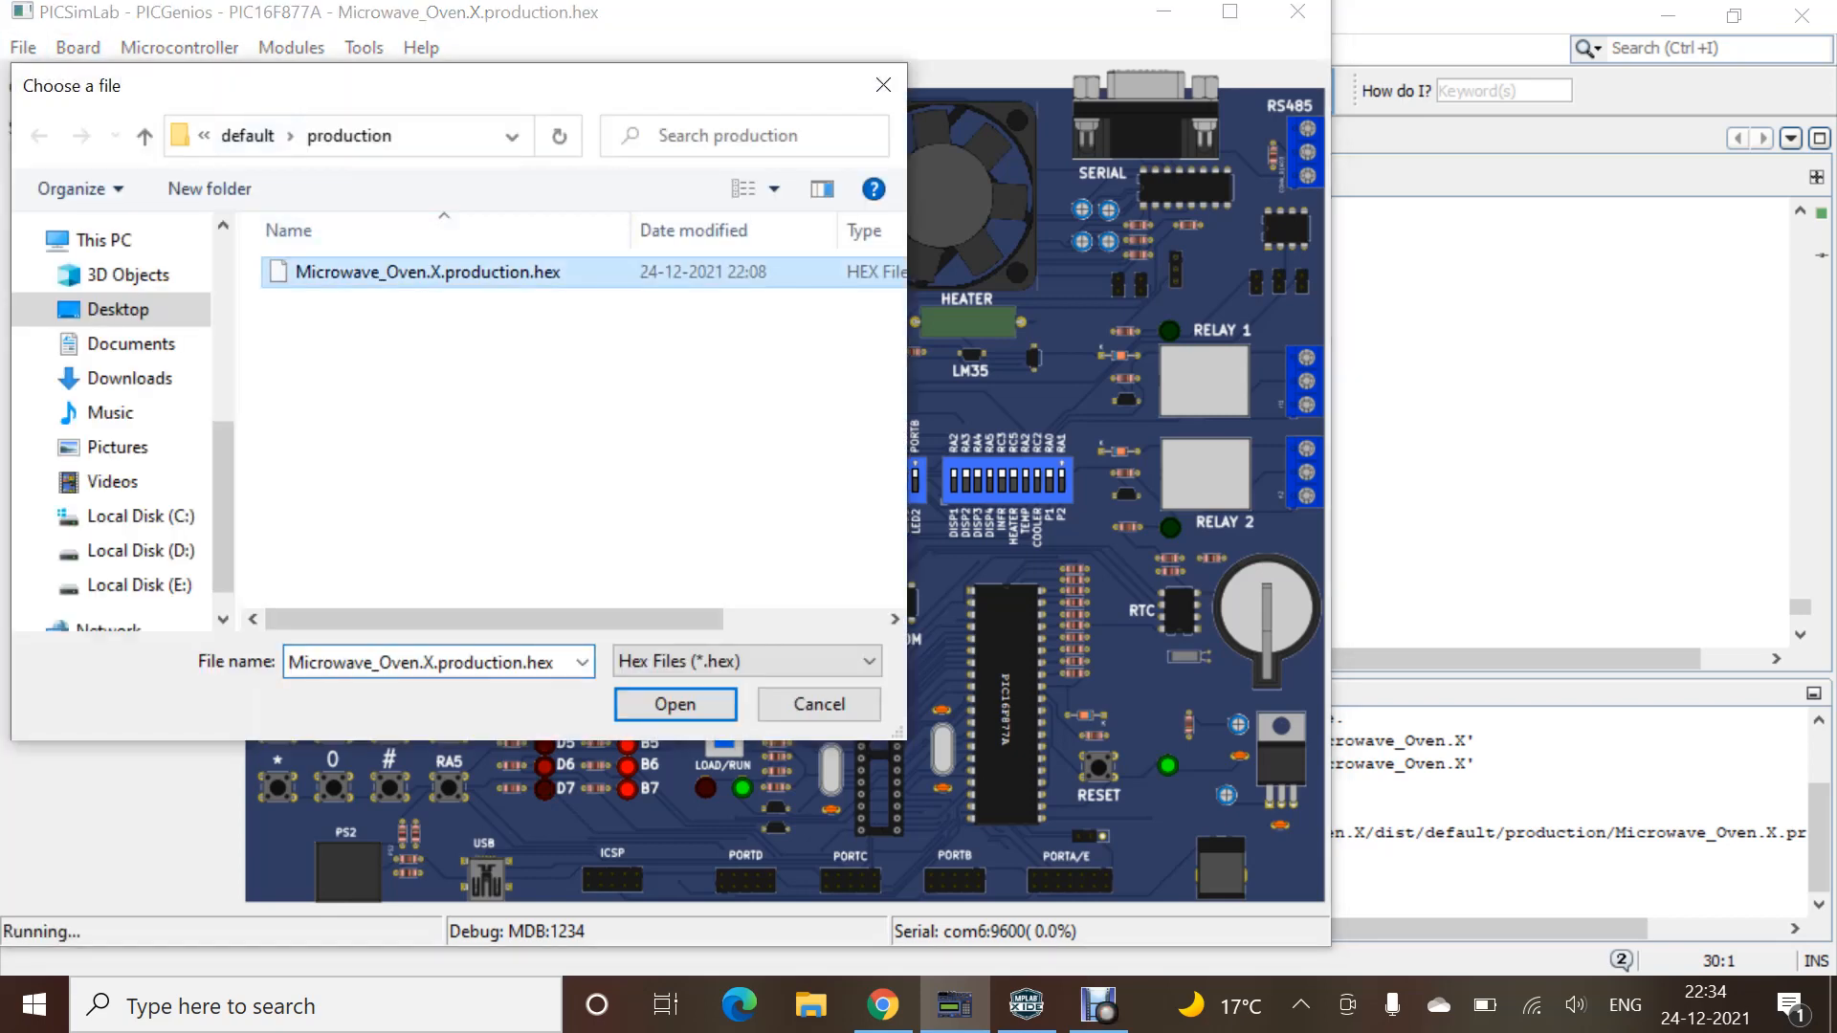
{"action": "left_click", "coordinate": [673, 704]}
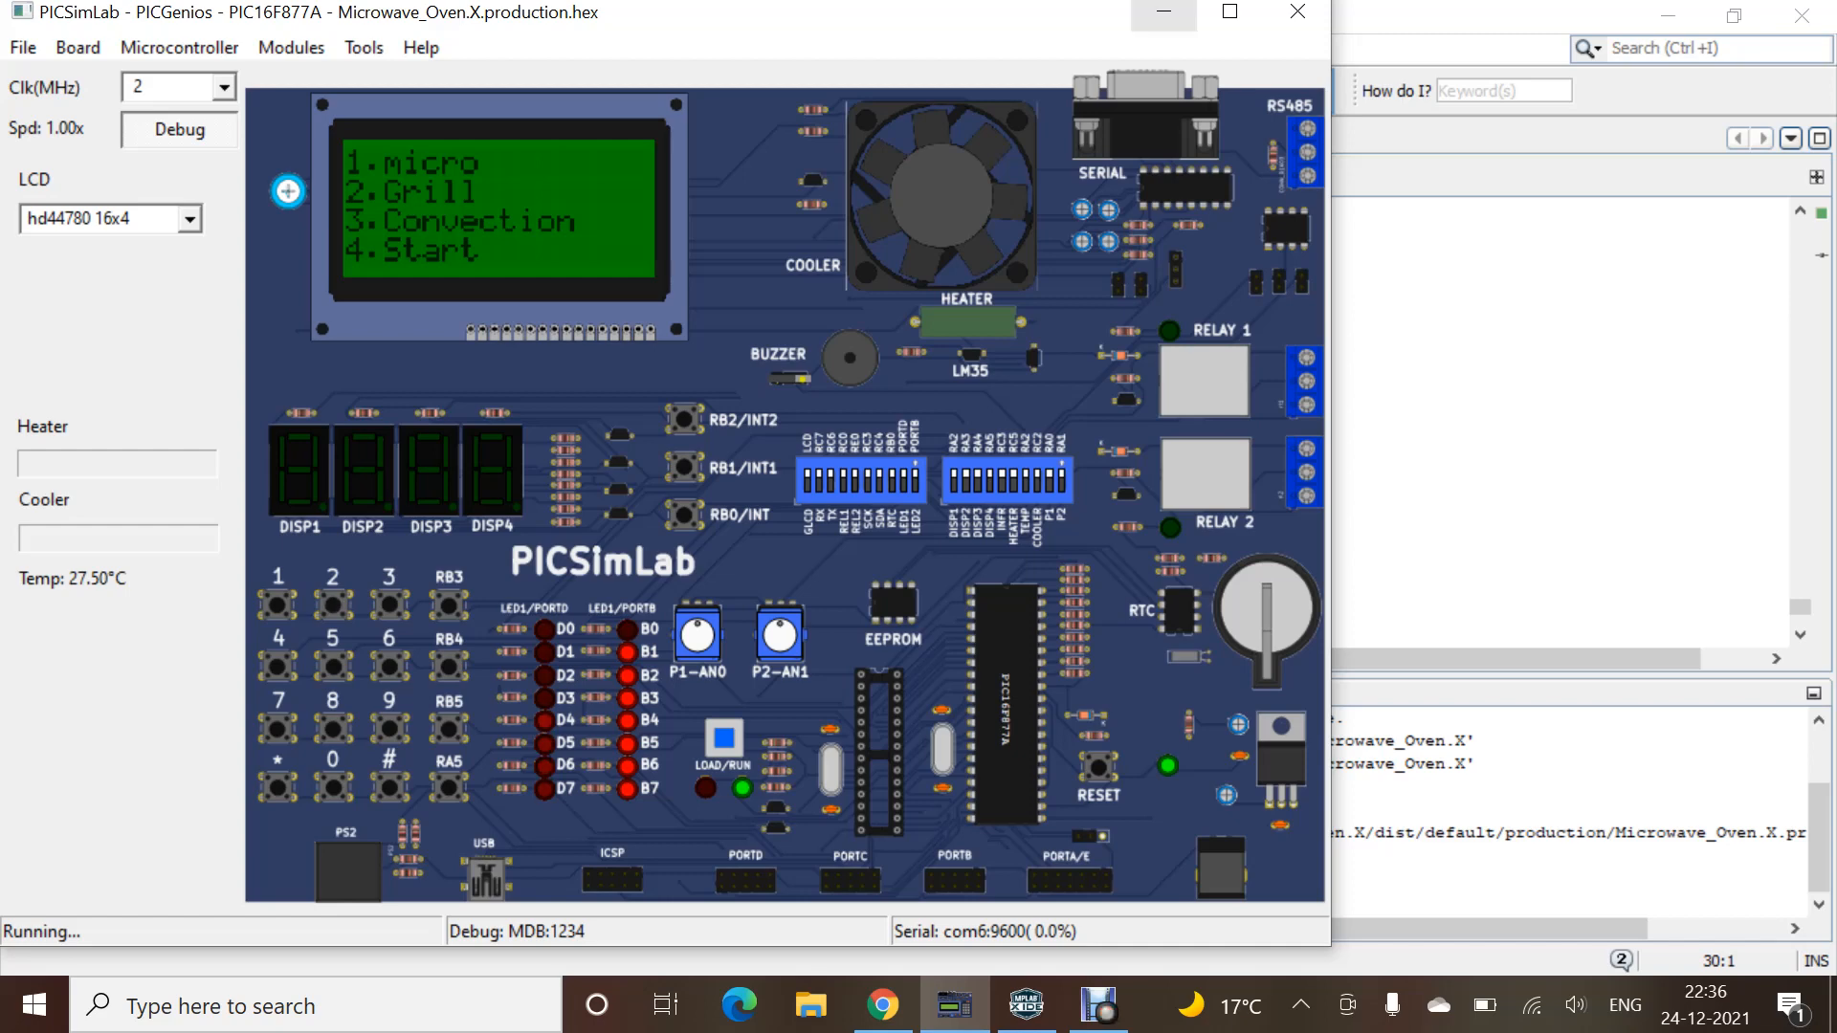
- Bring MPLAB X IDE forward and return main.c to its top with includes and init_config
{"action": "left_click", "coordinate": [1024, 1004]}
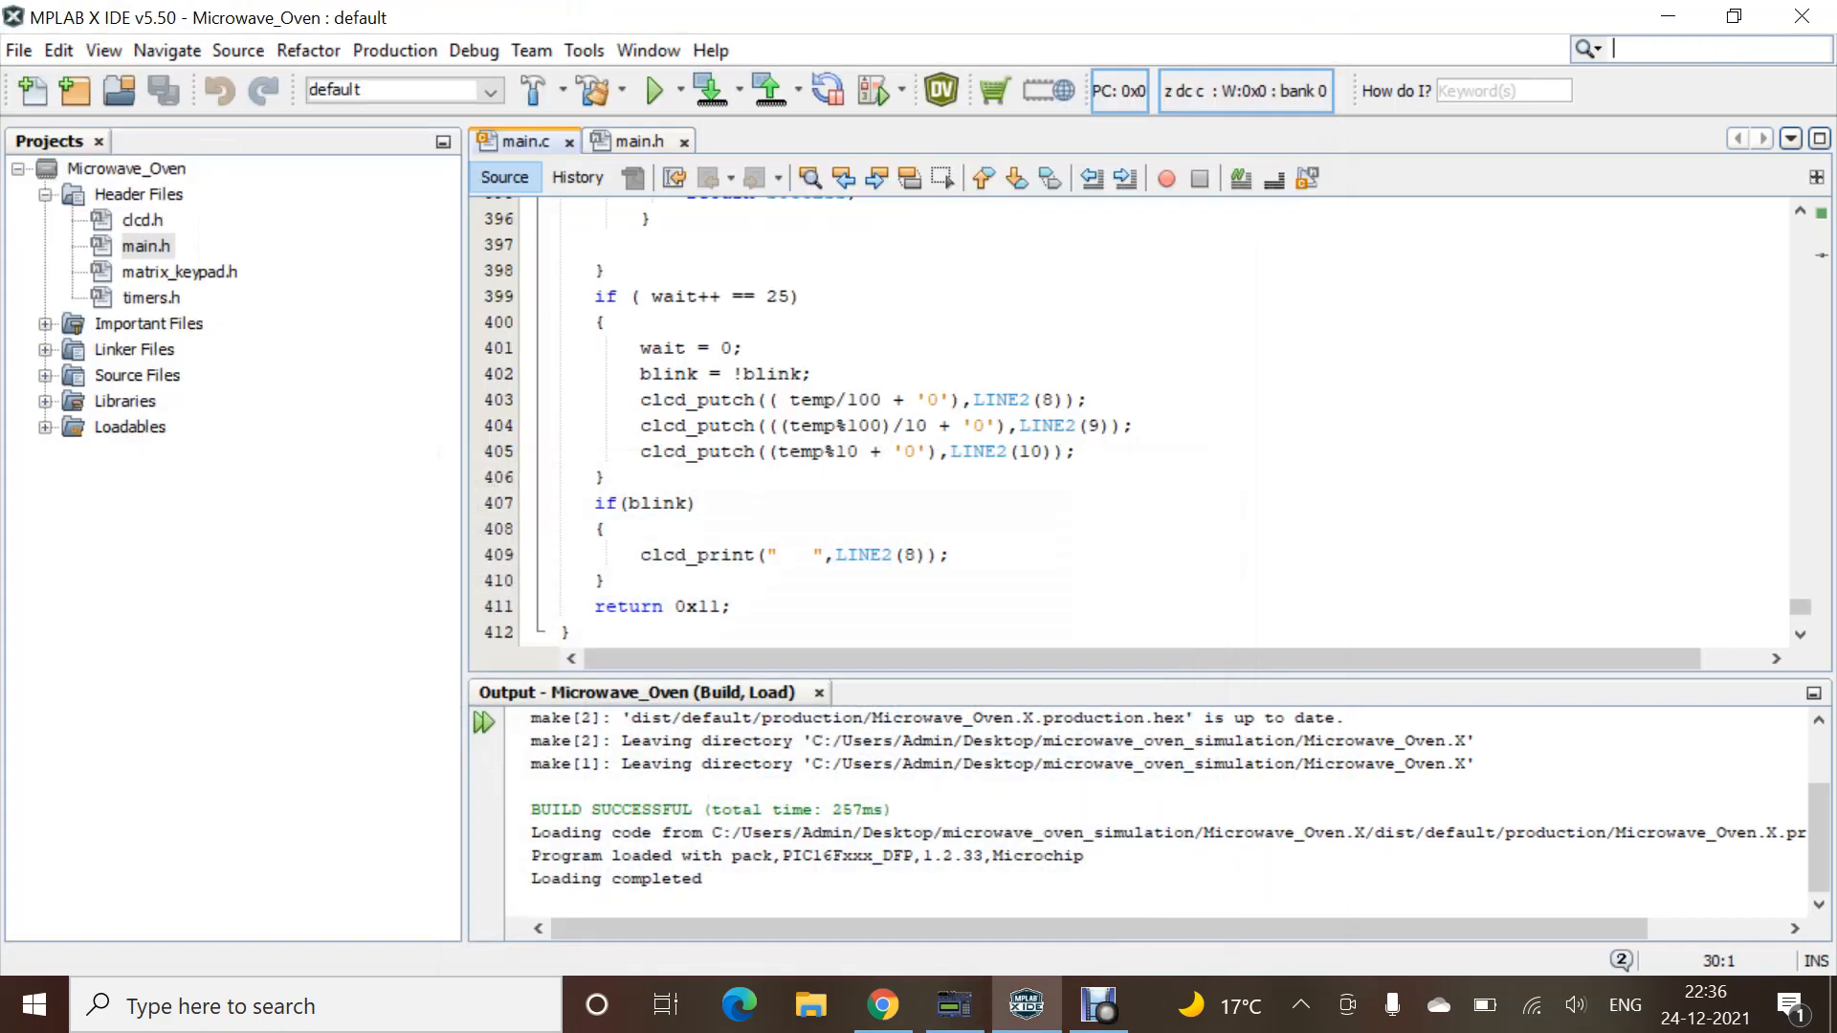
{"action": "scroll", "scroll_direction": "up", "scroll_amount": 3}
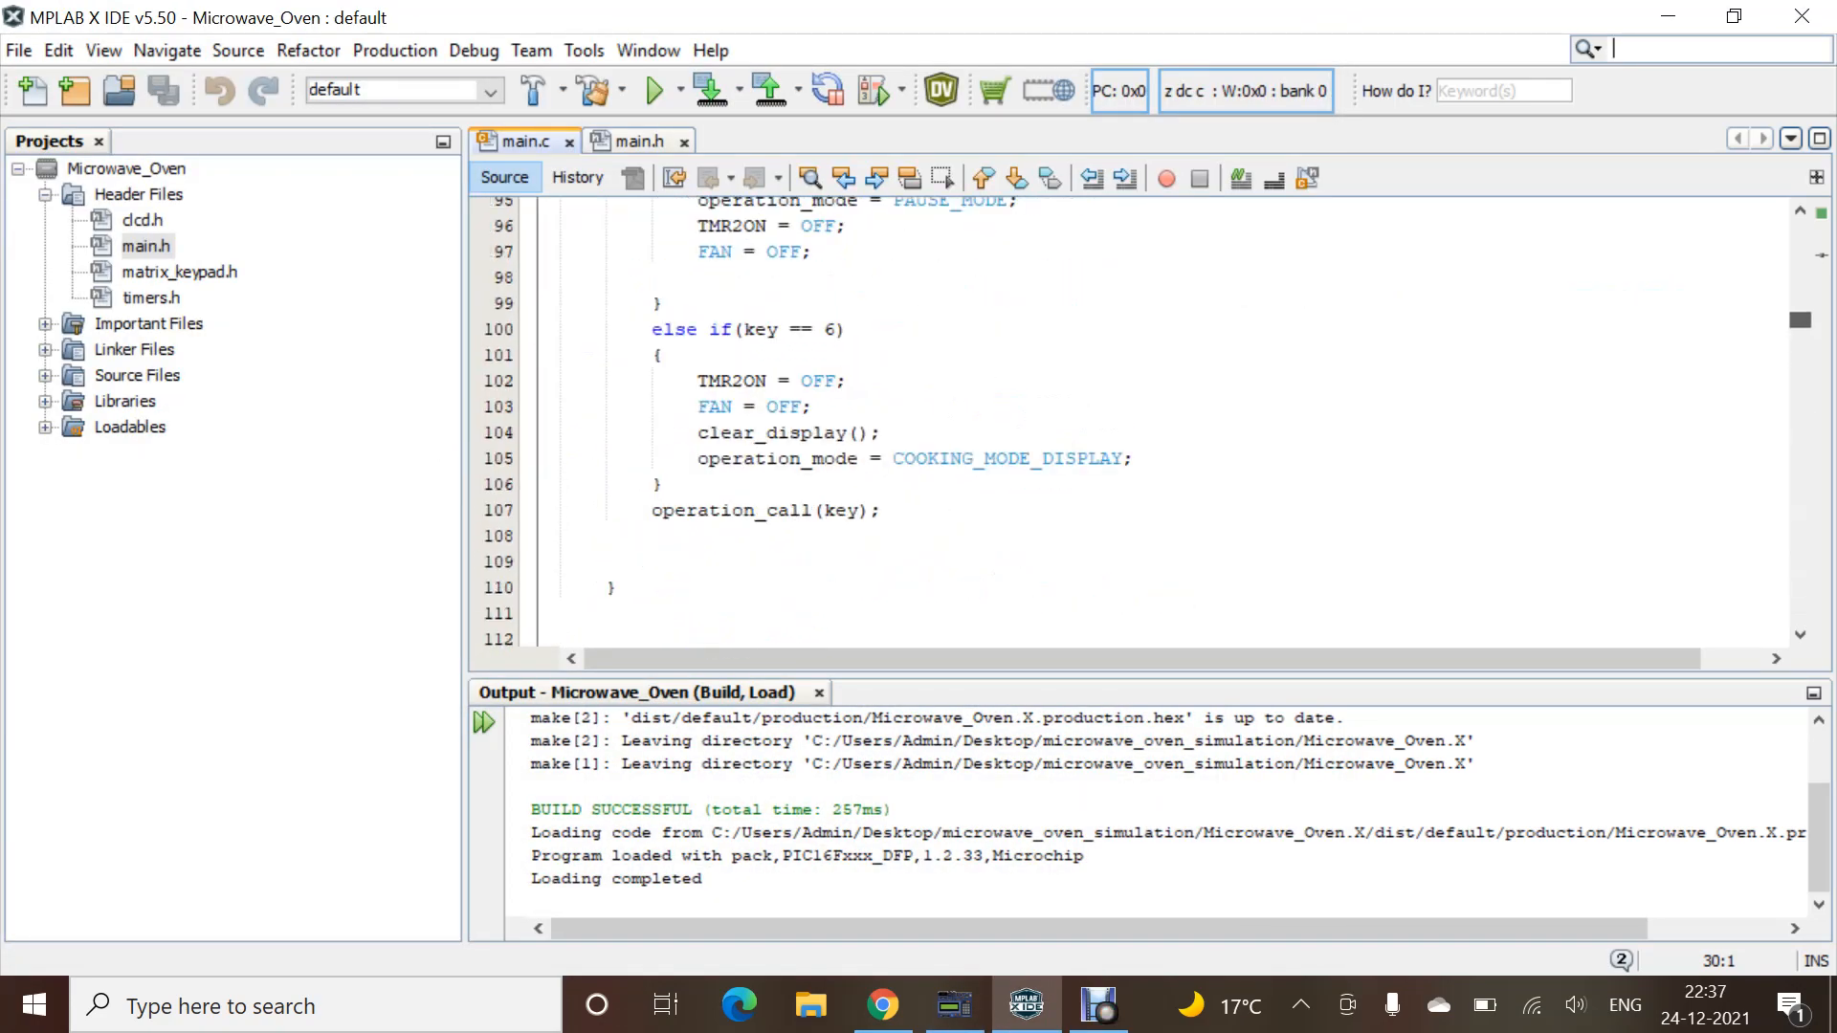
{"action": "scroll", "scroll_direction": "up", "scroll_amount": 3}
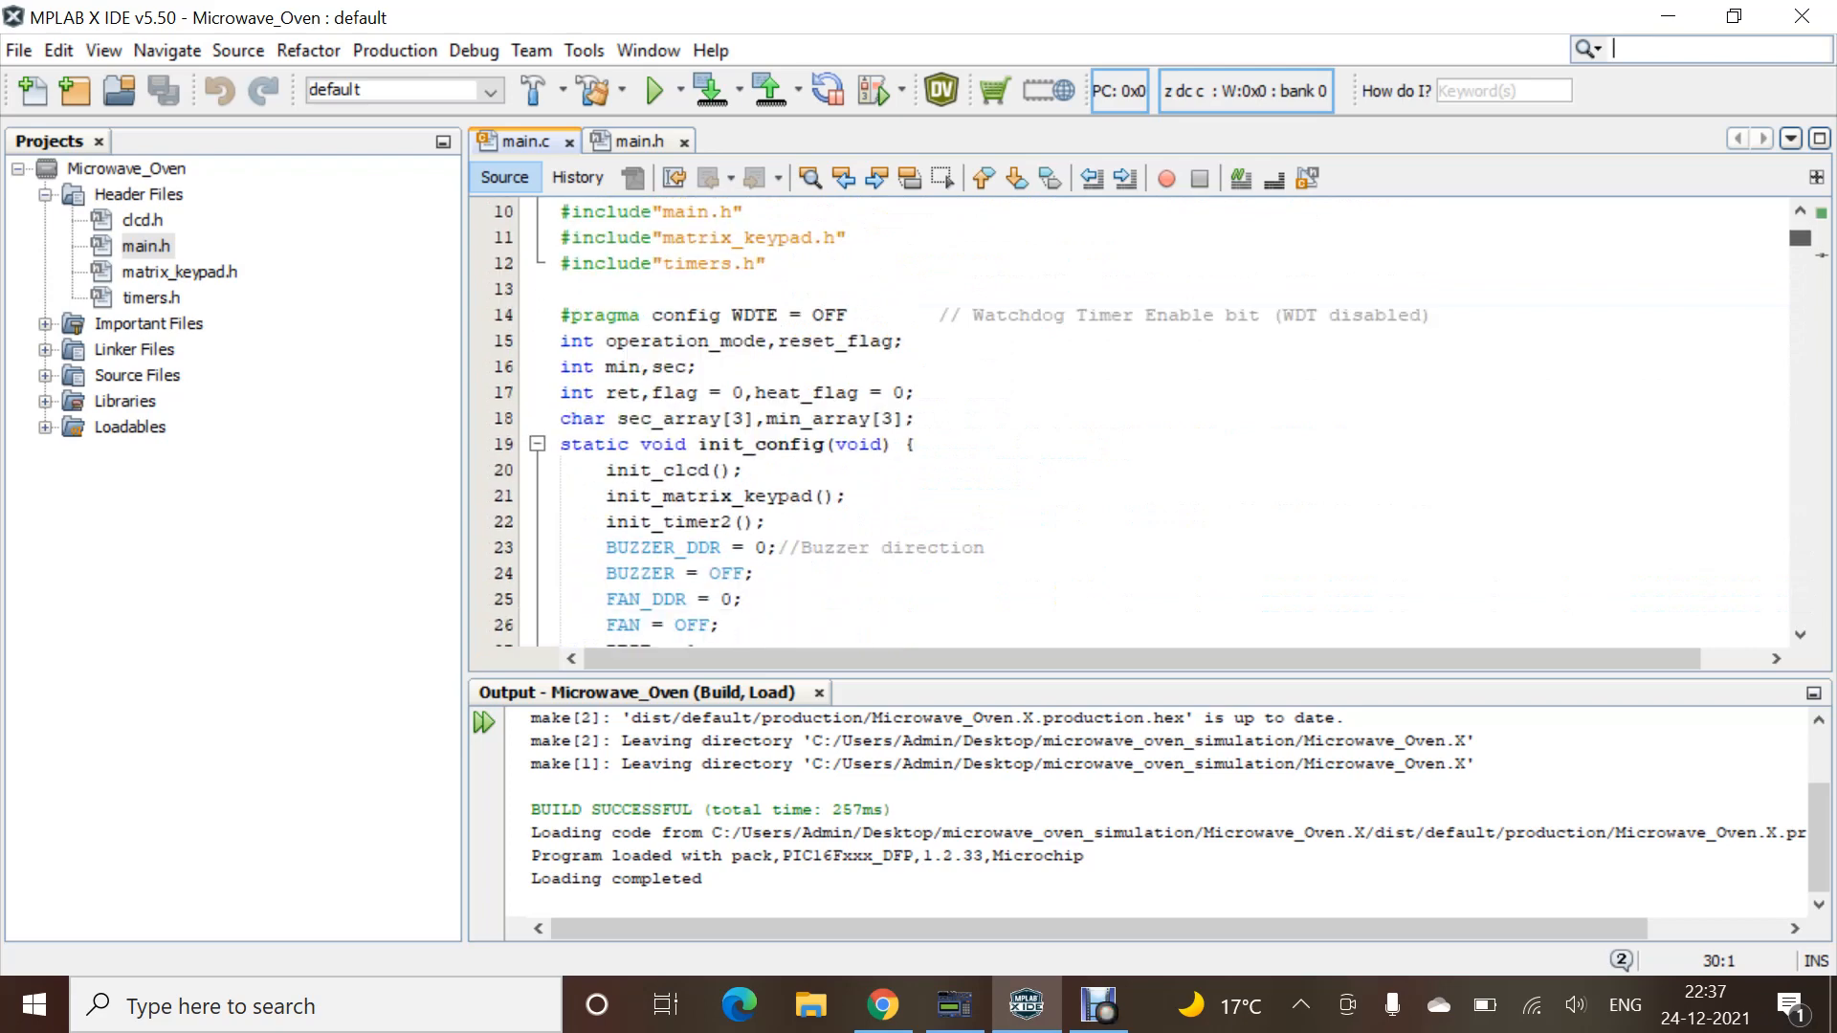